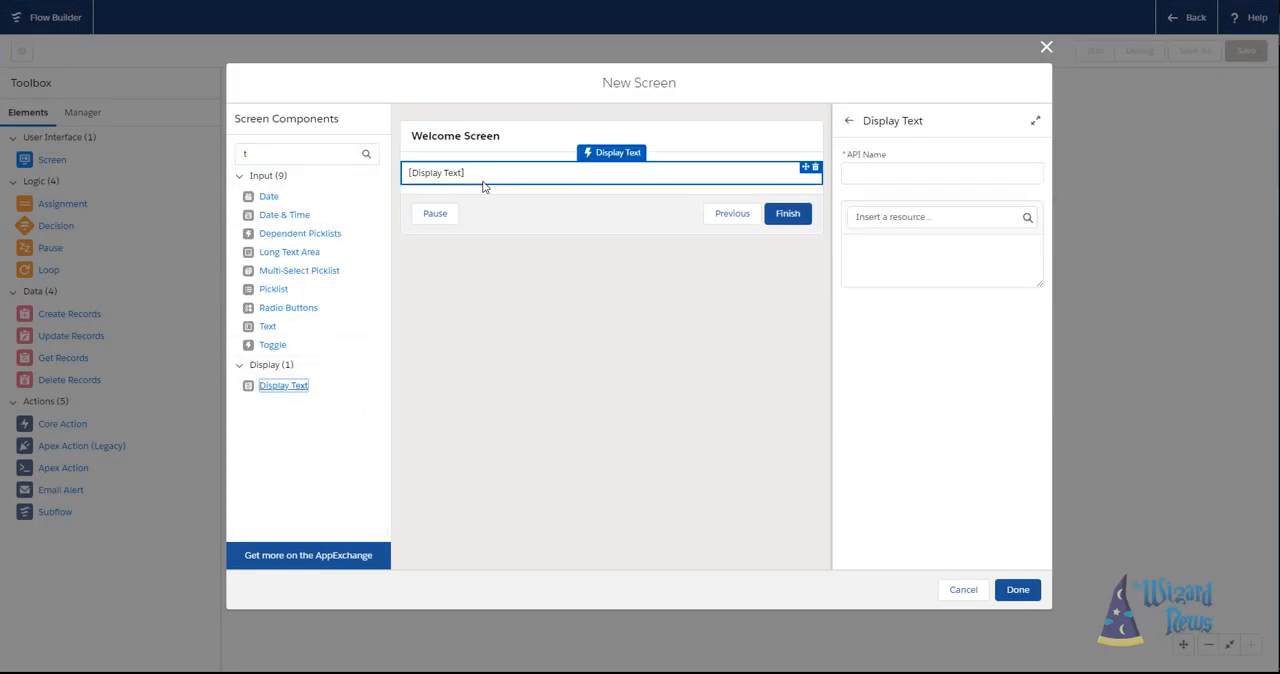
Write the message 'Welcome to a Salesforce Choose Your Own Adventure! which will lead you down a path of wonderous th..., so if yo'.
type("Welcome to a Sal")
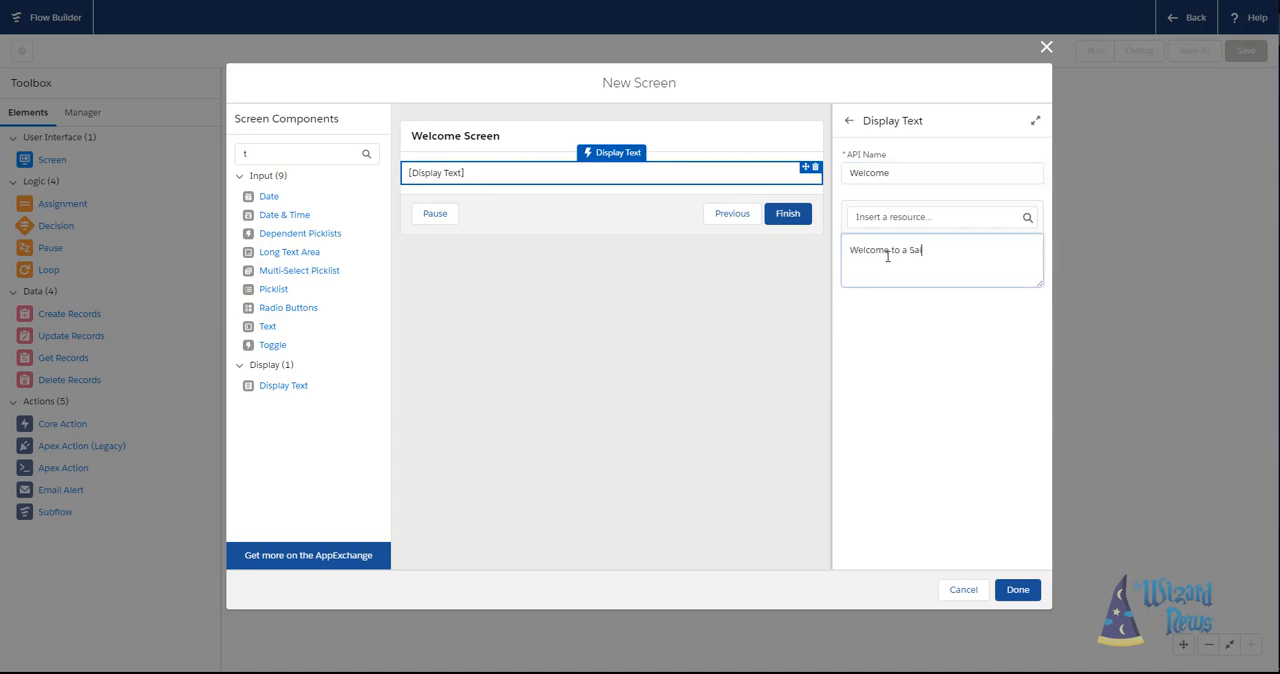
type("lesforce Choose Your Own Adventure! In this adventure, you'll make choices a")
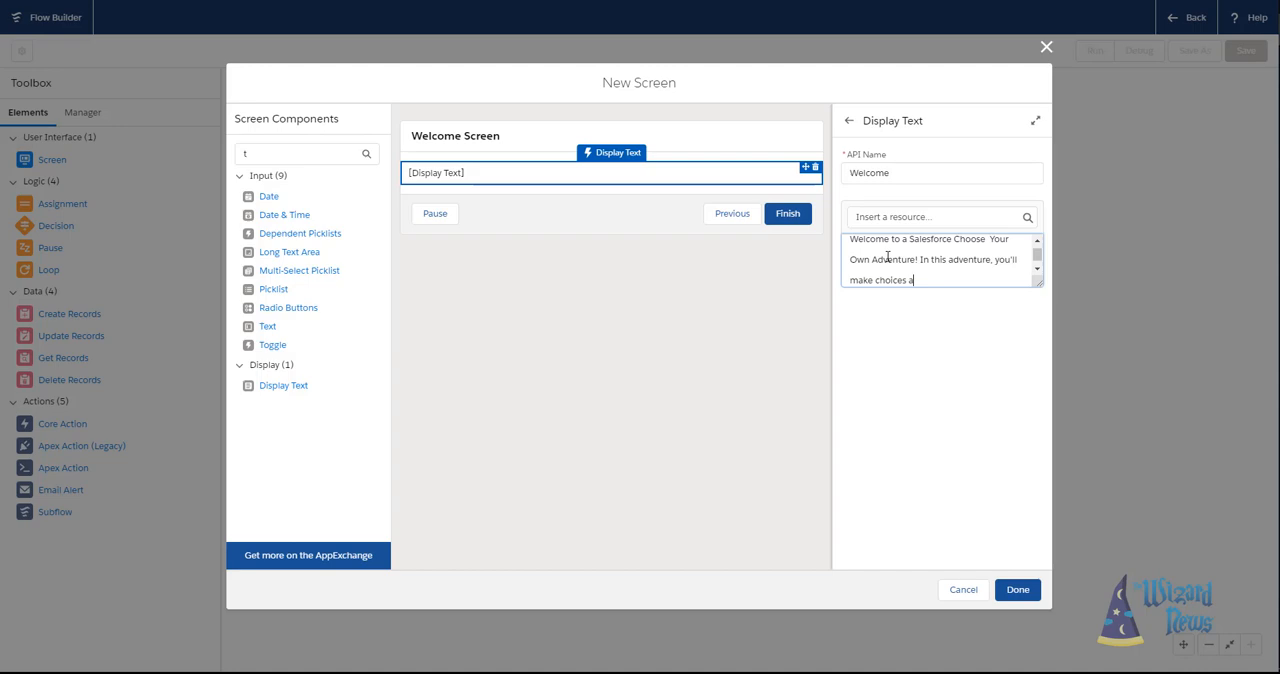
type("which will lead you down a path of wonderous things.")
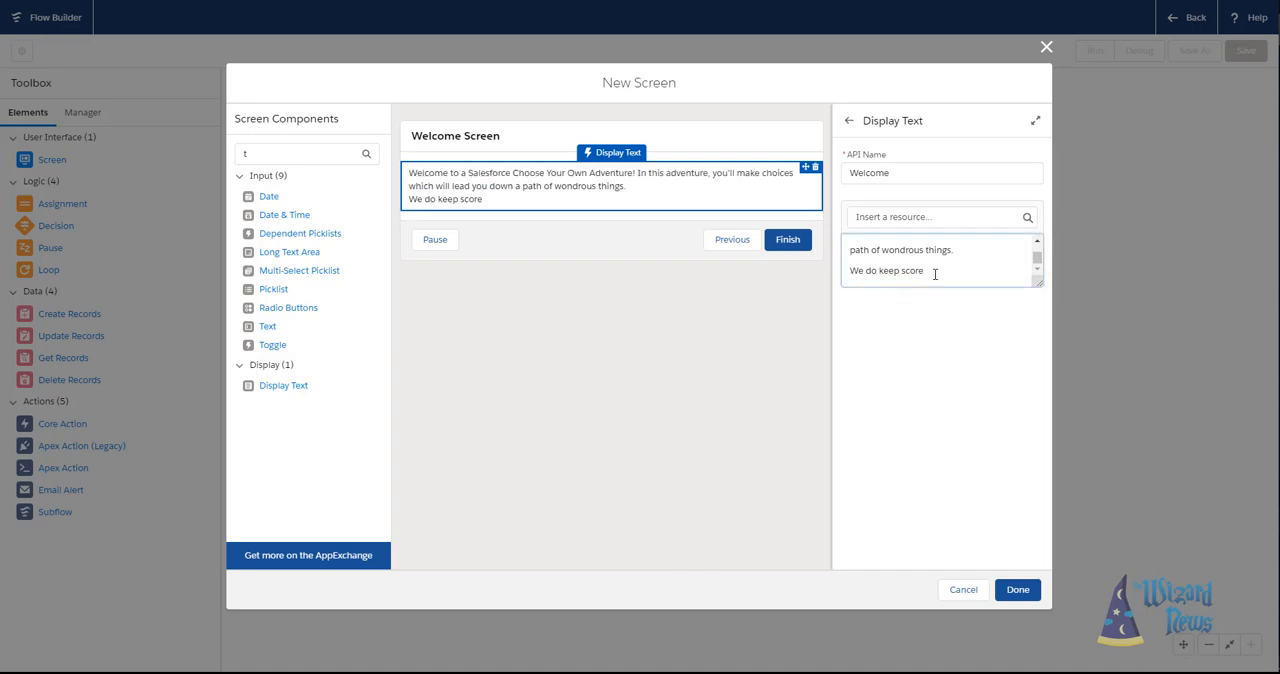
type(", so if yo")
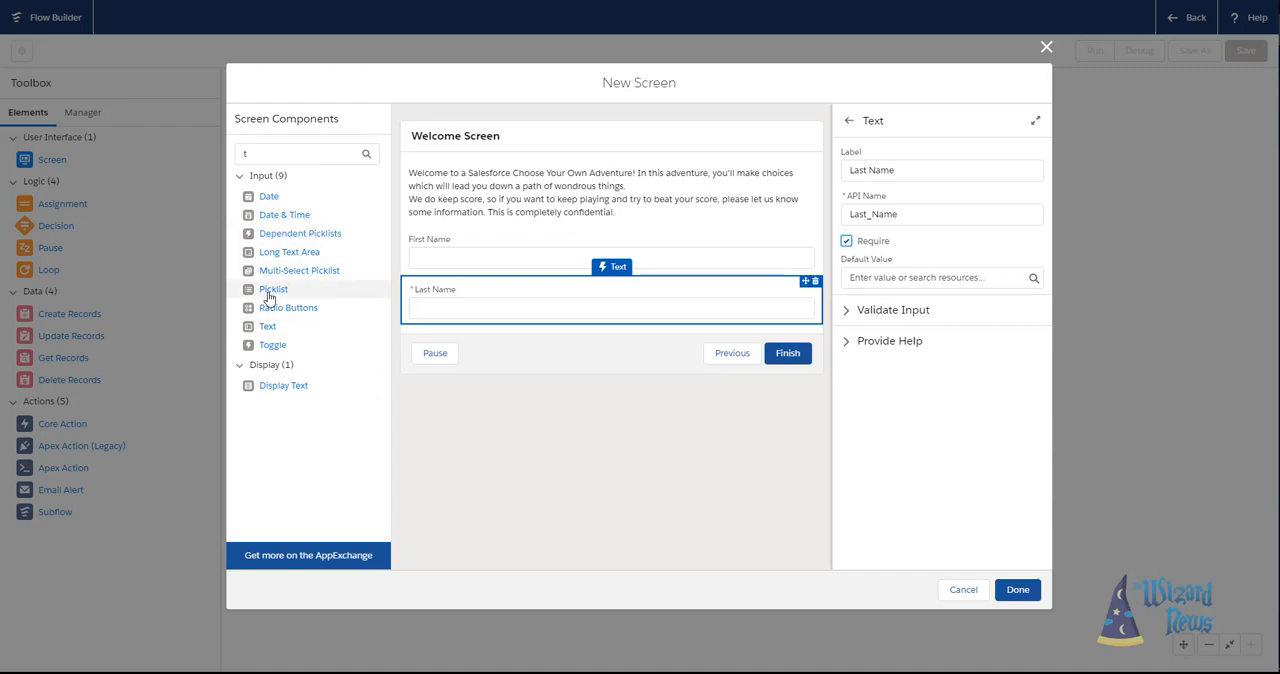
Add a required picklist question labelled Keep My Name Anonymous.
left_click(272, 288)
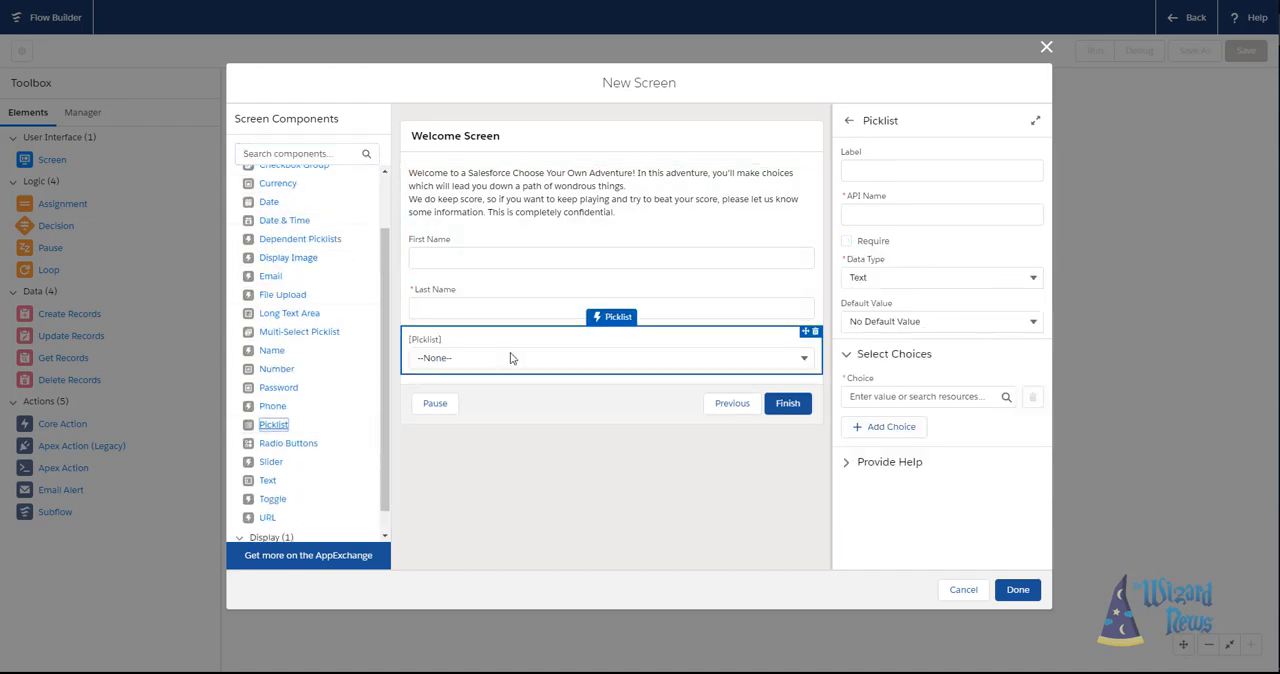
type("Keep My Name Anonmous")
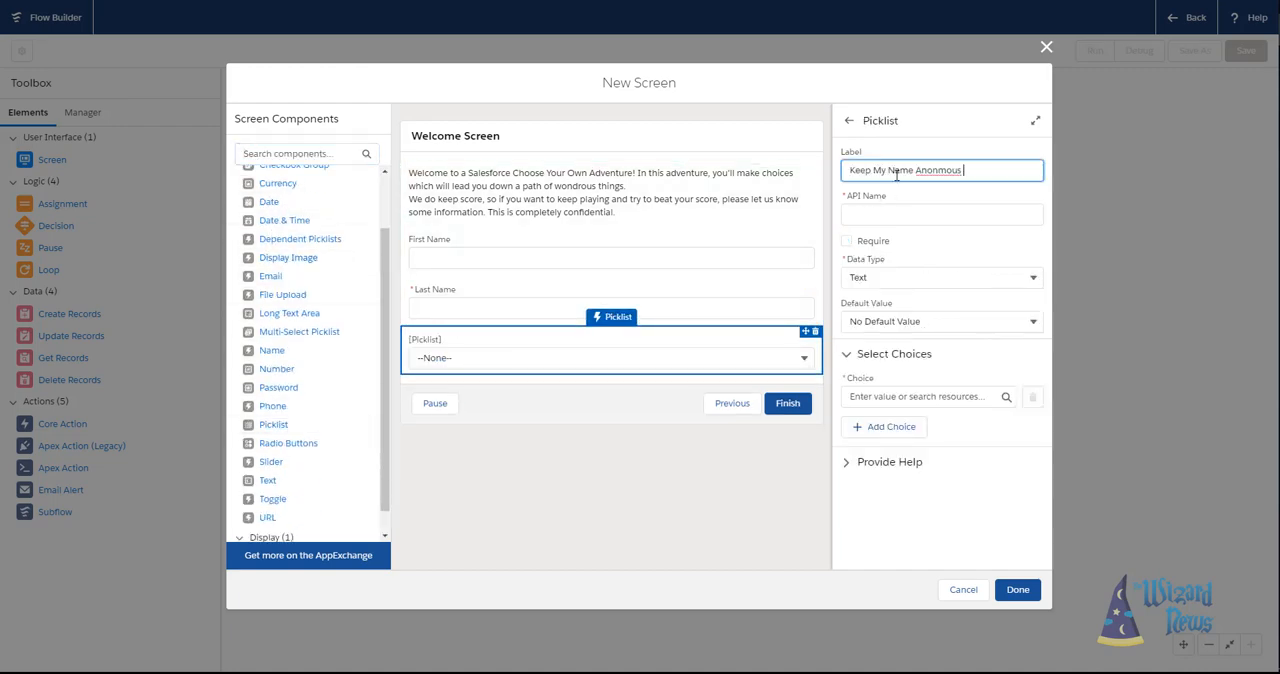
left_click(846, 240)
type("y")
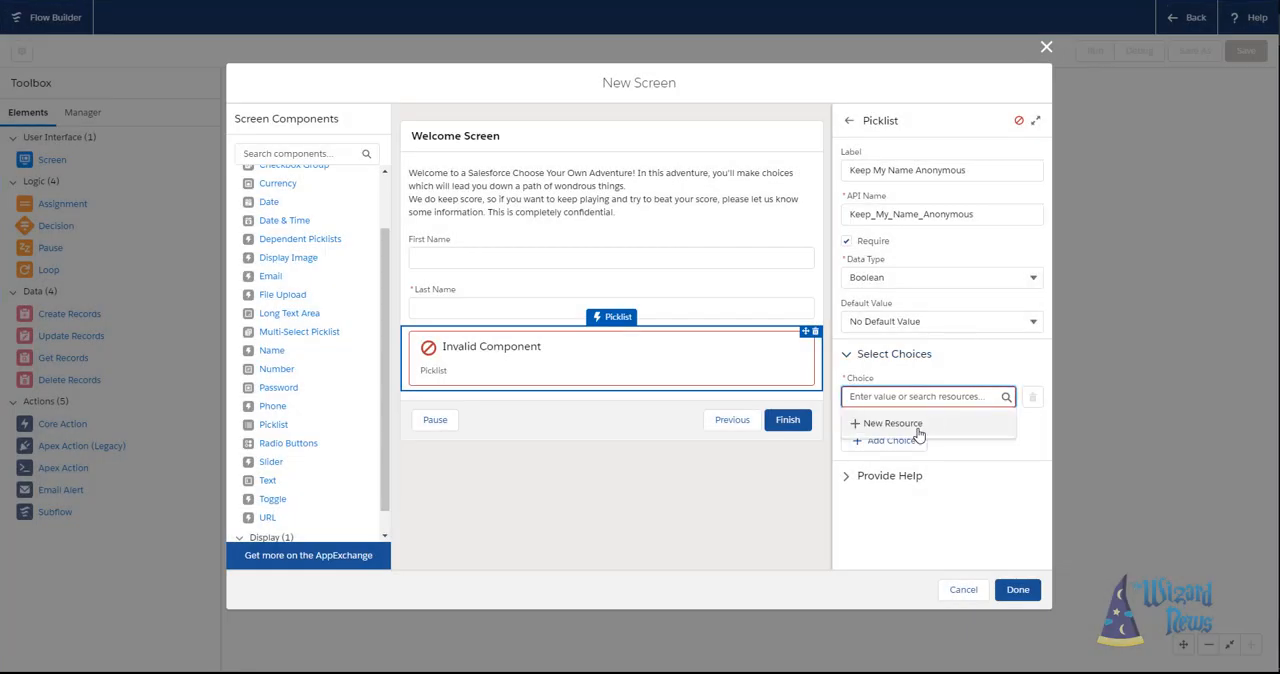
Create the AnonName choice and a second Boolean PublicName choice for the picklist.
left_click(890, 424)
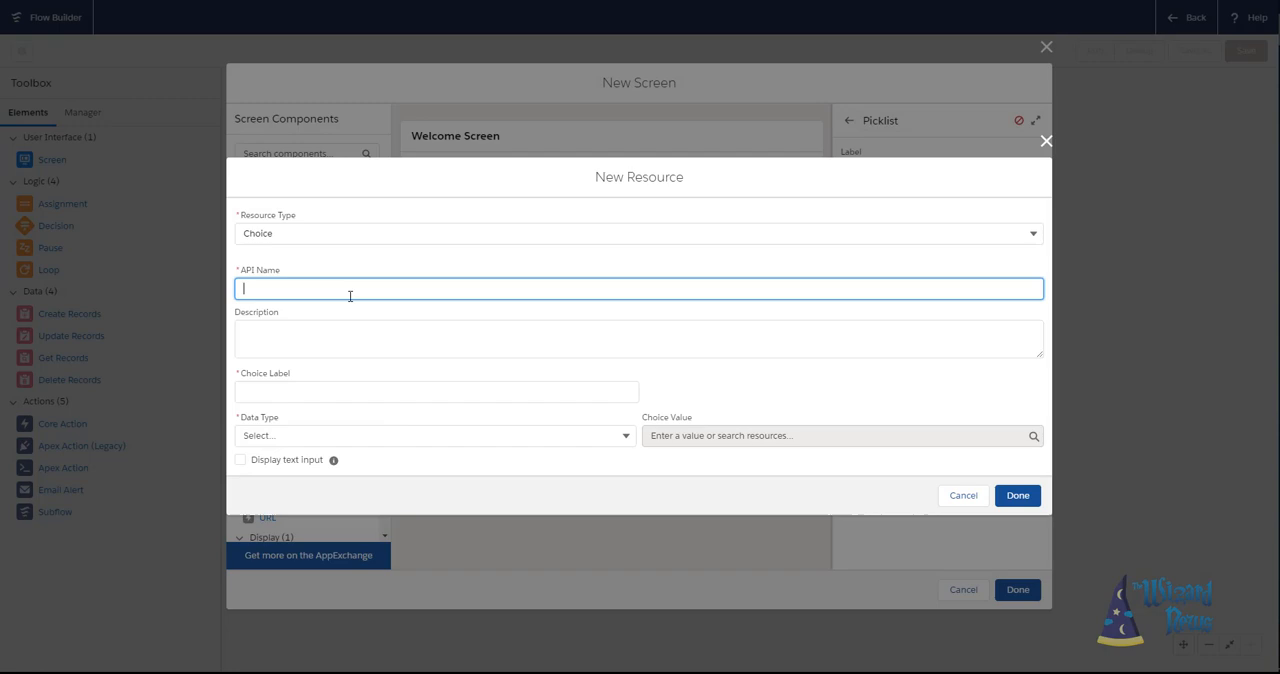
type("Anon")
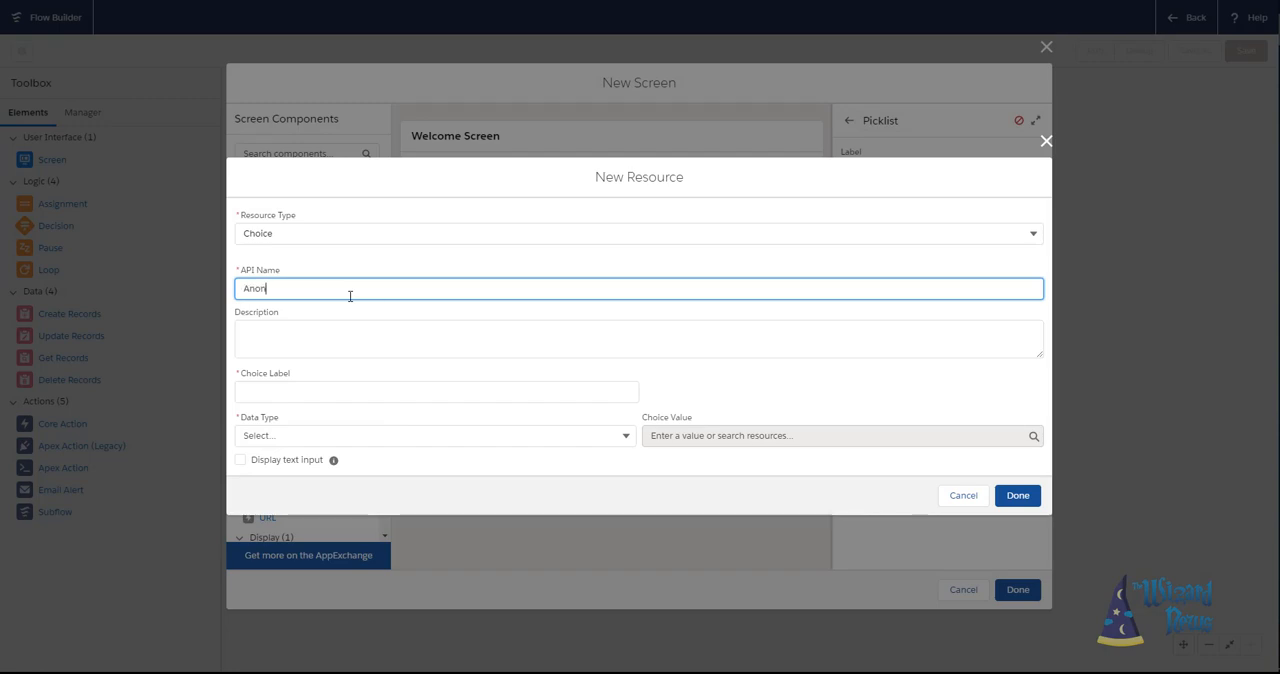
left_click(840, 442)
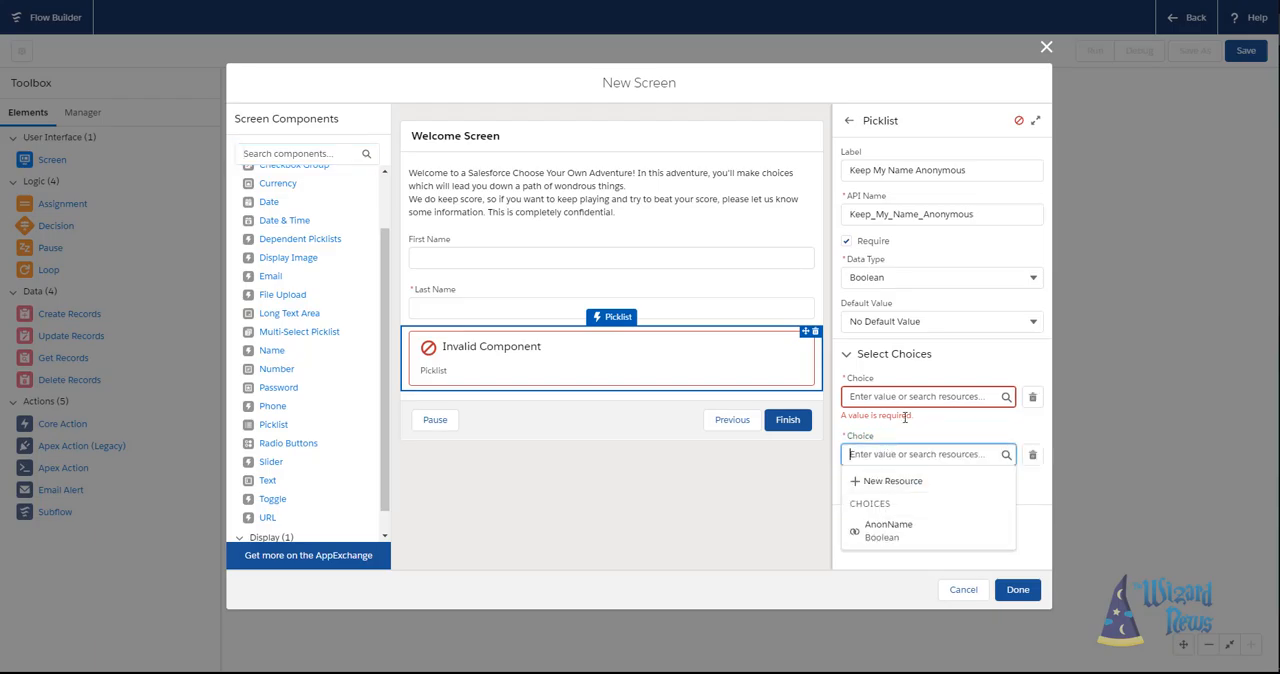
left_click(892, 482)
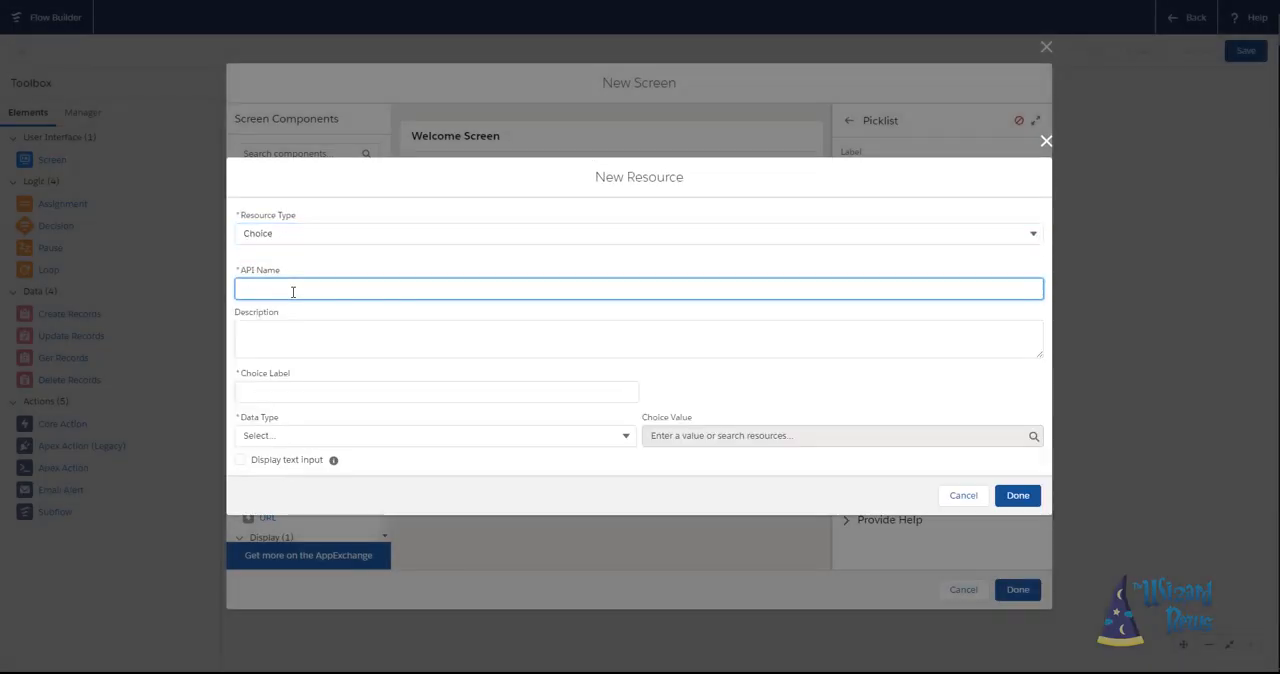
left_click(432, 436)
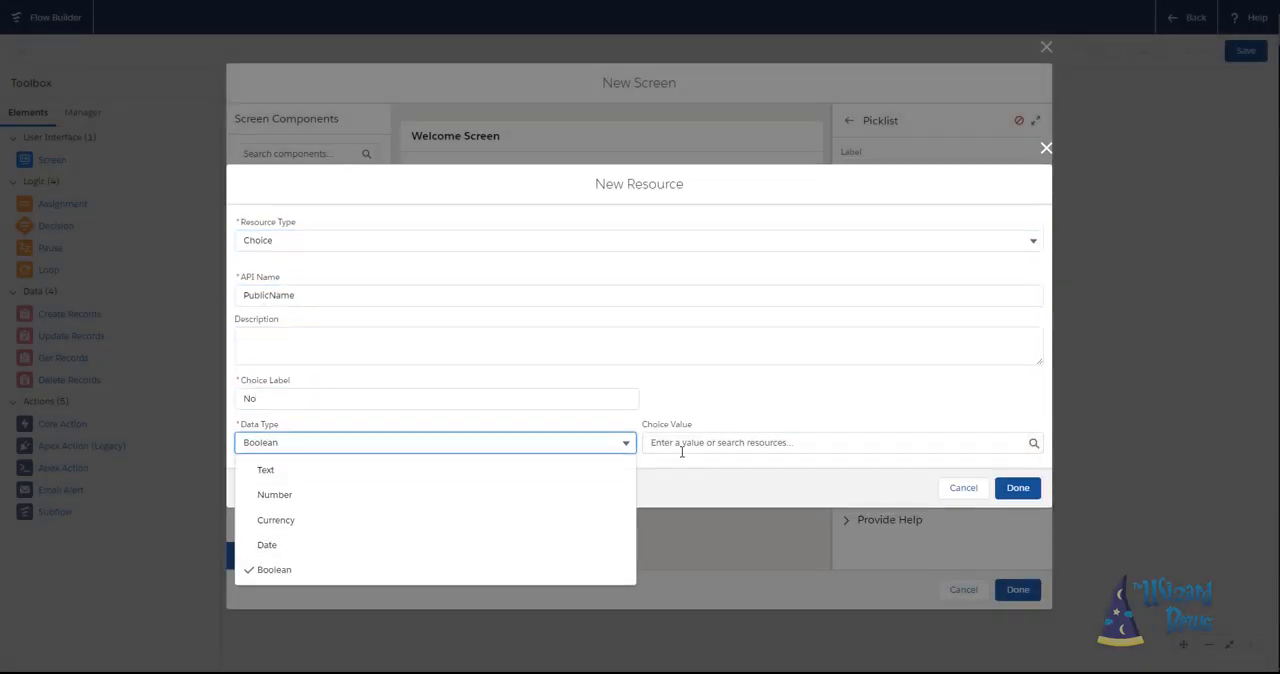
left_click(1016, 488)
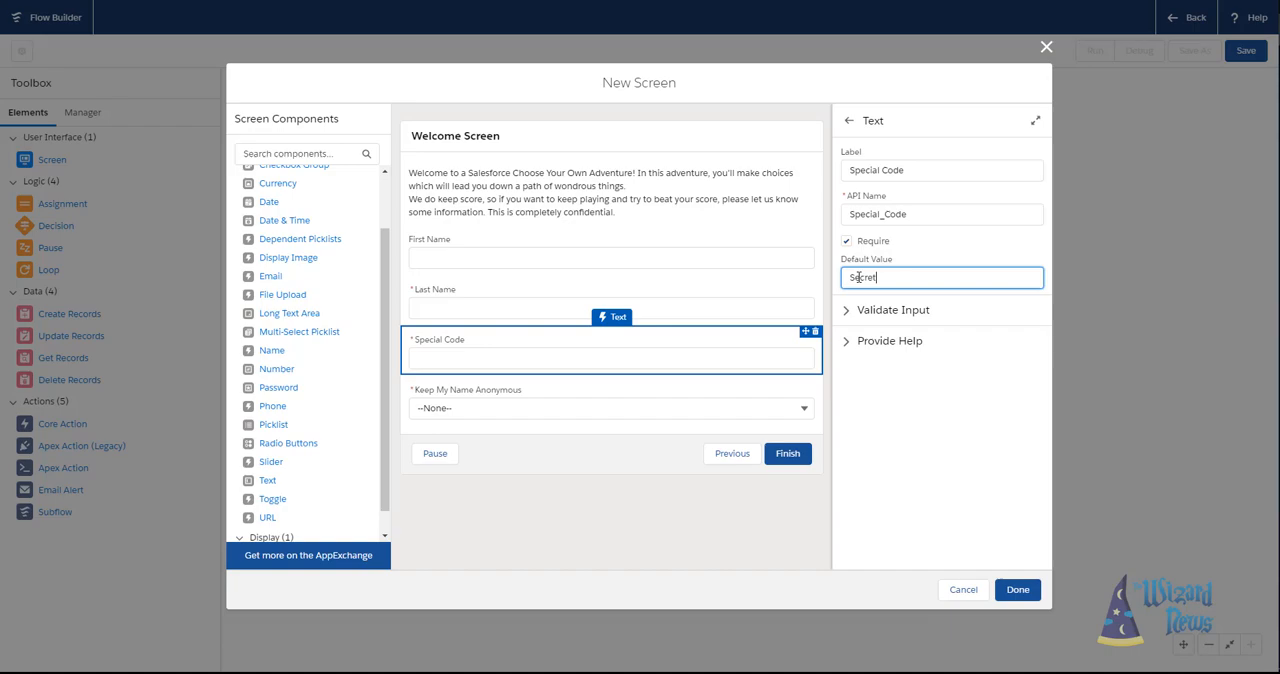
Add a Toggle to the screen and then delete it again.
left_click(270, 498)
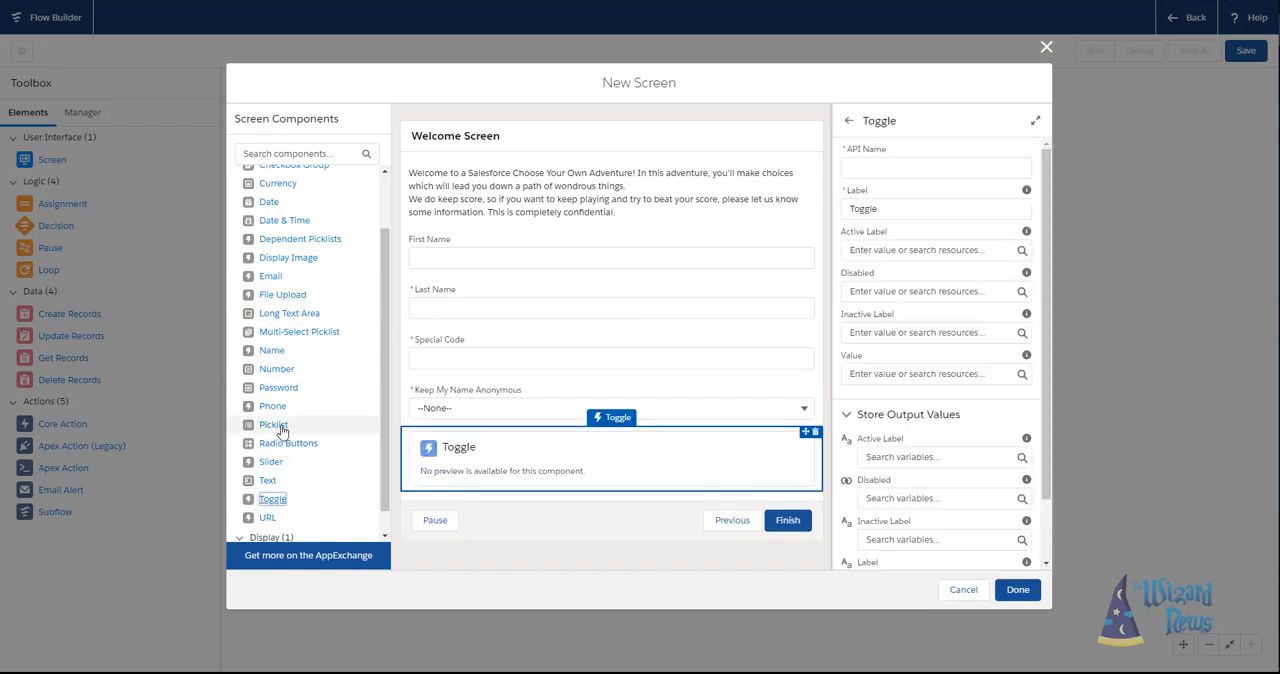
left_click(814, 432)
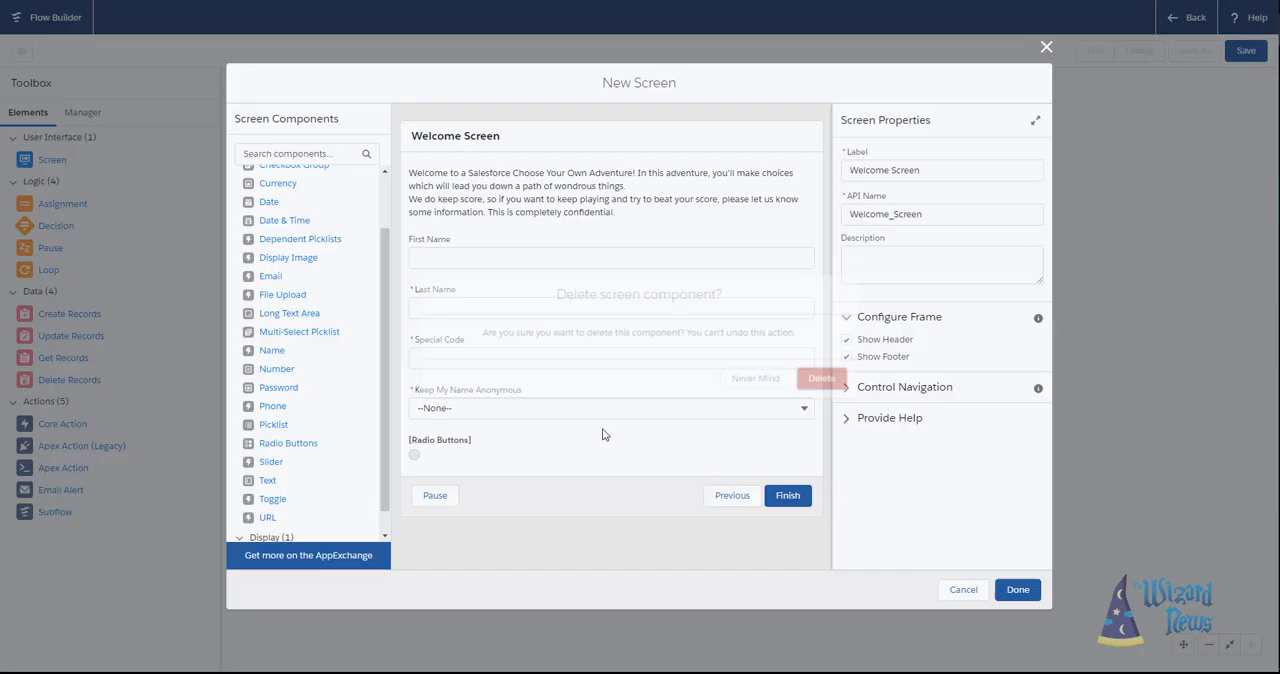
left_click(754, 378)
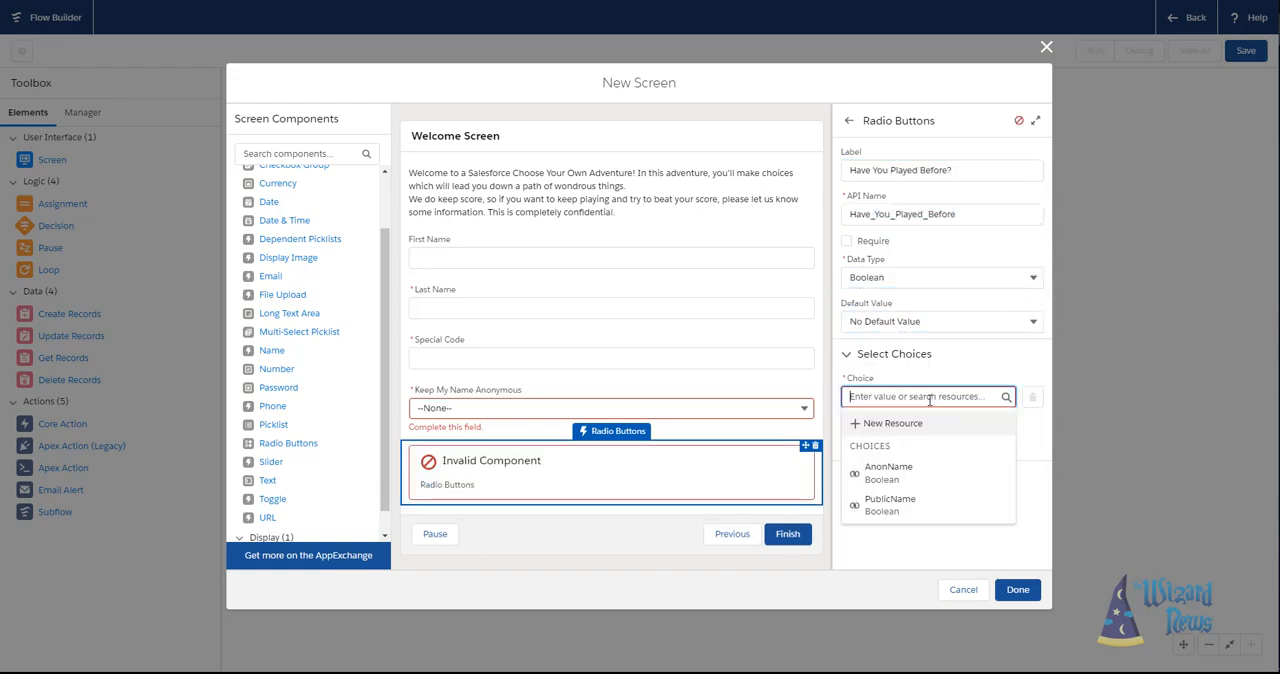
Create Yes and No choices (No = false) for the Have You Played Before? radio buttons.
left_click(892, 424)
type("fals")
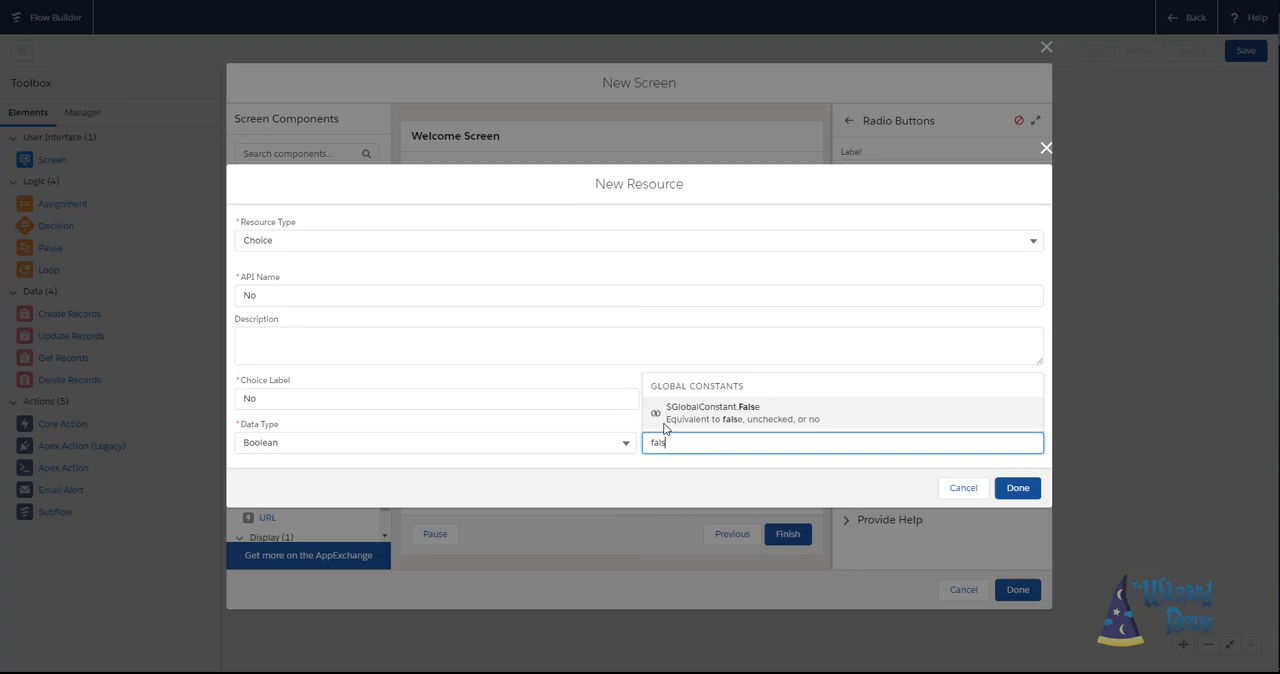
left_click(1016, 488)
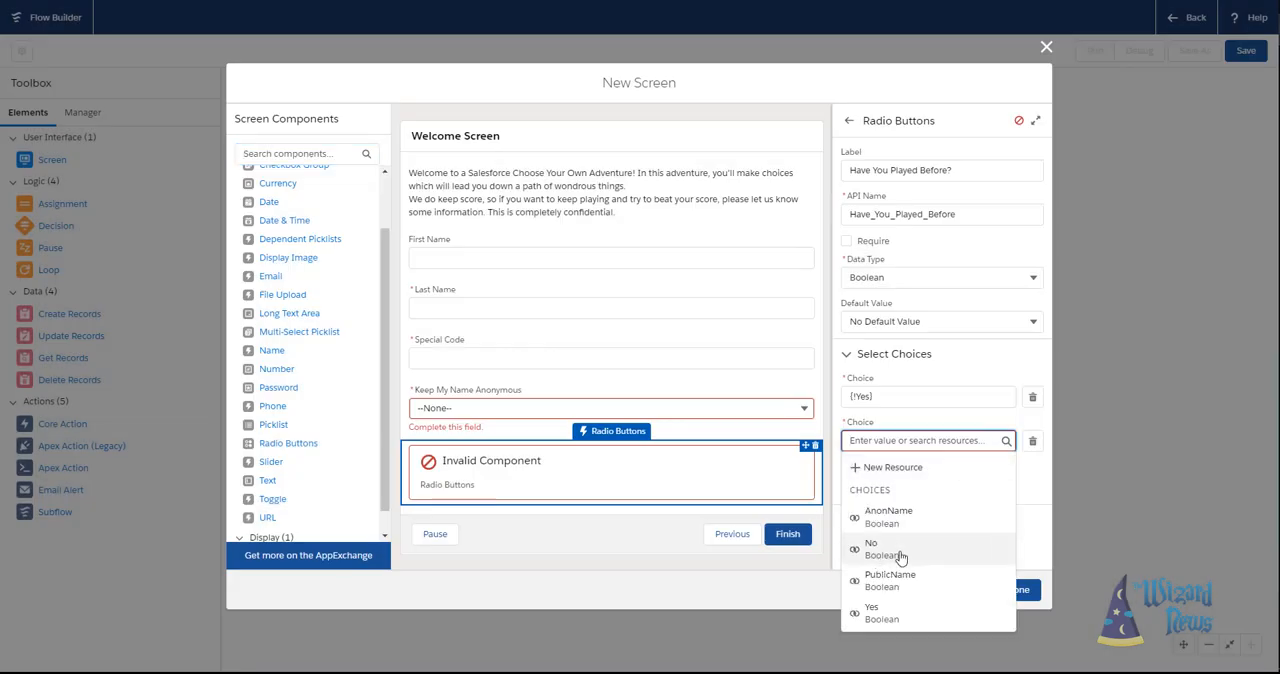
left_click(872, 548)
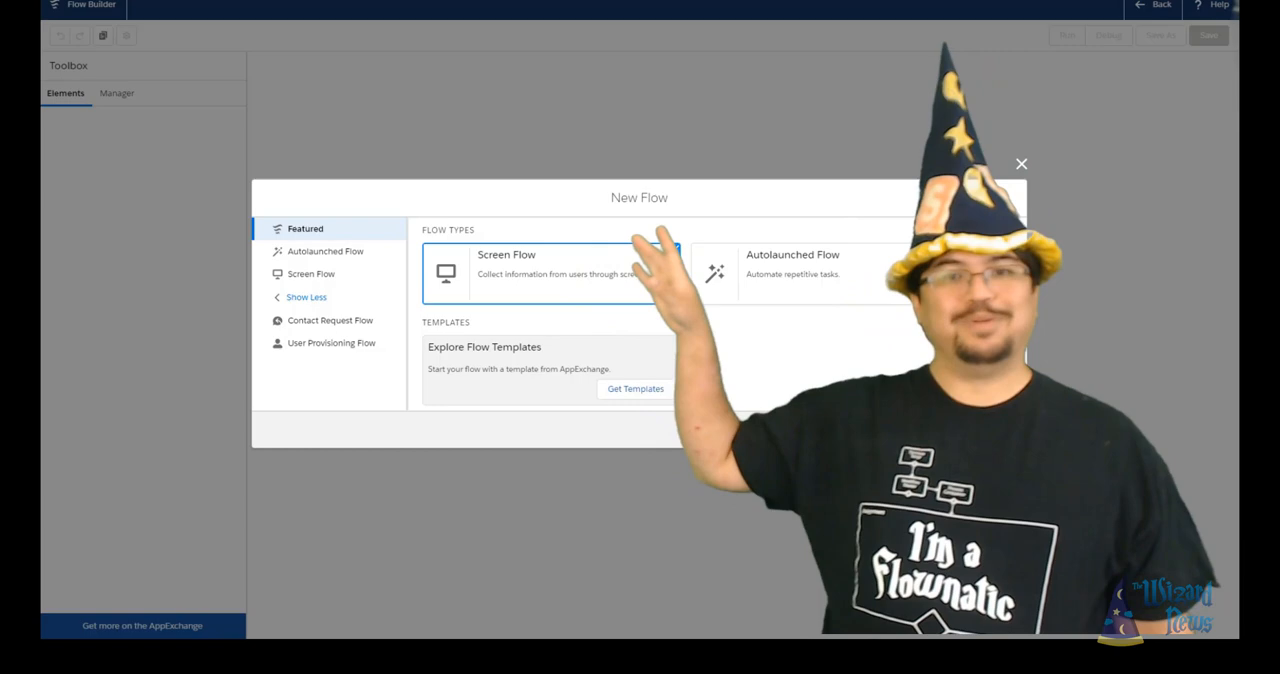
Create a new Screen Flow, opening a blank canvas with only Start.
left_click(550, 272)
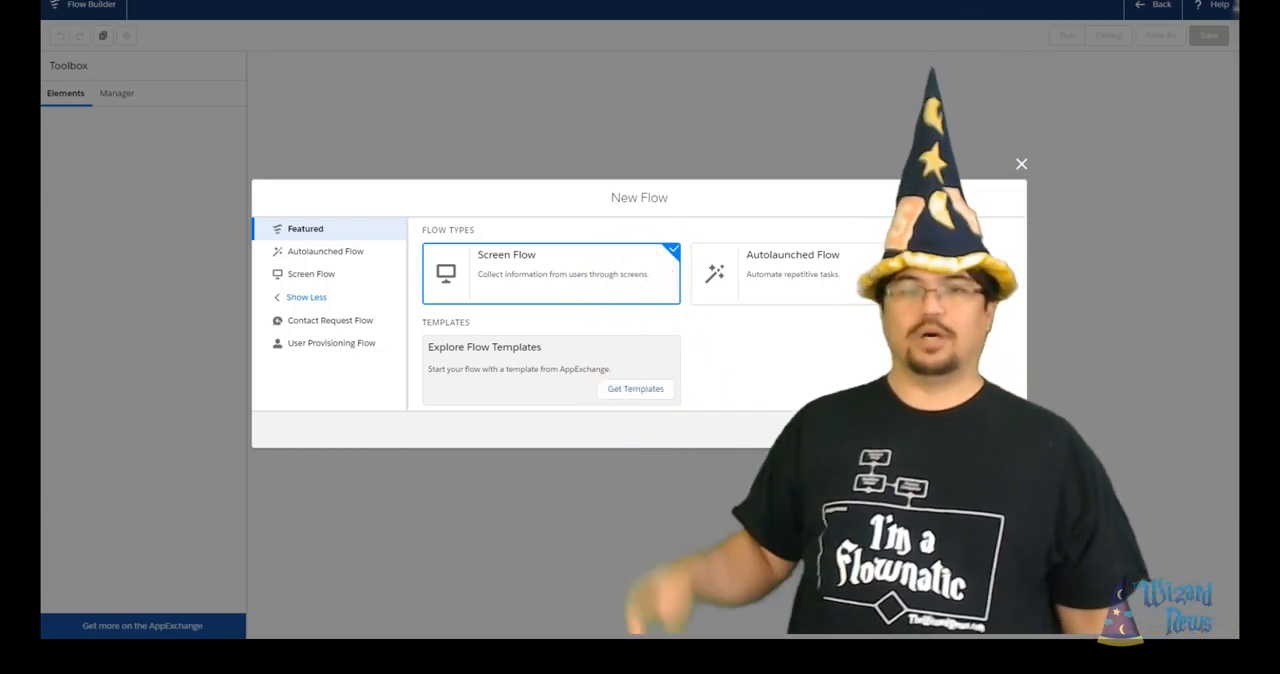
left_click(550, 274)
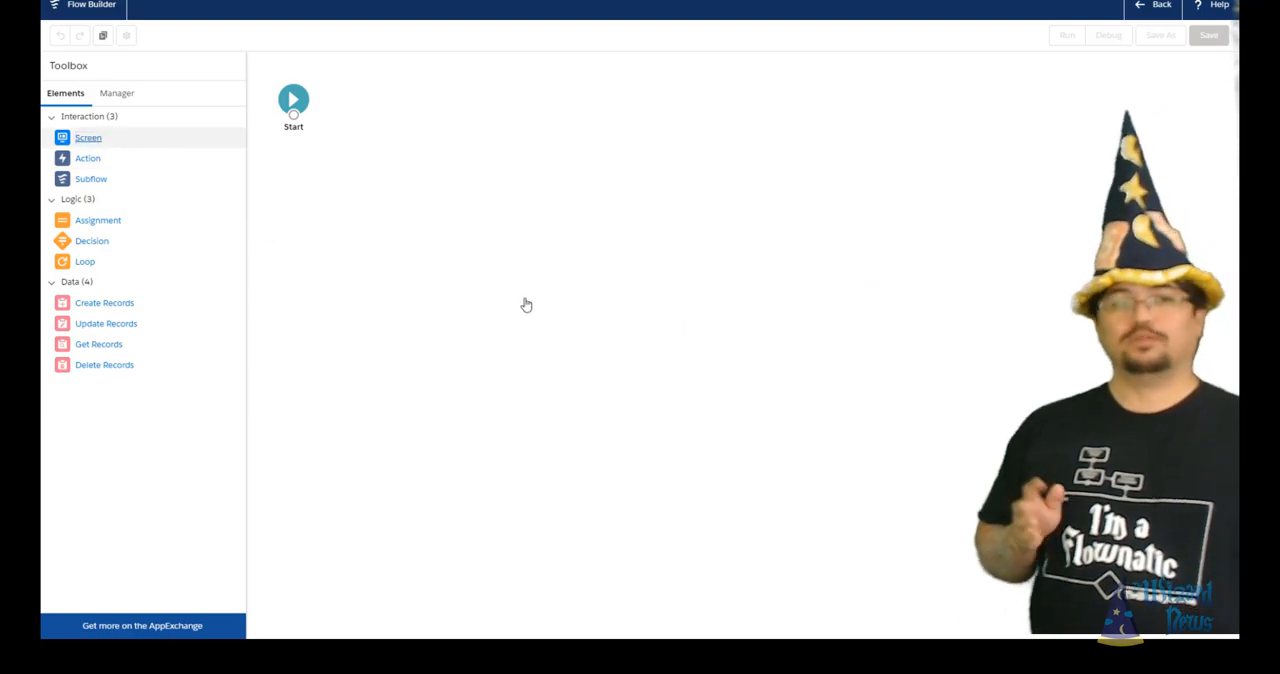
Add a Screen element from the Toolbox, opening the New Screen dialog.
double_click(88, 136)
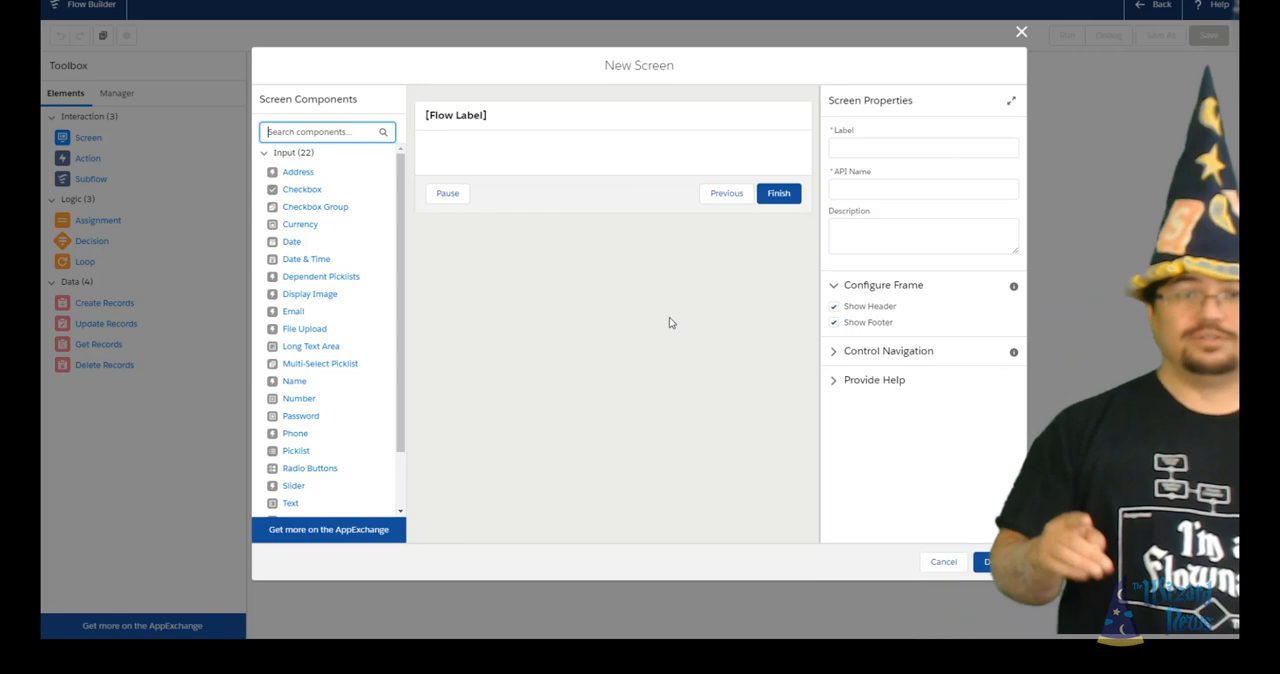
mouse_move(676, 314)
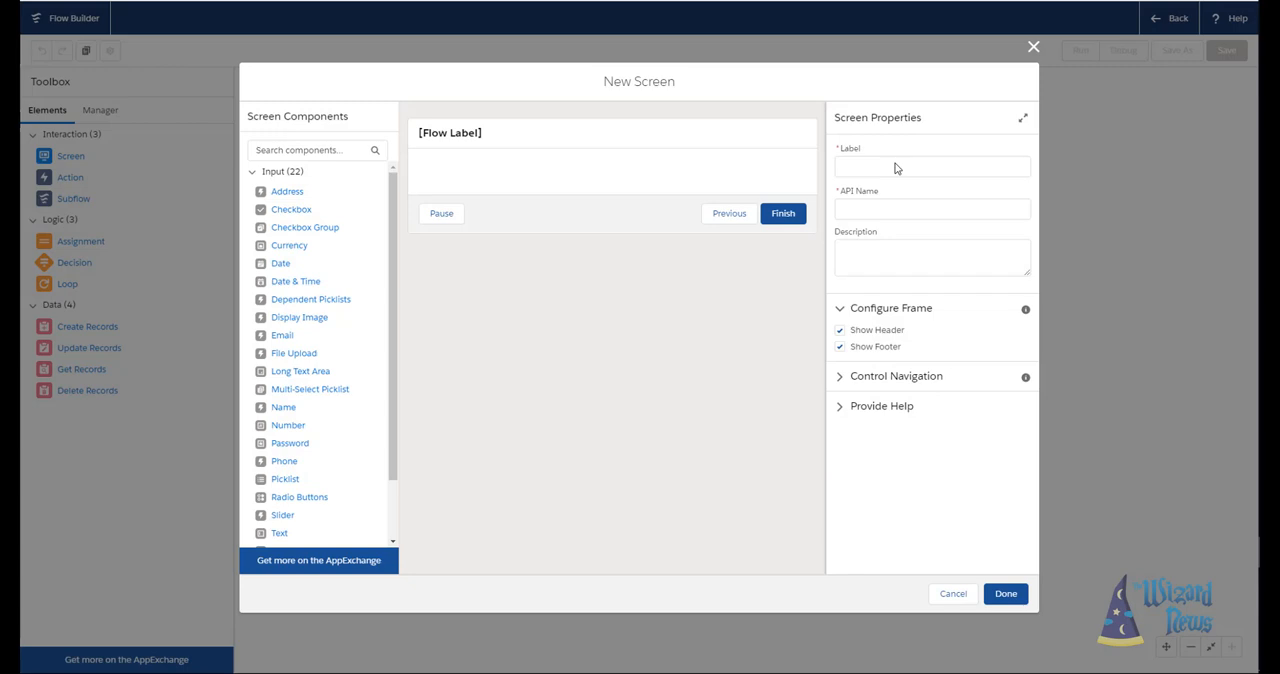
Label the screen 'Screen Name' so its API name auto-fills as Screen_Name.
left_click(932, 166)
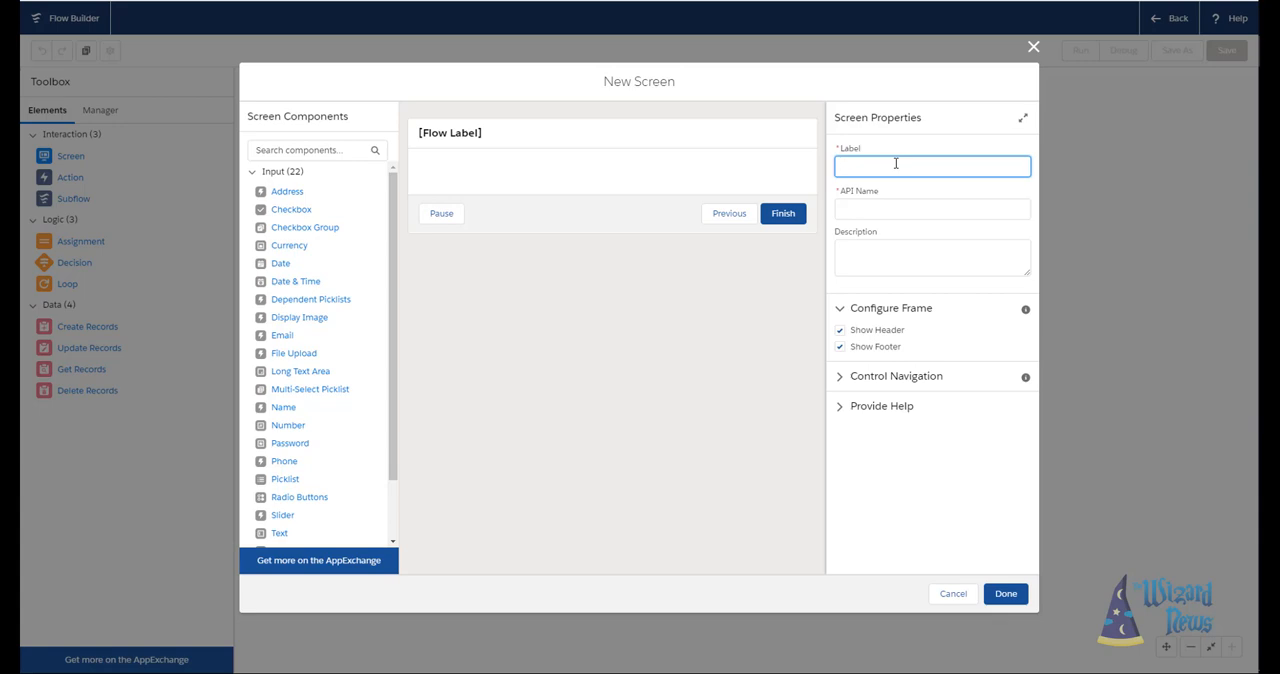
type("Scr")
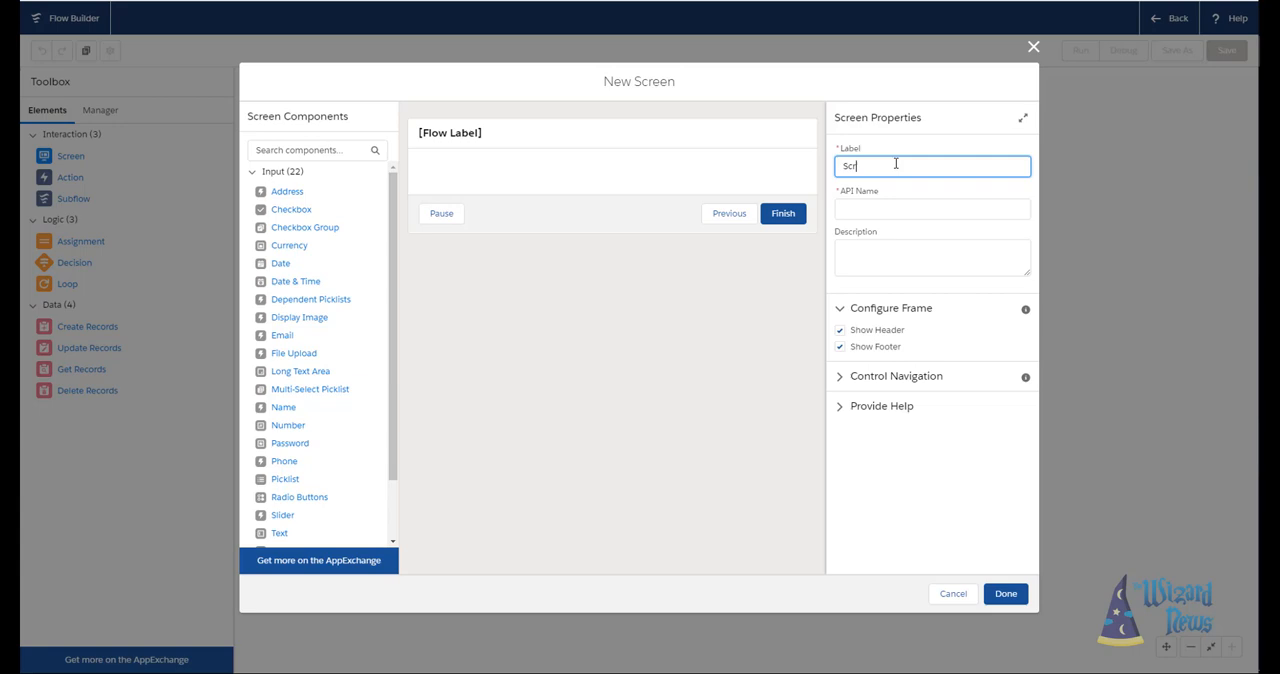
type("Screen Name")
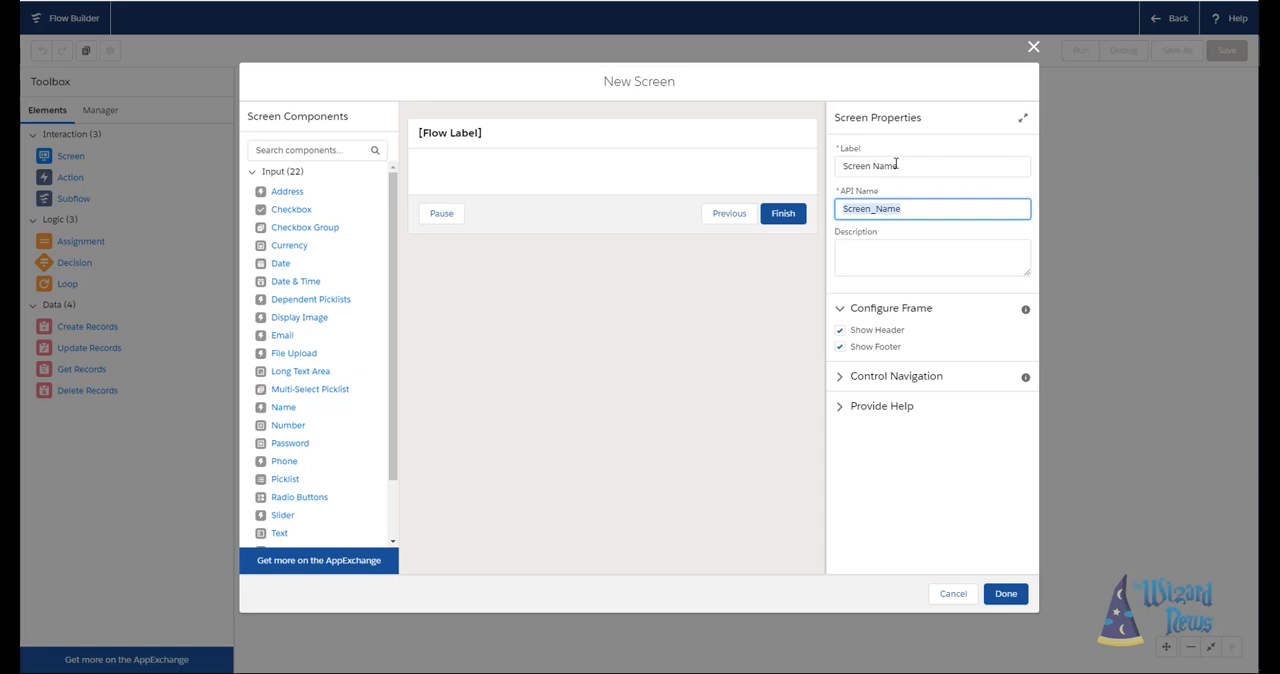
left_click(932, 256)
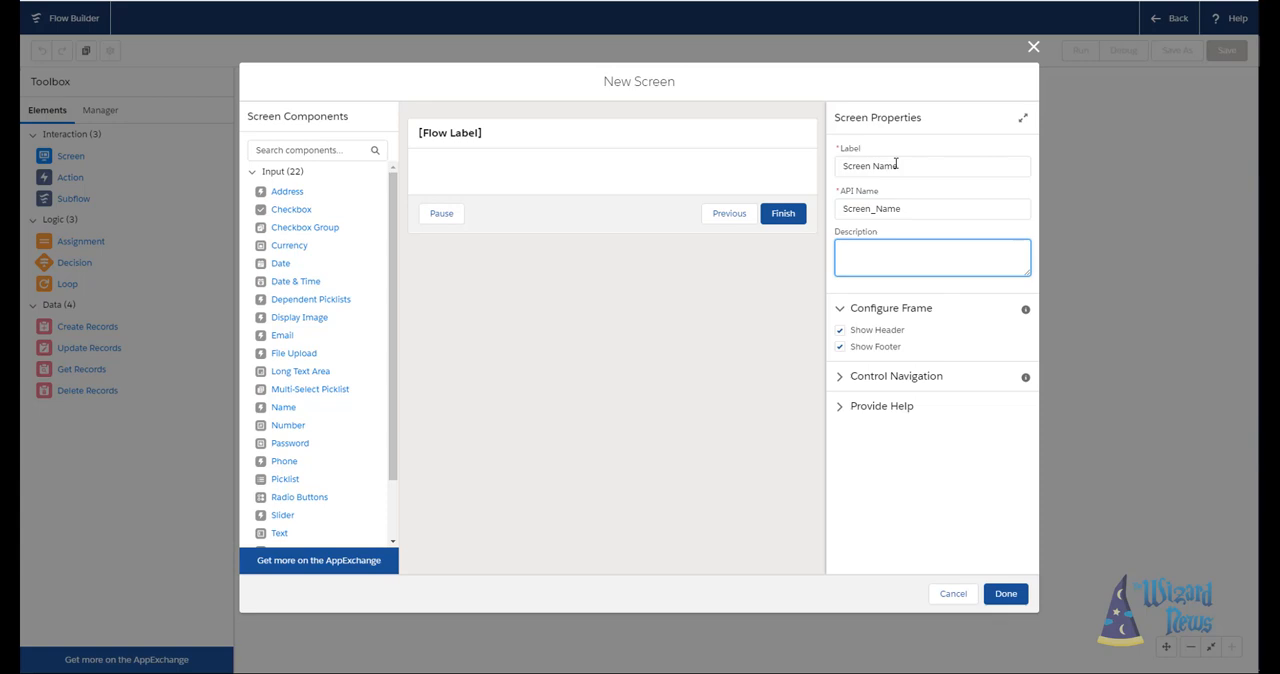
Enter 'this flow does this' as the screen description.
type("this flow does this")
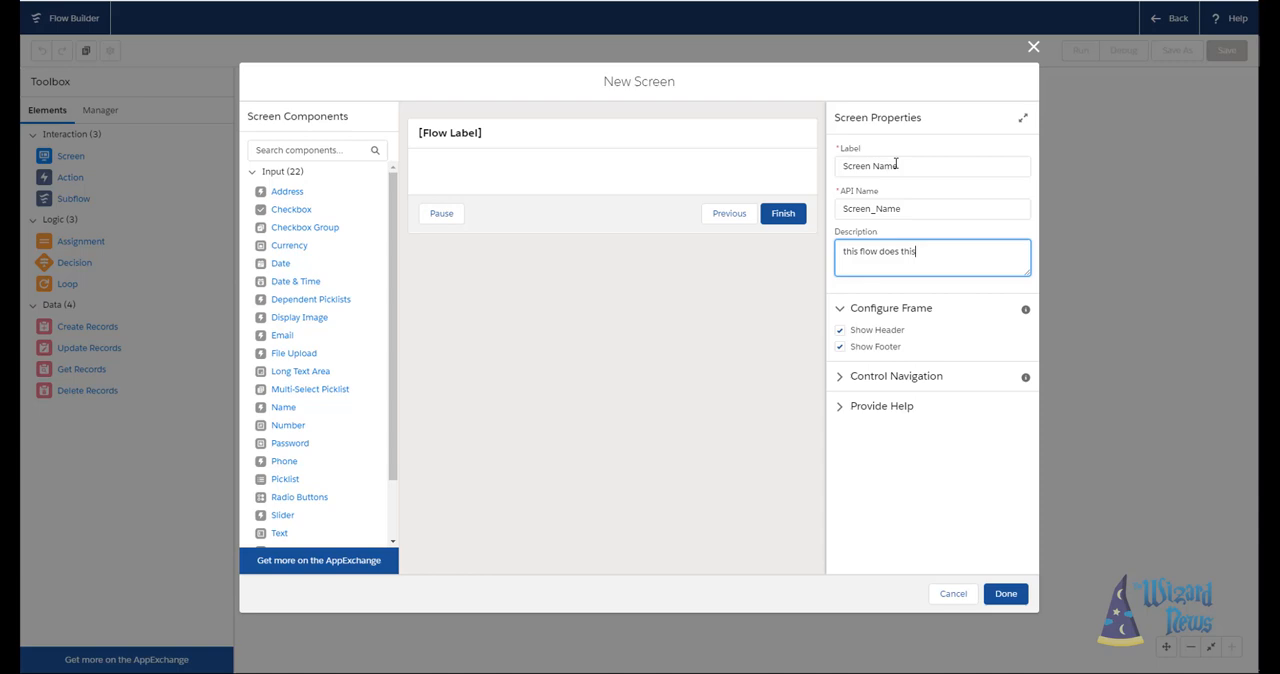
mouse_move(906, 340)
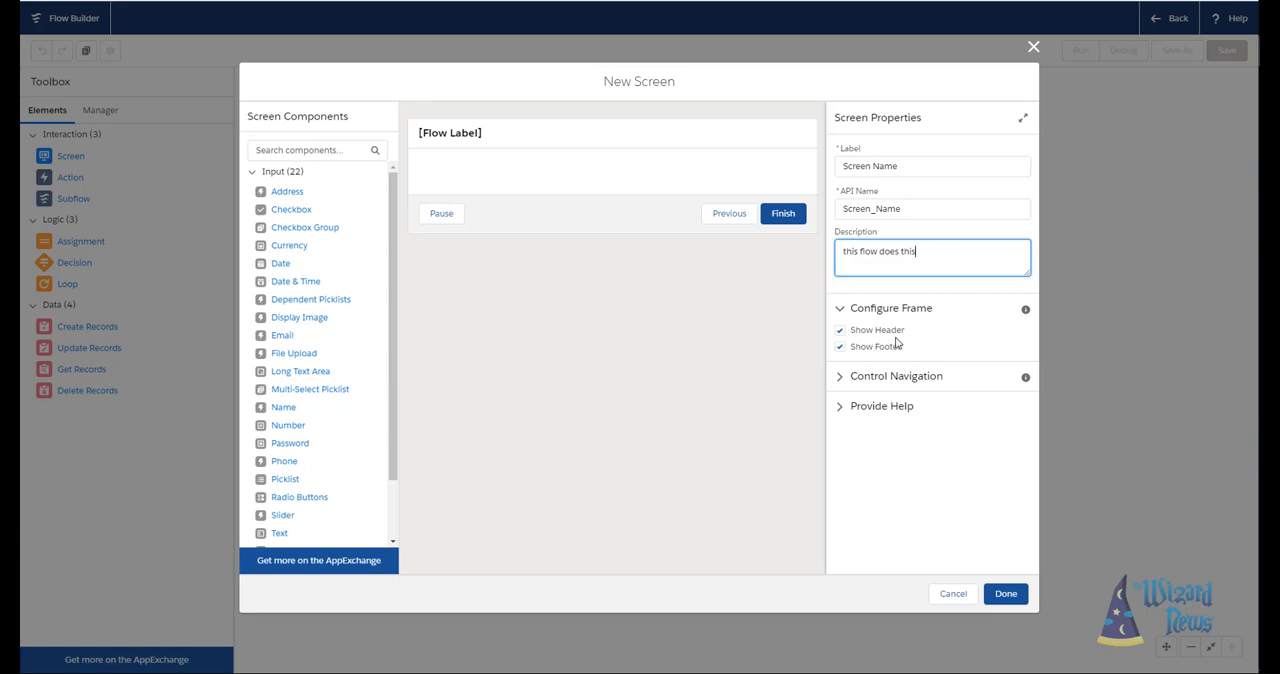
mouse_move(820, 360)
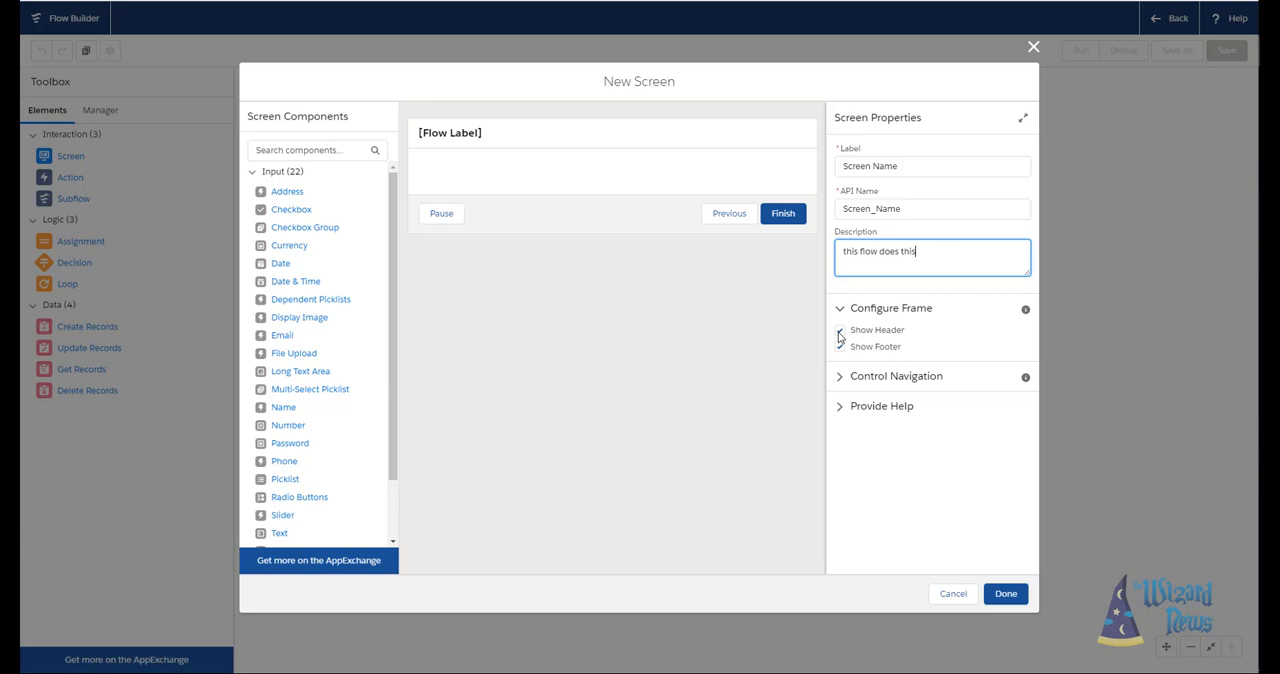
Uncheck Show Header and turn off Pause and Previous navigation, leaving only Finish.
left_click(840, 330)
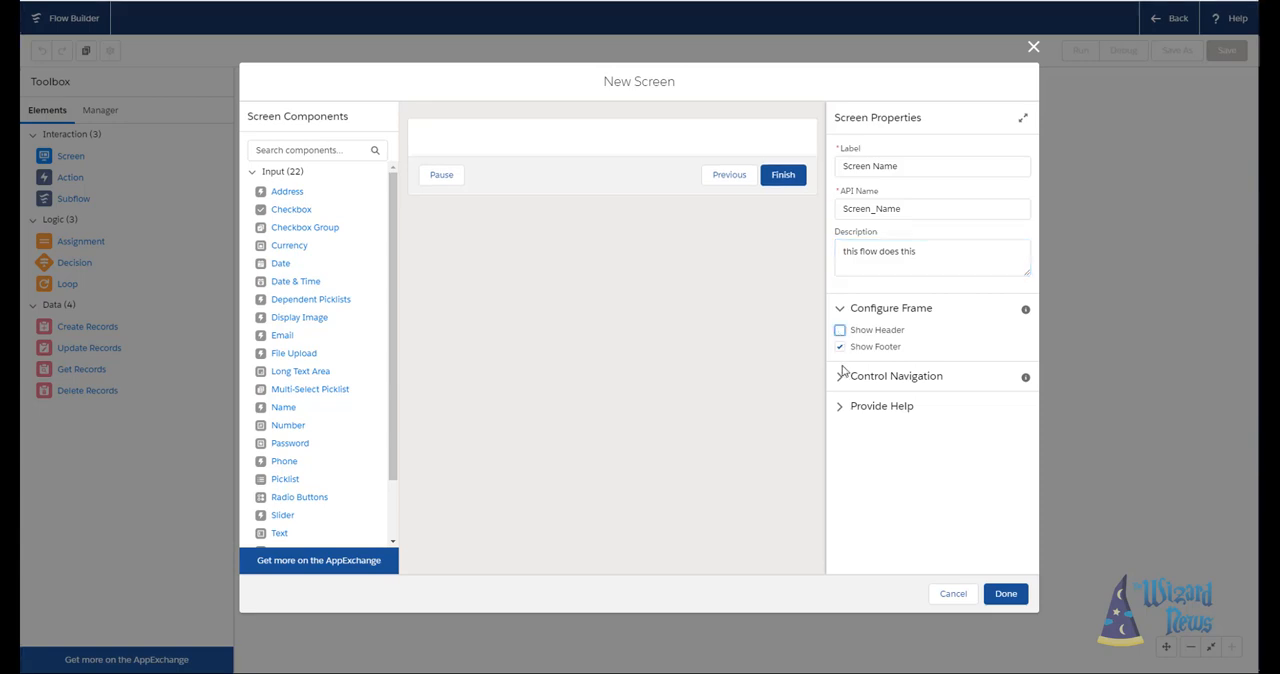
left_click(896, 374)
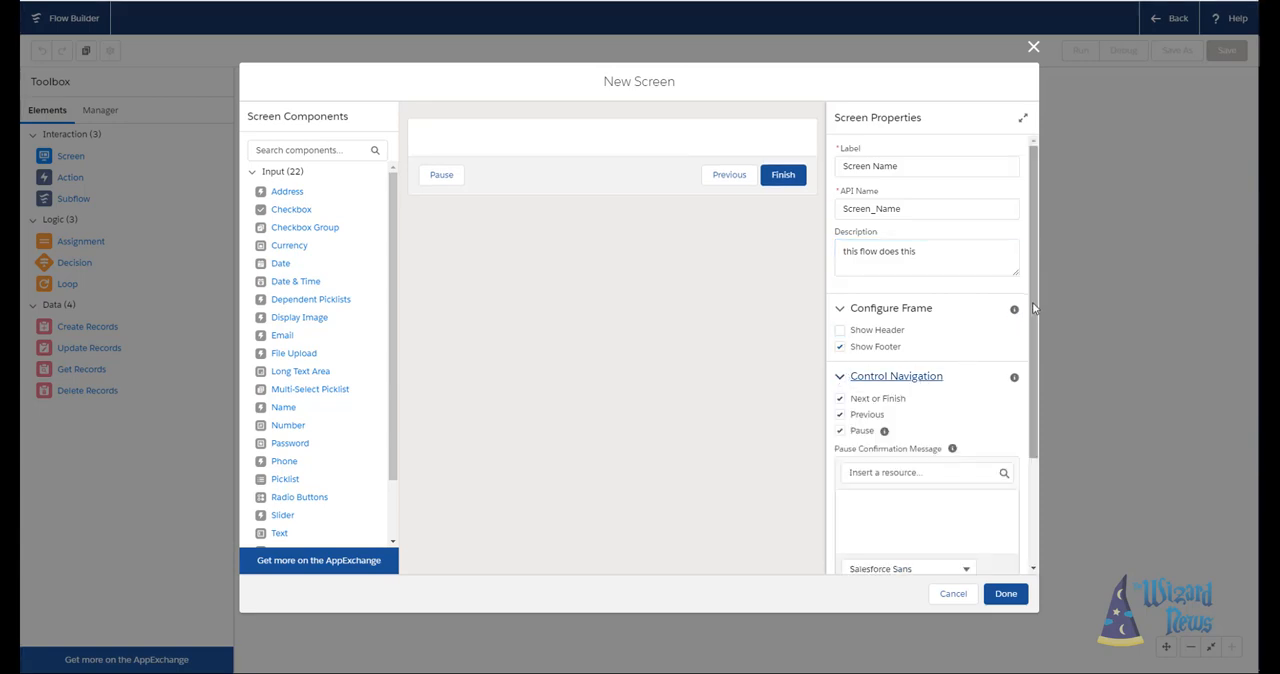
scroll("down", 3)
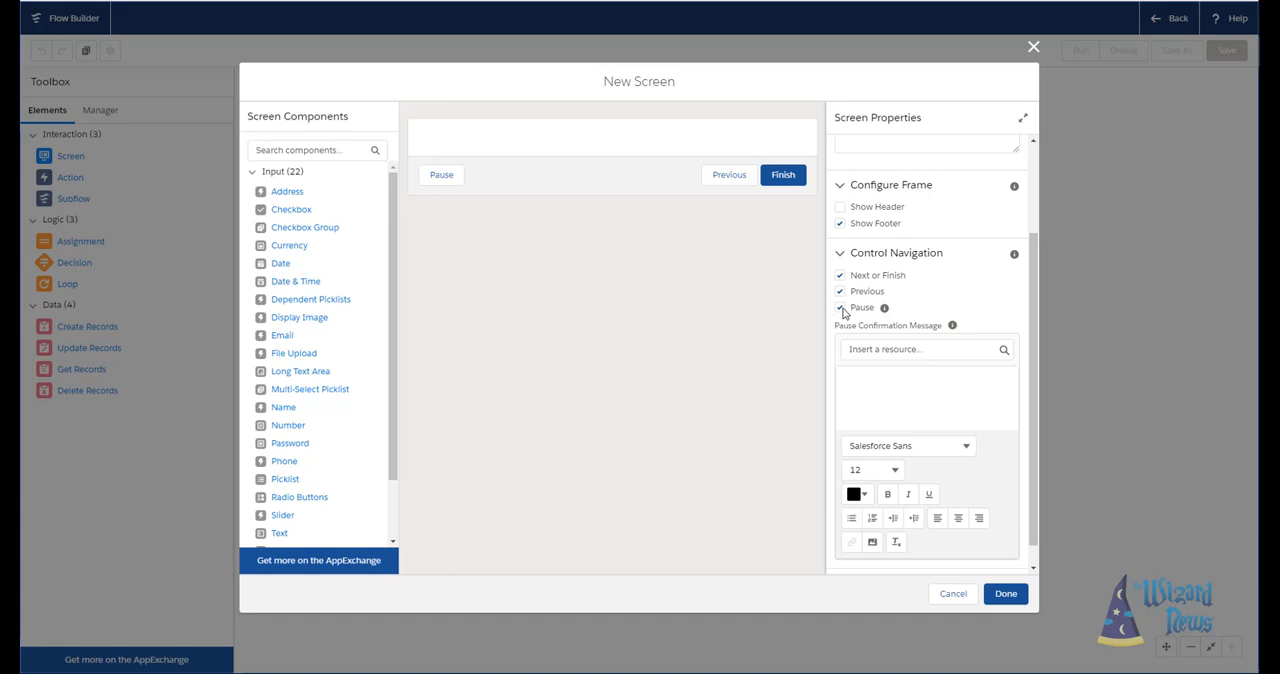
left_click(840, 308)
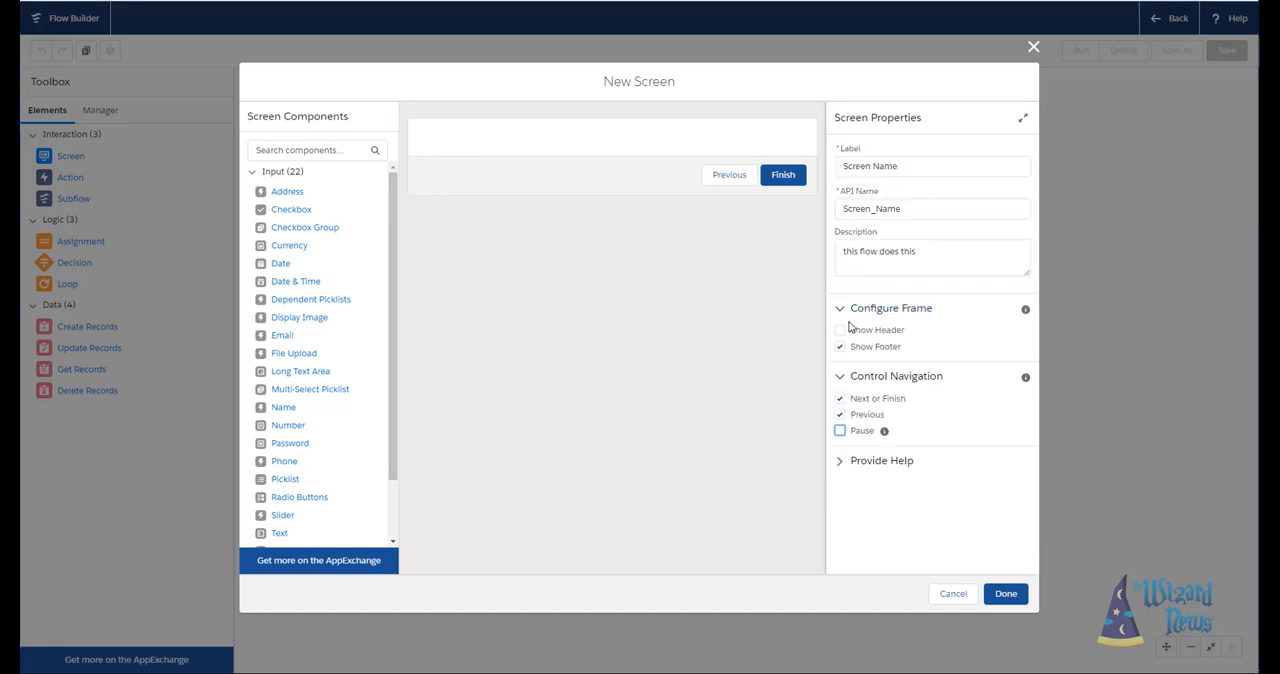
left_click(840, 414)
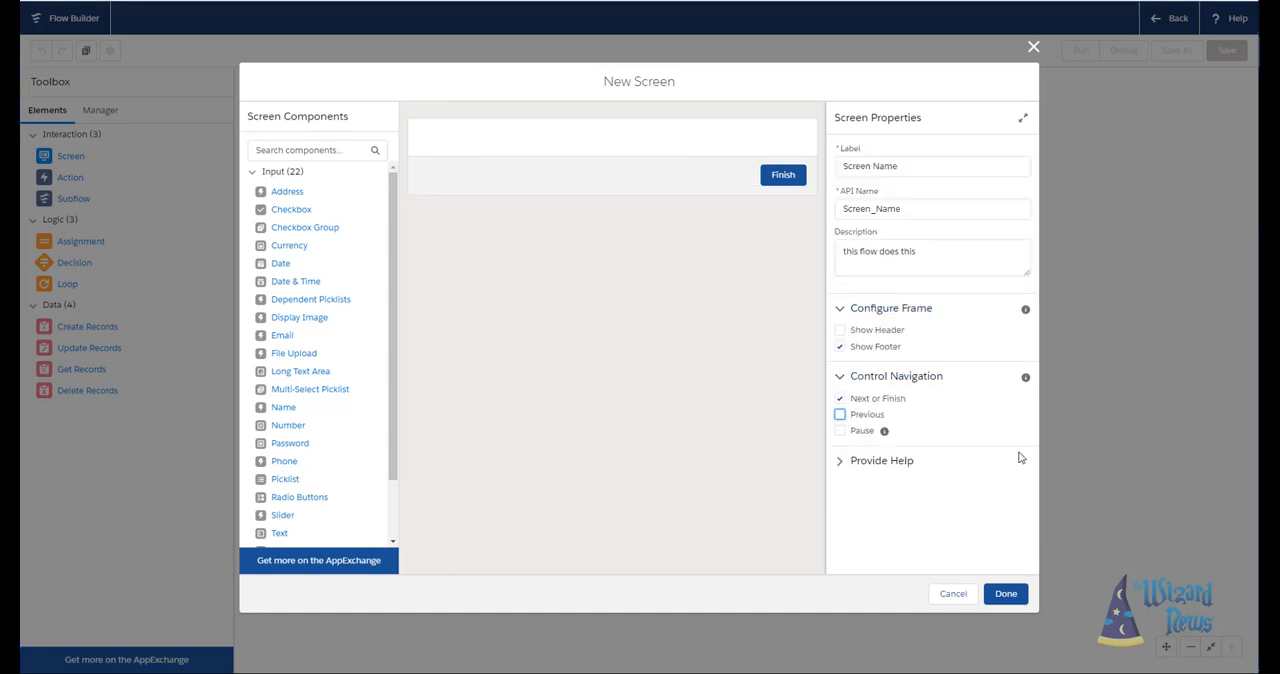
mouse_move(1030, 472)
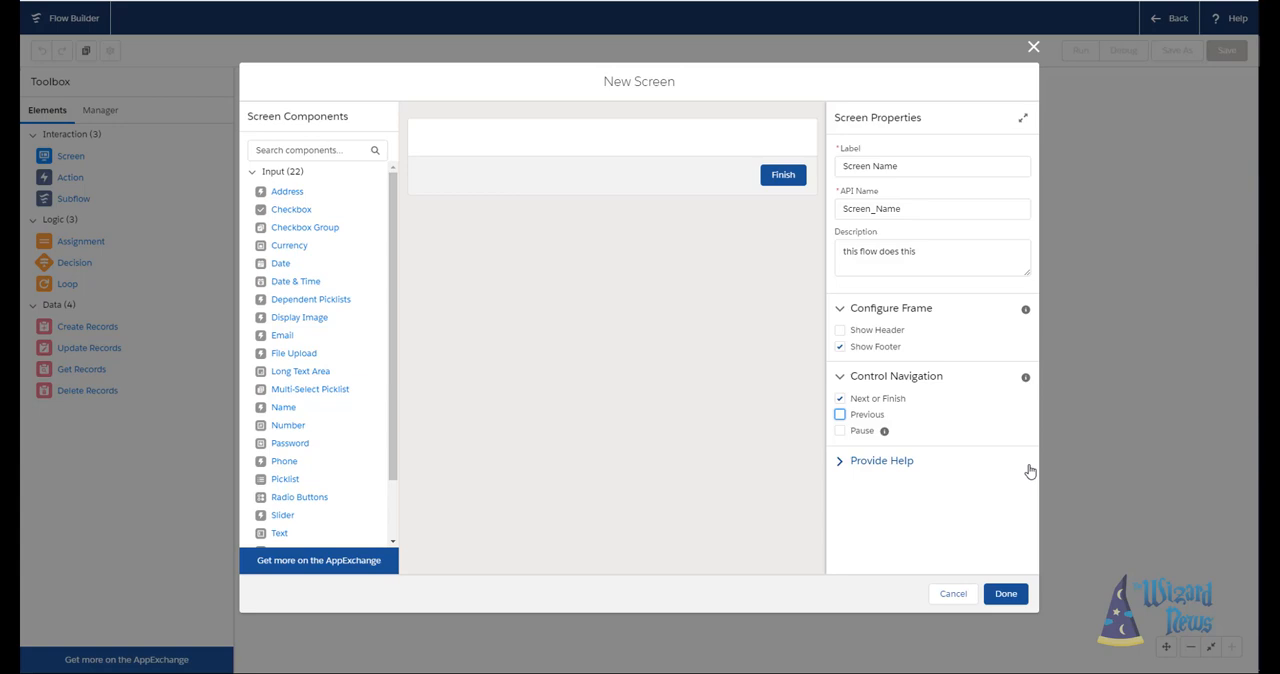
mouse_move(900, 470)
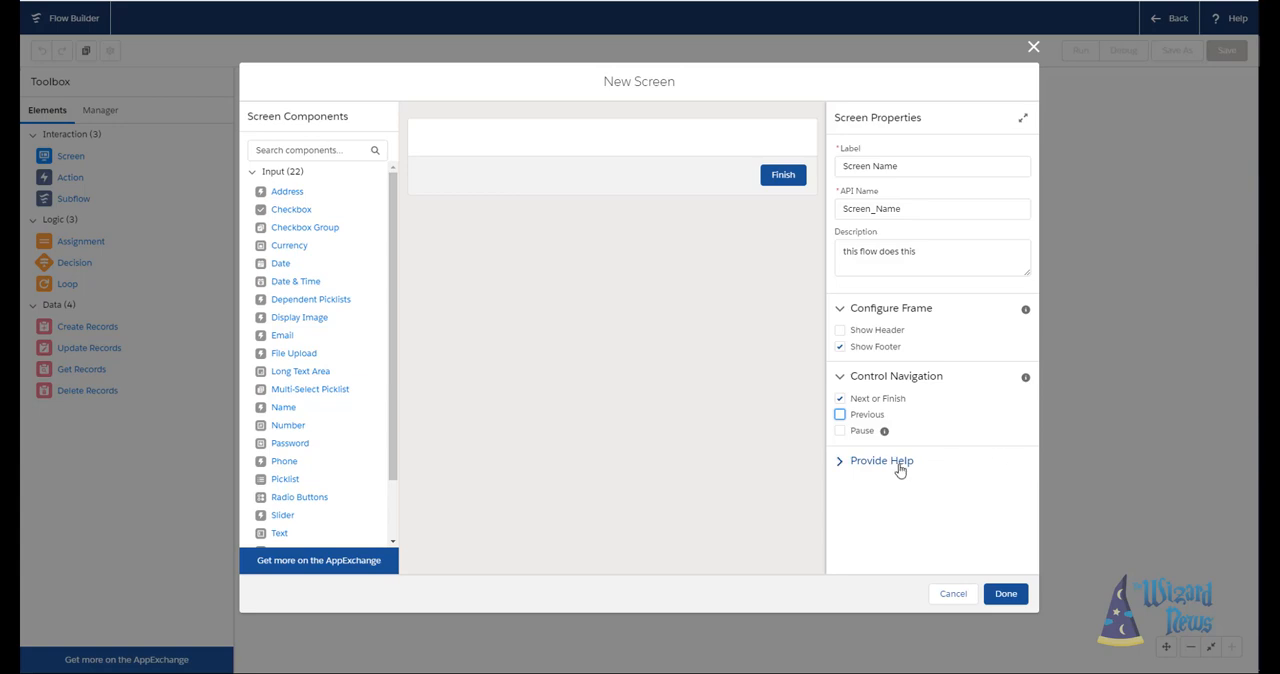
Enter 'help for the screen' as the screen's help text under Provide Help.
left_click(880, 460)
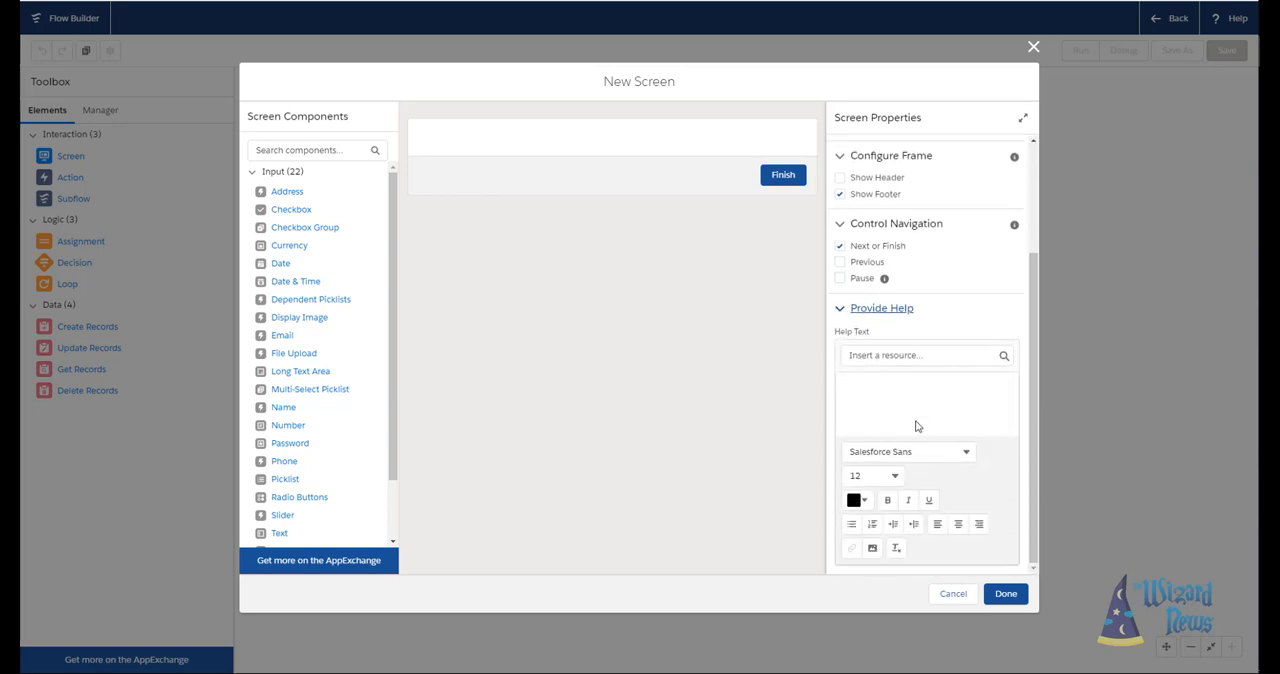
left_click(920, 400)
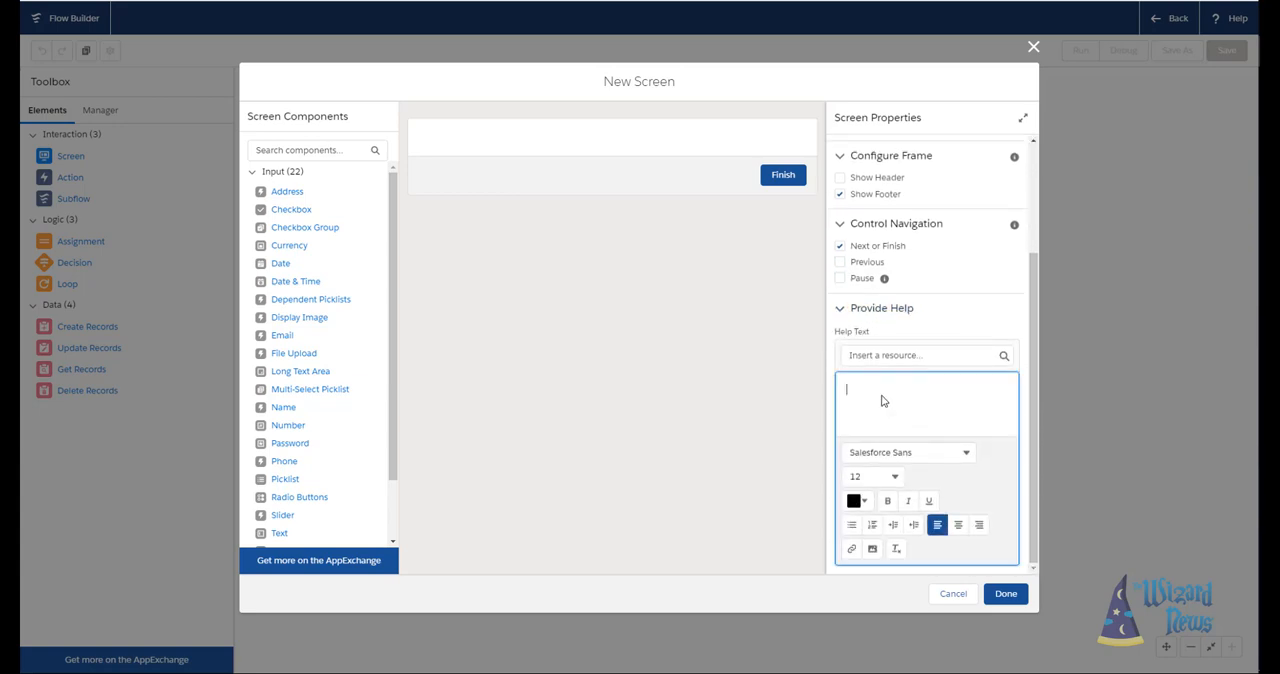
type("help for th")
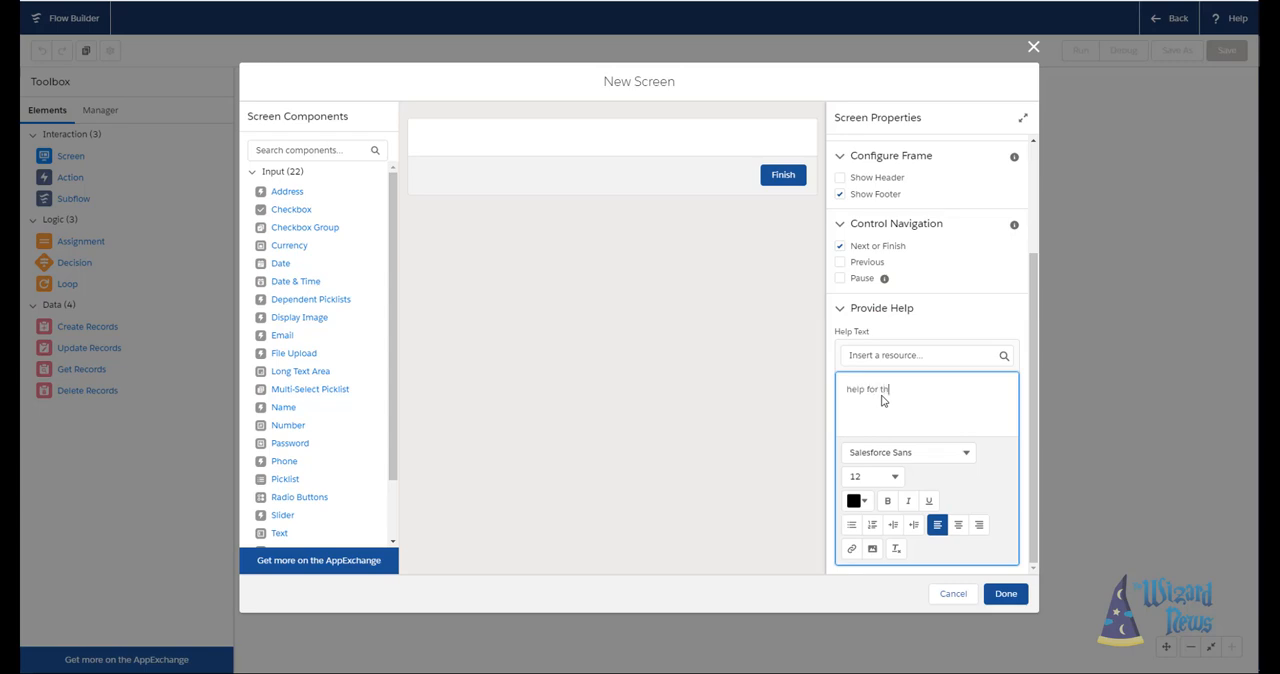
type("e screen")
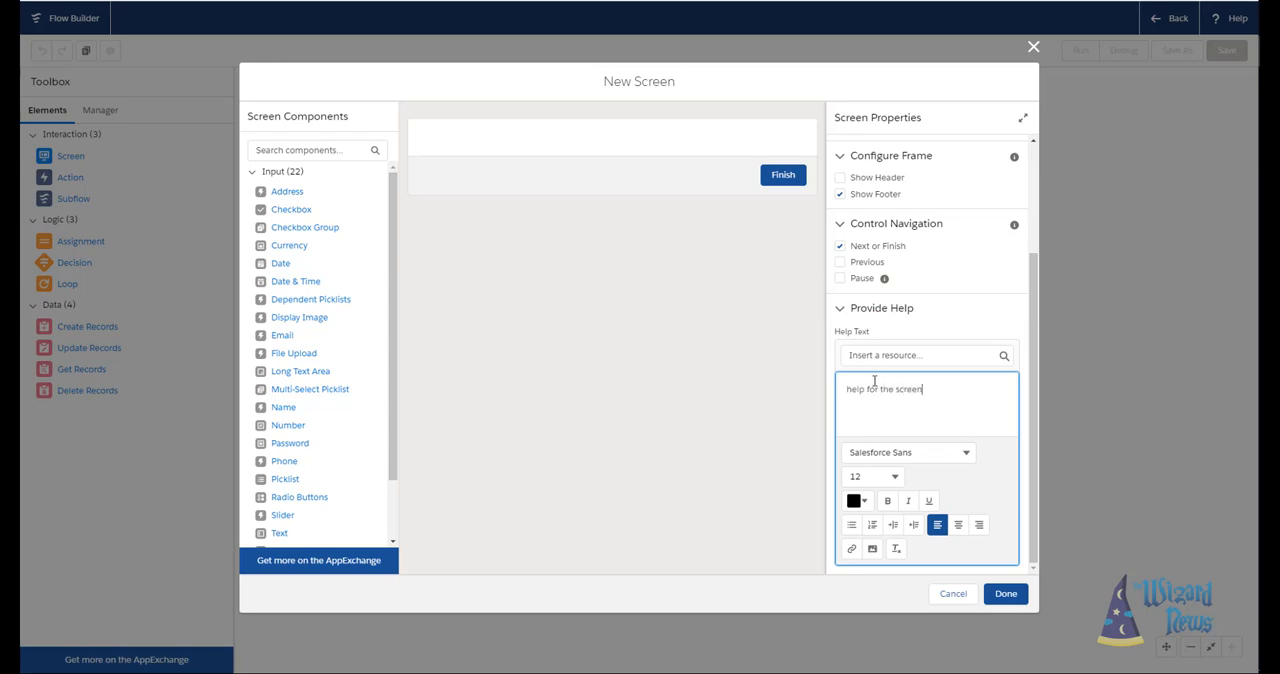
mouse_move(904, 392)
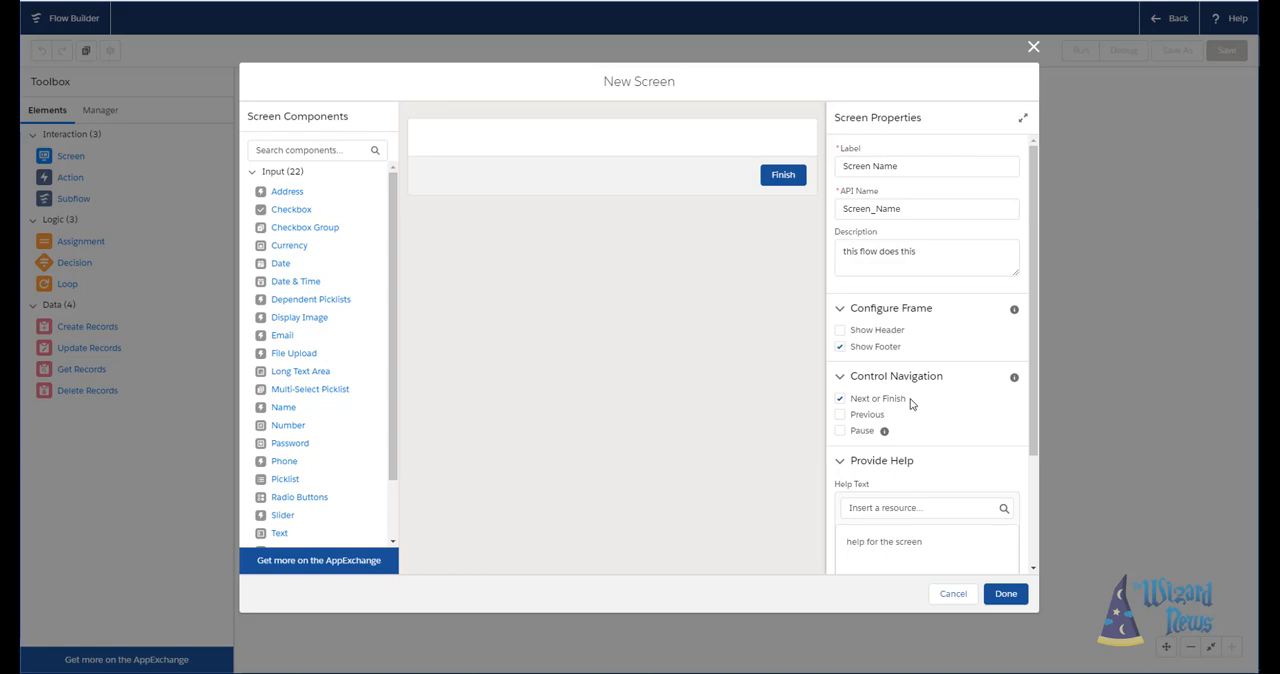
mouse_move(428, 444)
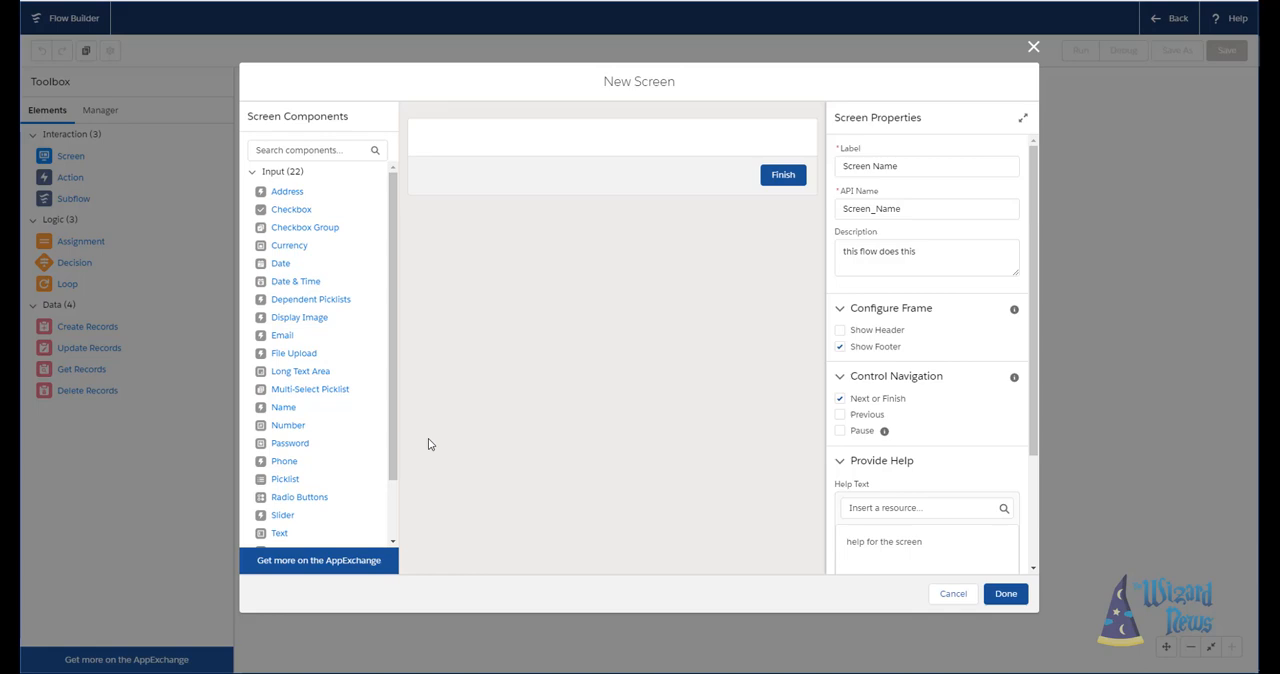
mouse_move(288, 192)
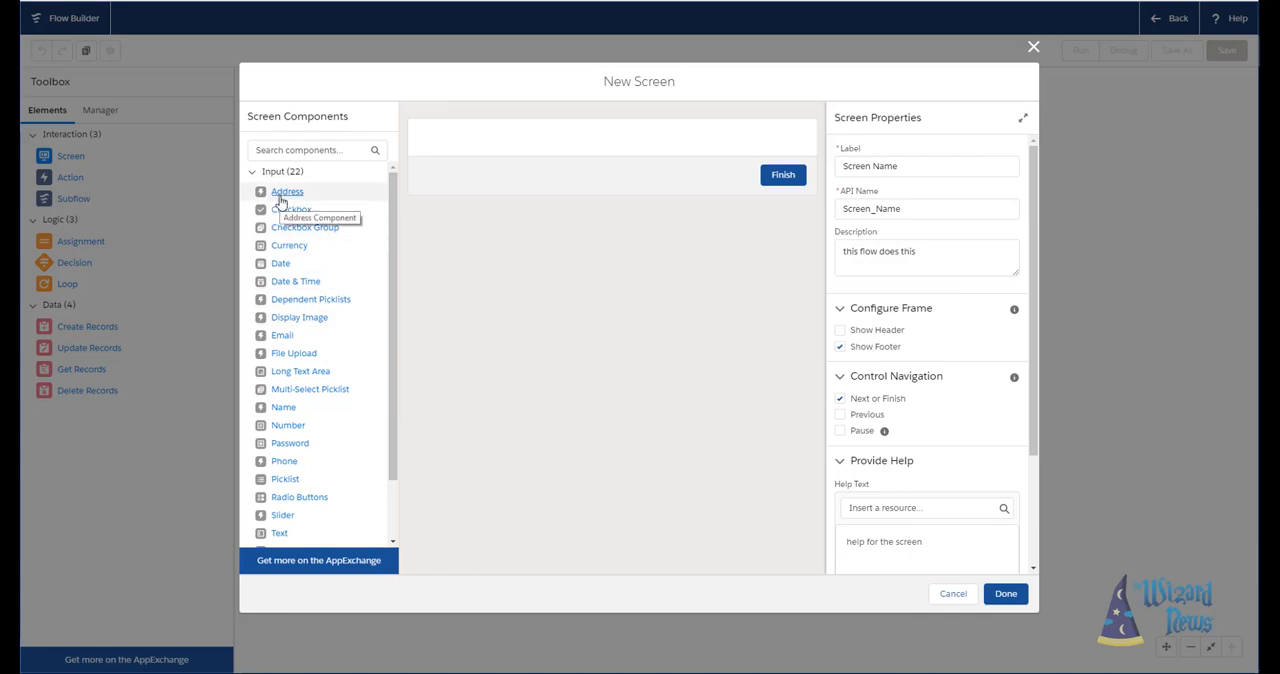
mouse_move(282, 336)
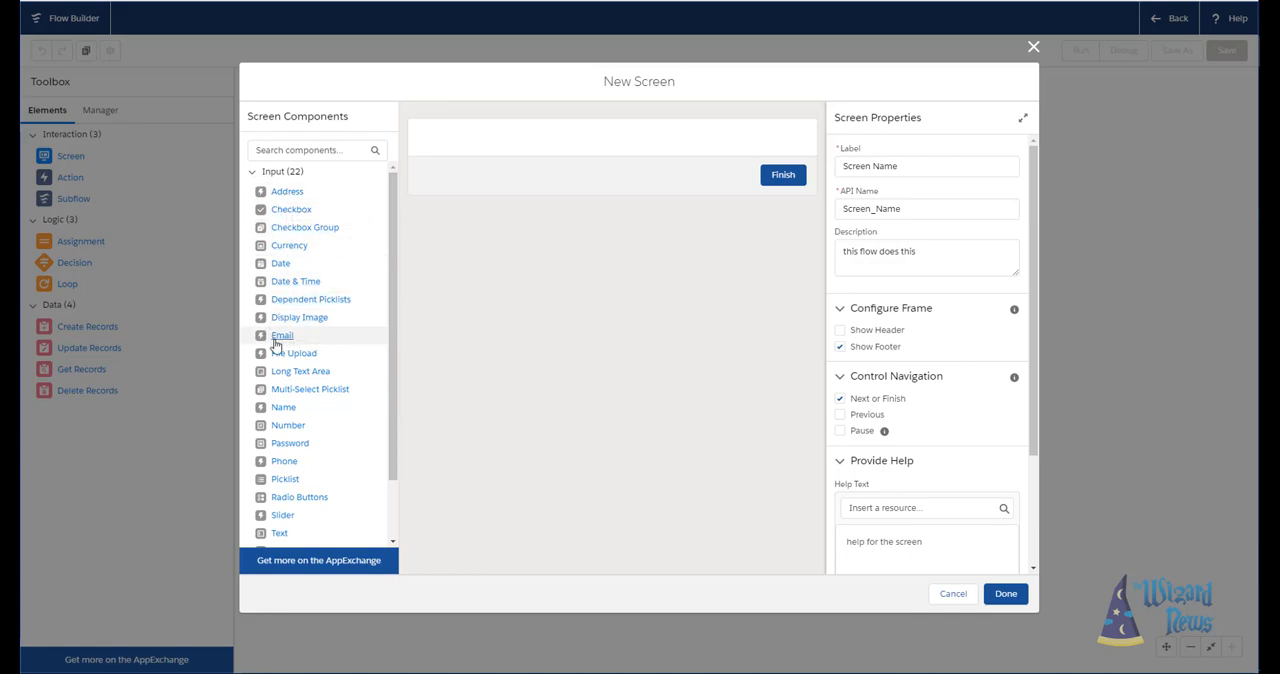
mouse_move(282, 336)
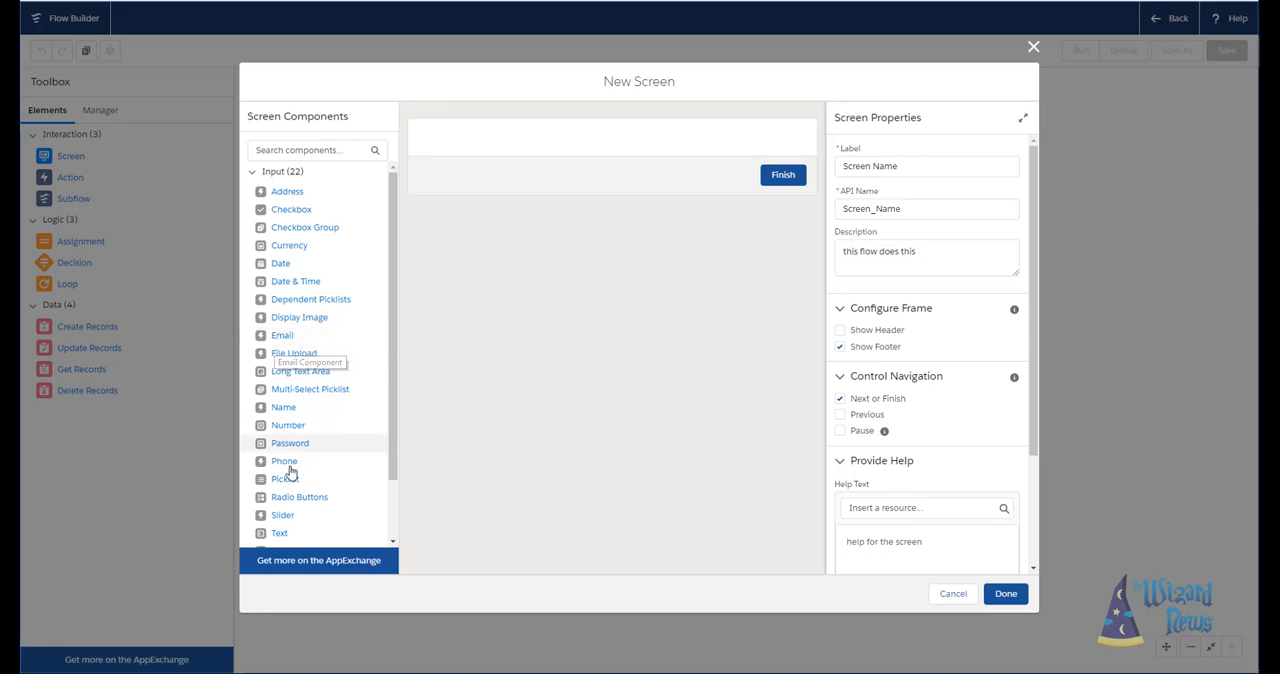
mouse_move(344, 560)
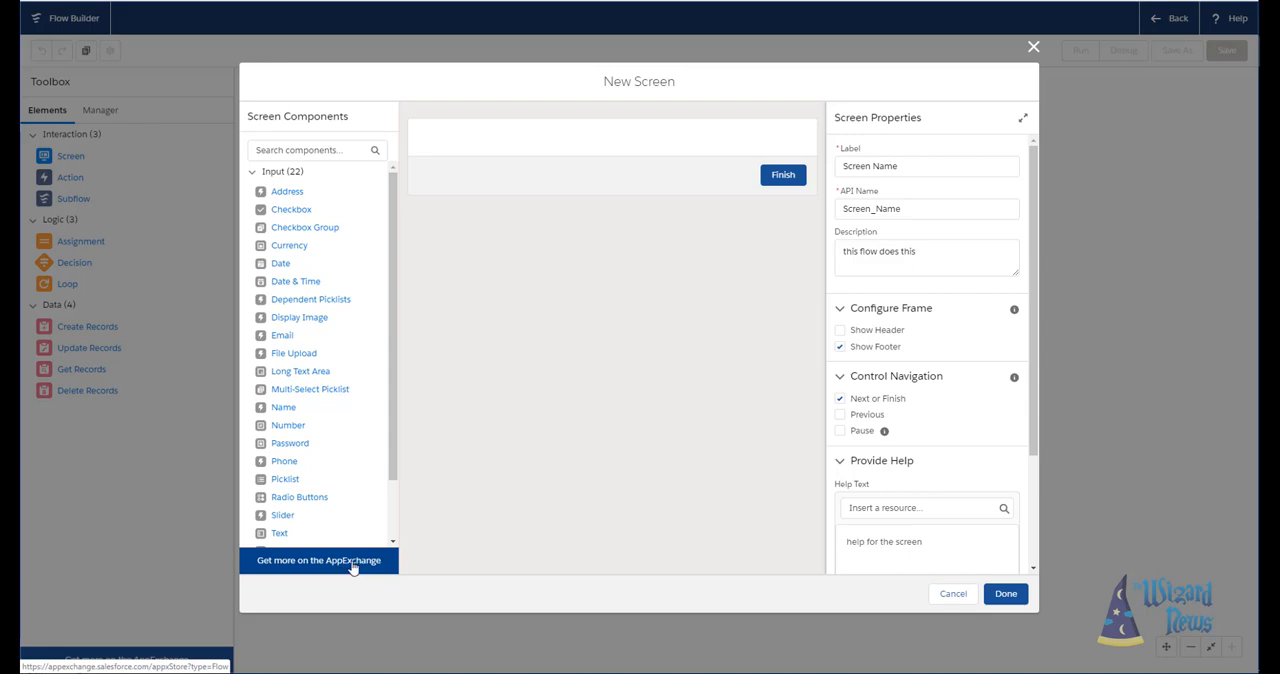
mouse_move(348, 556)
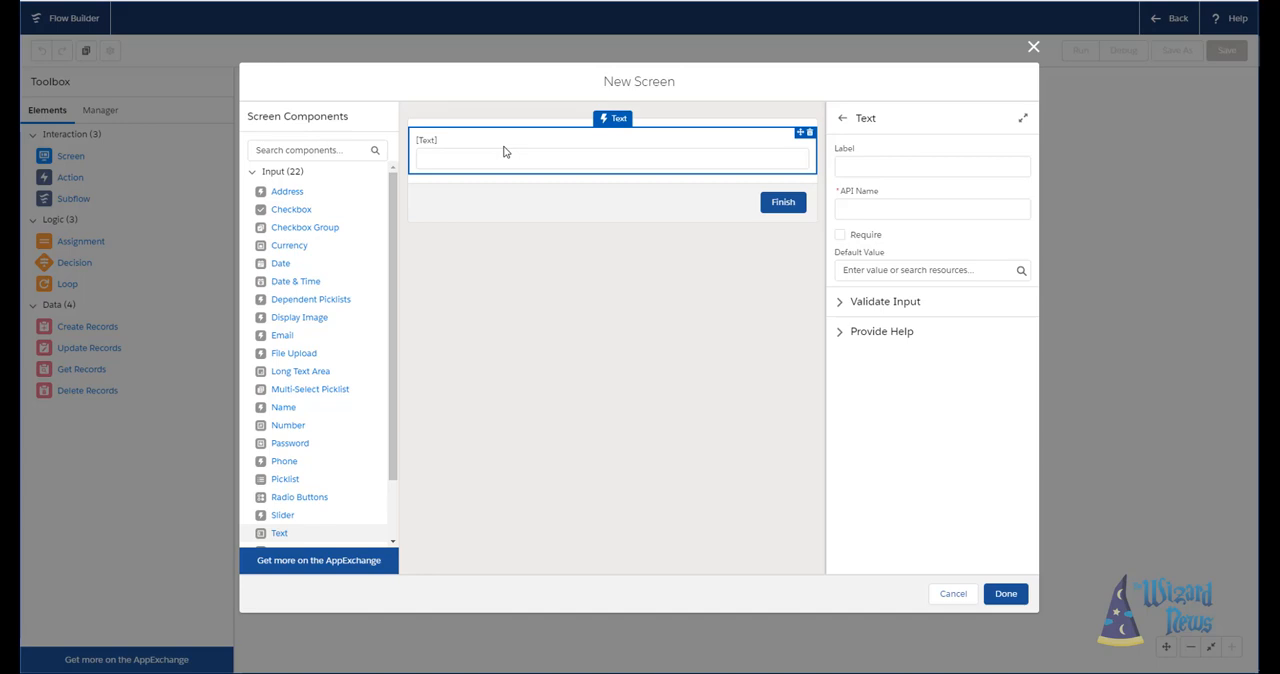
mouse_move(732, 138)
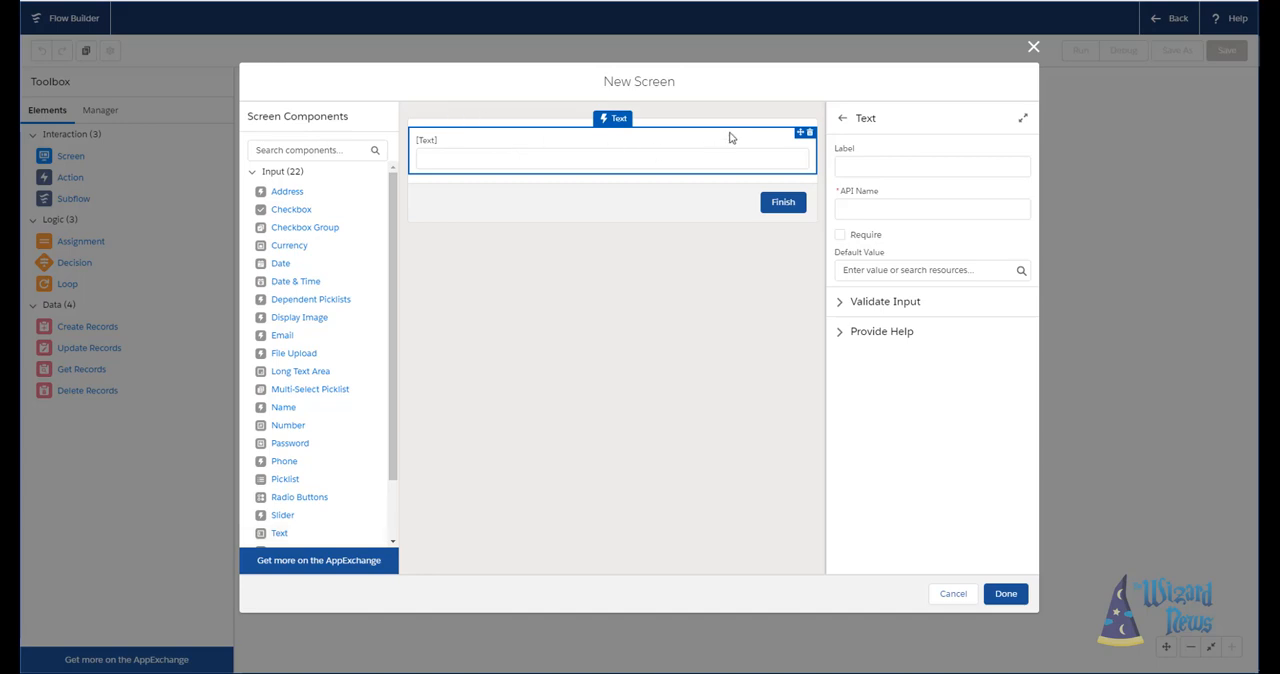
Label the Text component 'How am I doing?' and expand Validate Input.
left_click(932, 166)
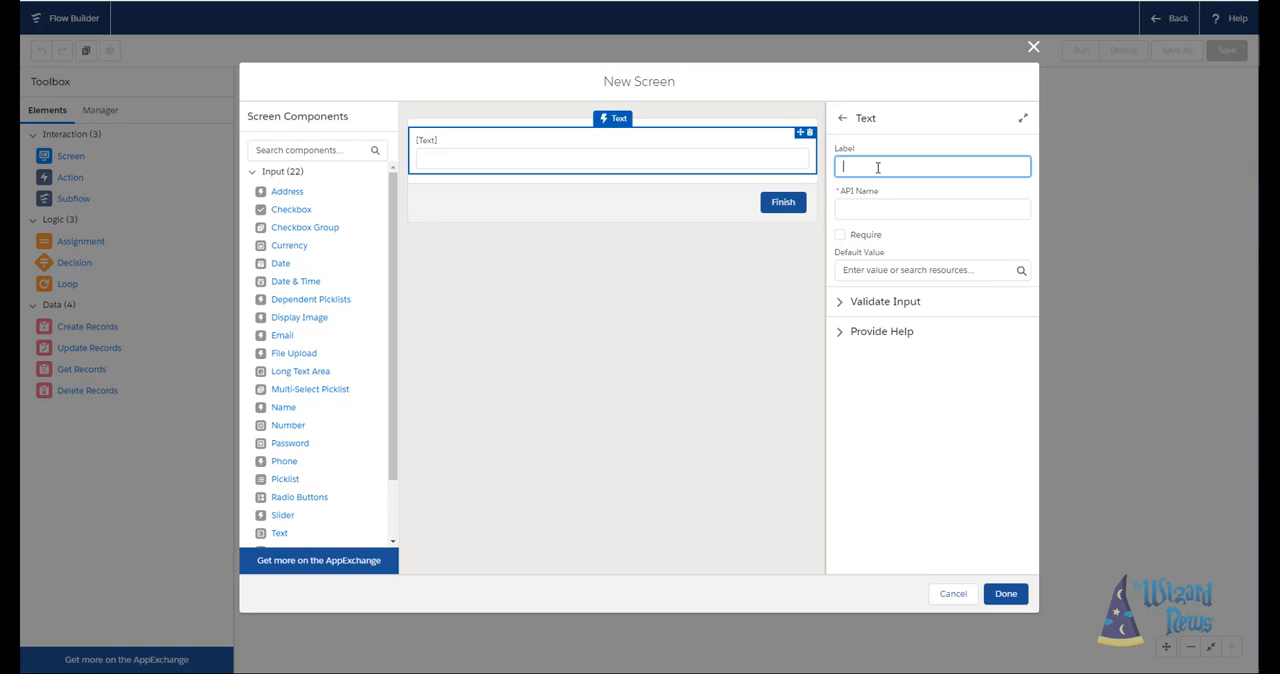
type("How am I doing?")
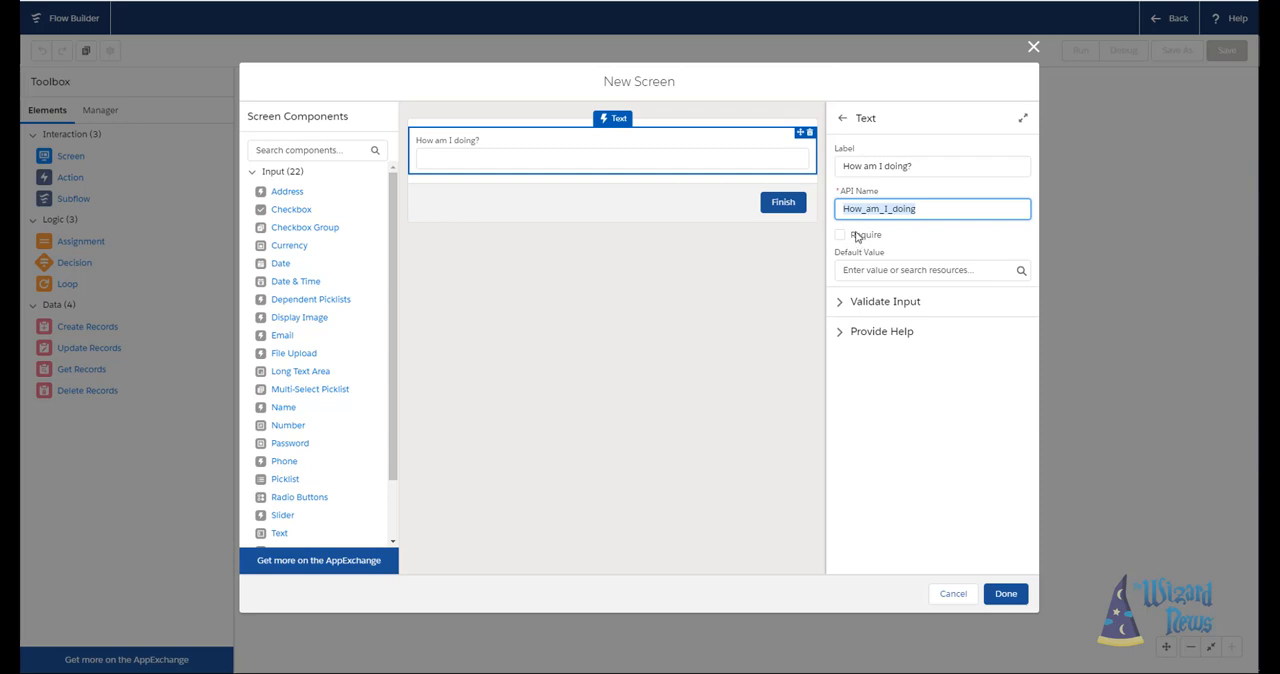
left_click(840, 234)
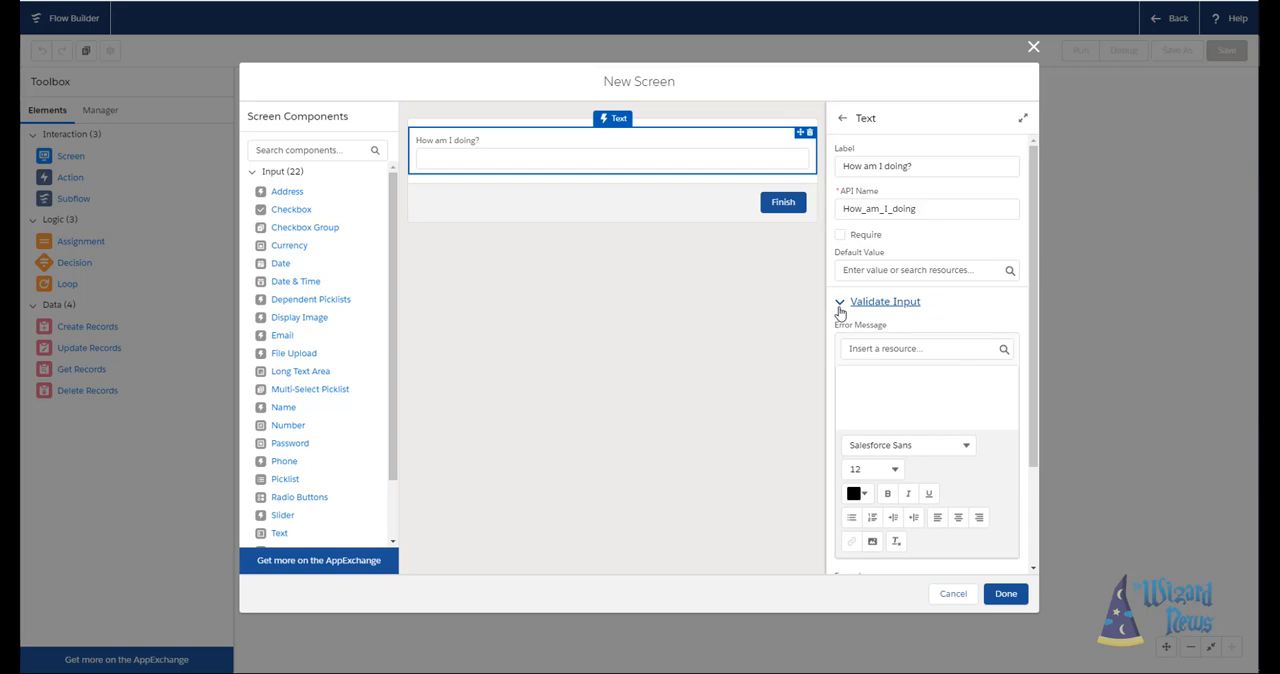
Collapse the Validate Input settings for the 'How am I doing?' Text field.
scroll("down", 3)
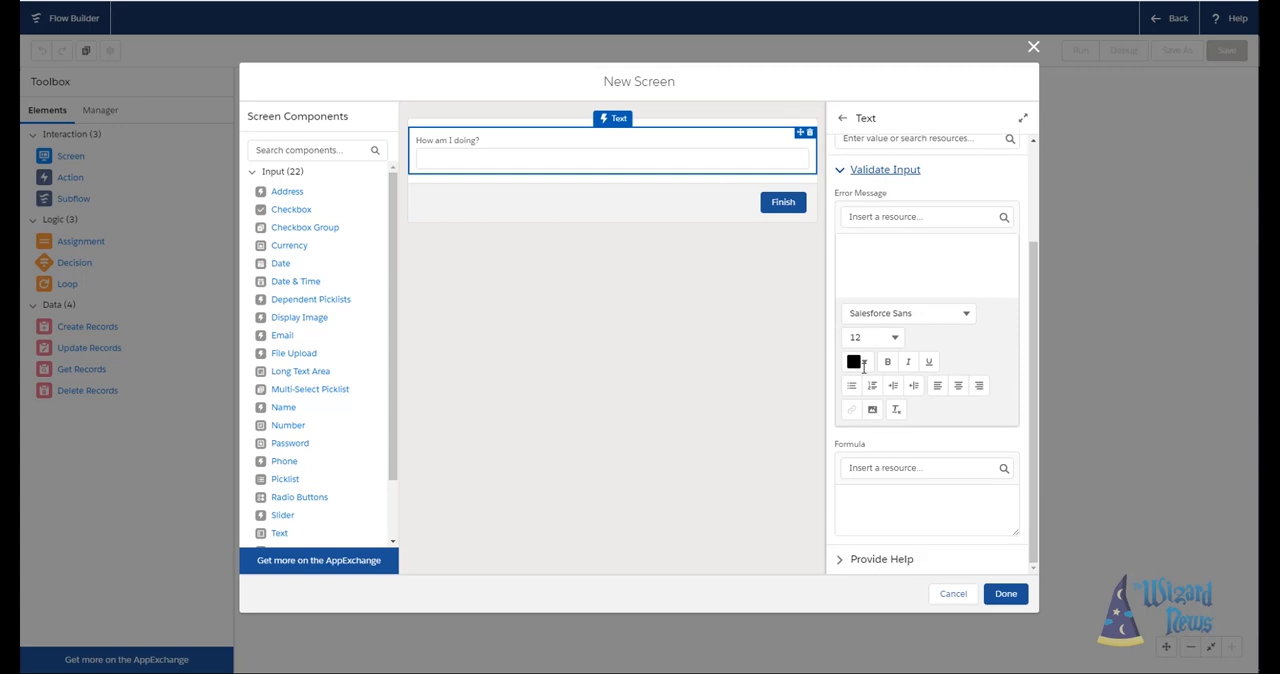
mouse_move(862, 186)
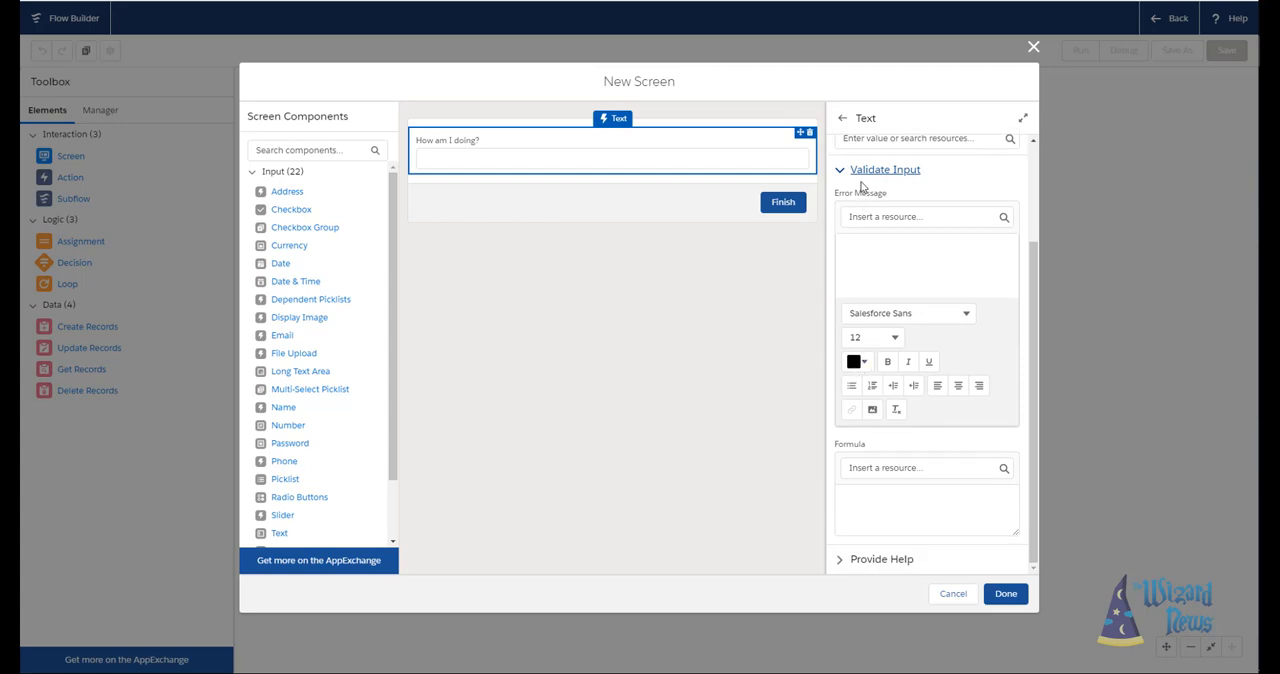
left_click(884, 168)
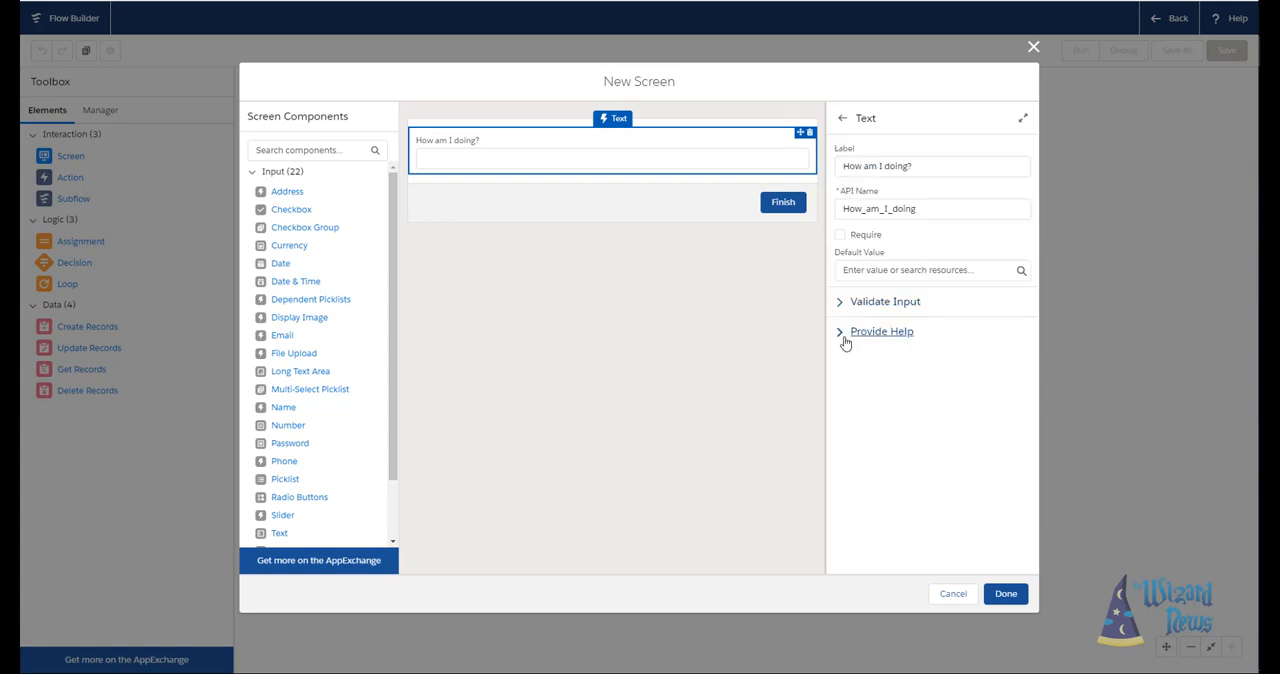
left_click(880, 332)
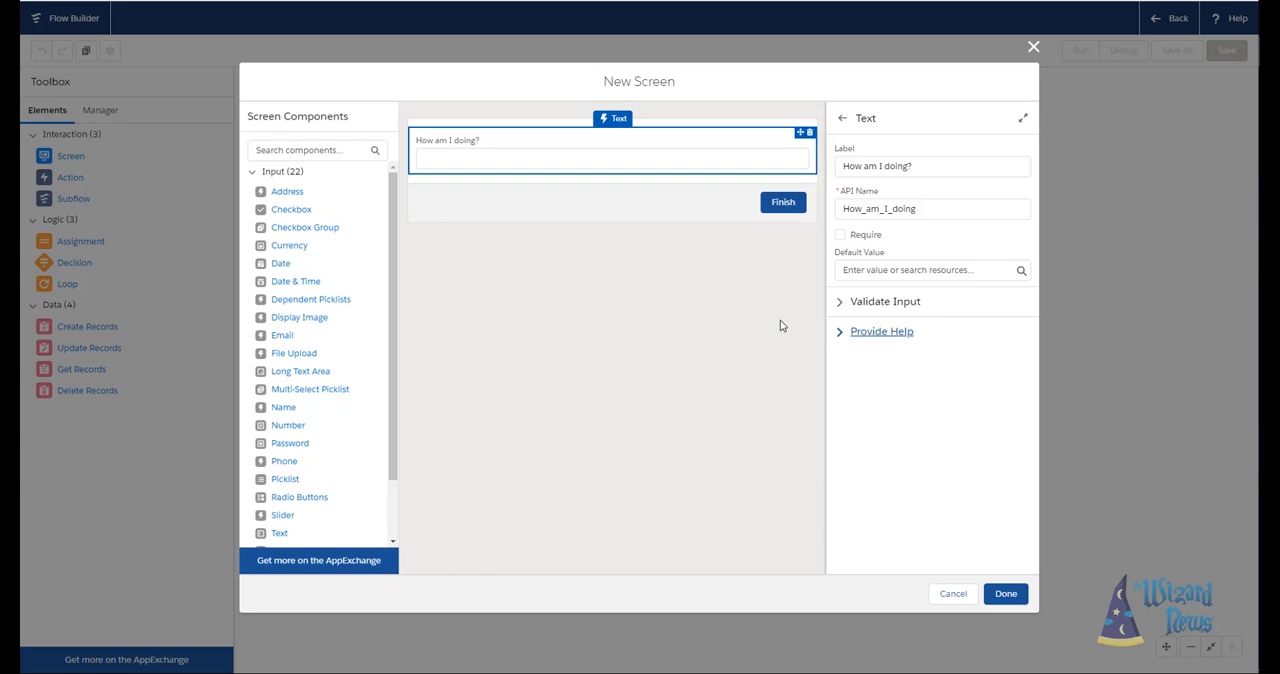
mouse_move(720, 316)
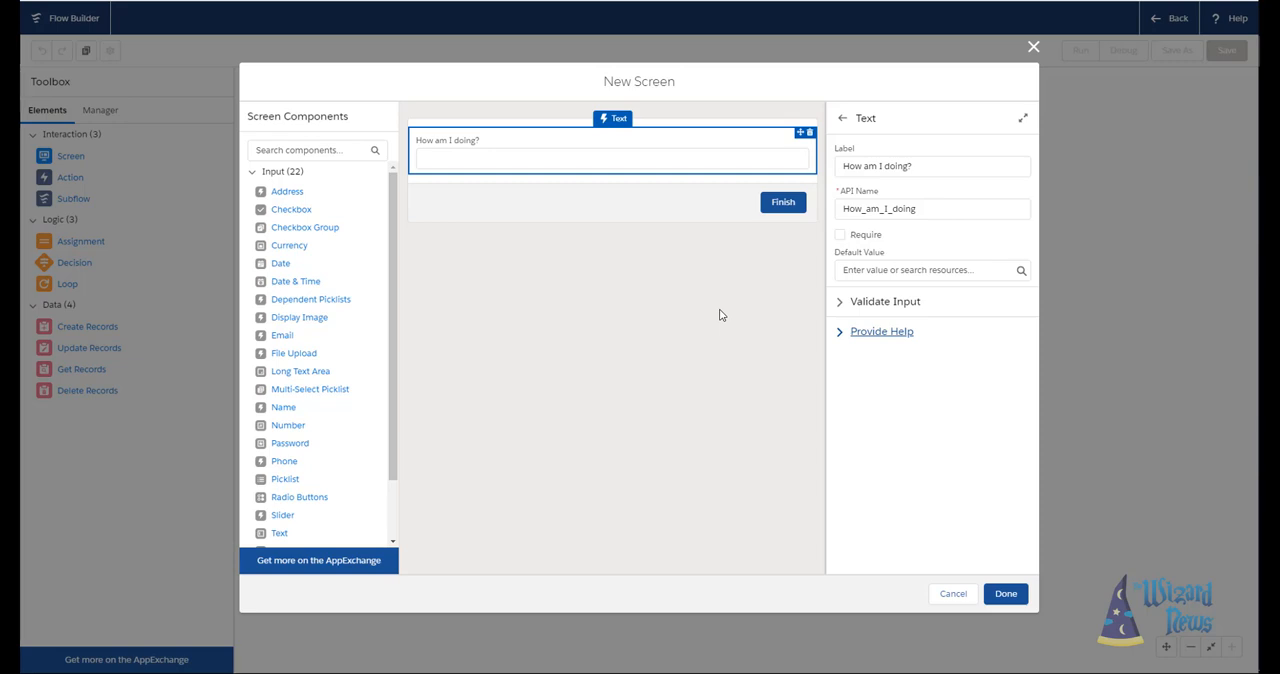
mouse_move(378, 300)
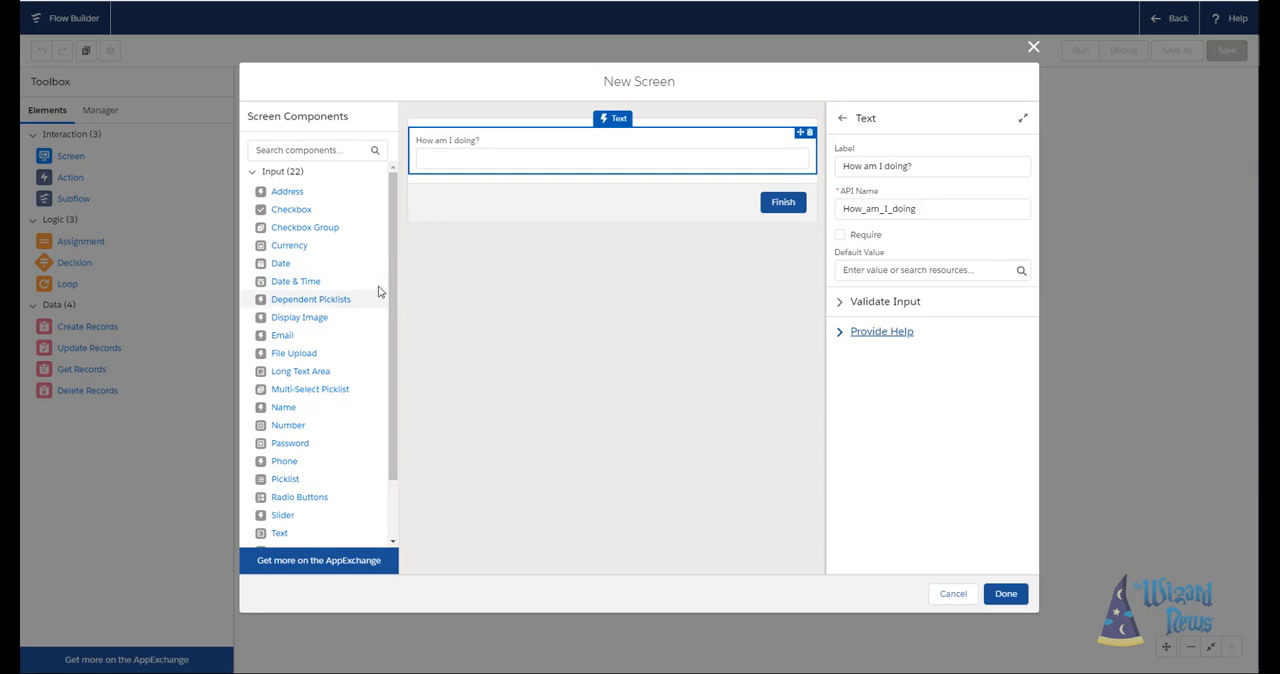
Name the Display Text 'Instruction' and set its body to 'Hey come and do this'.
scroll("down", 3)
type("Inst")
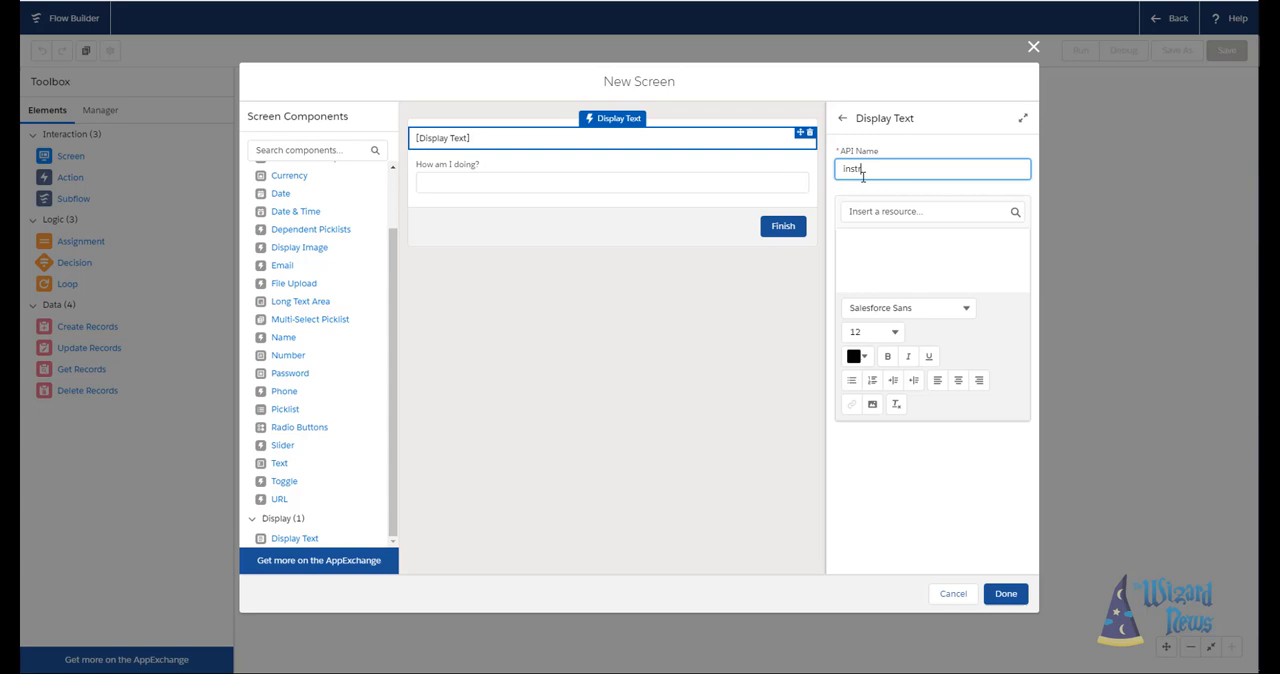
type("ruction")
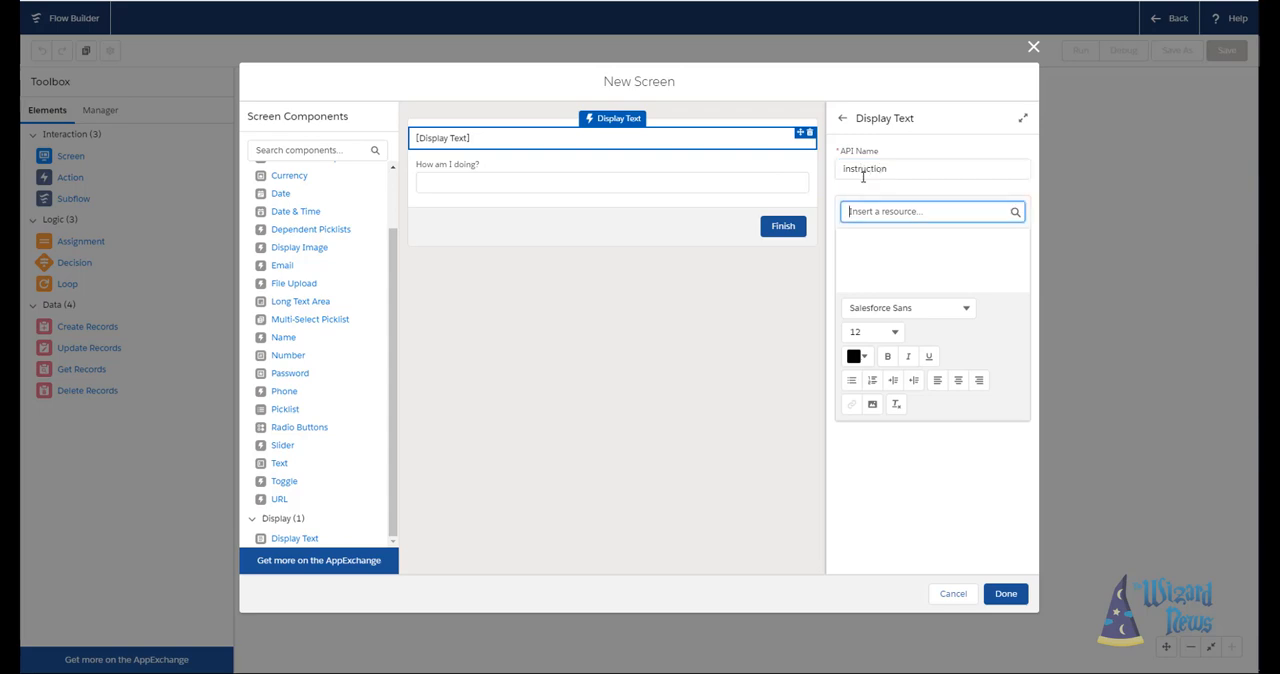
left_click(904, 308)
type("Hey come")
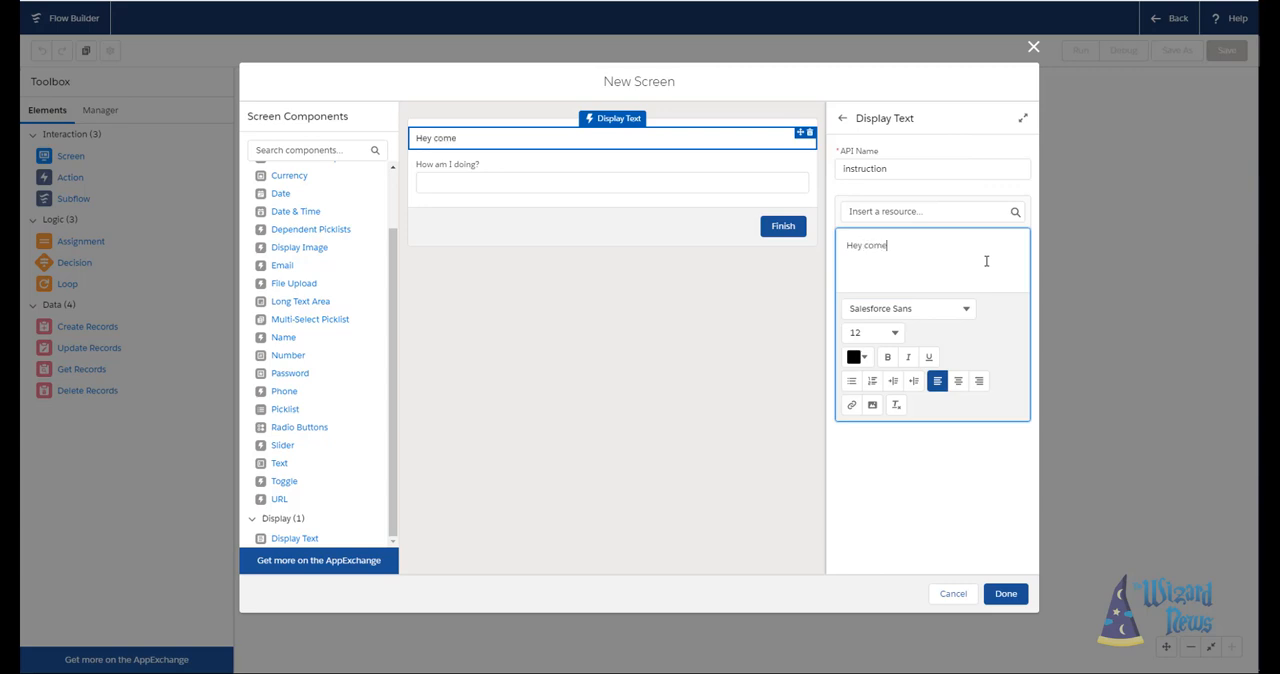
type("and do this")
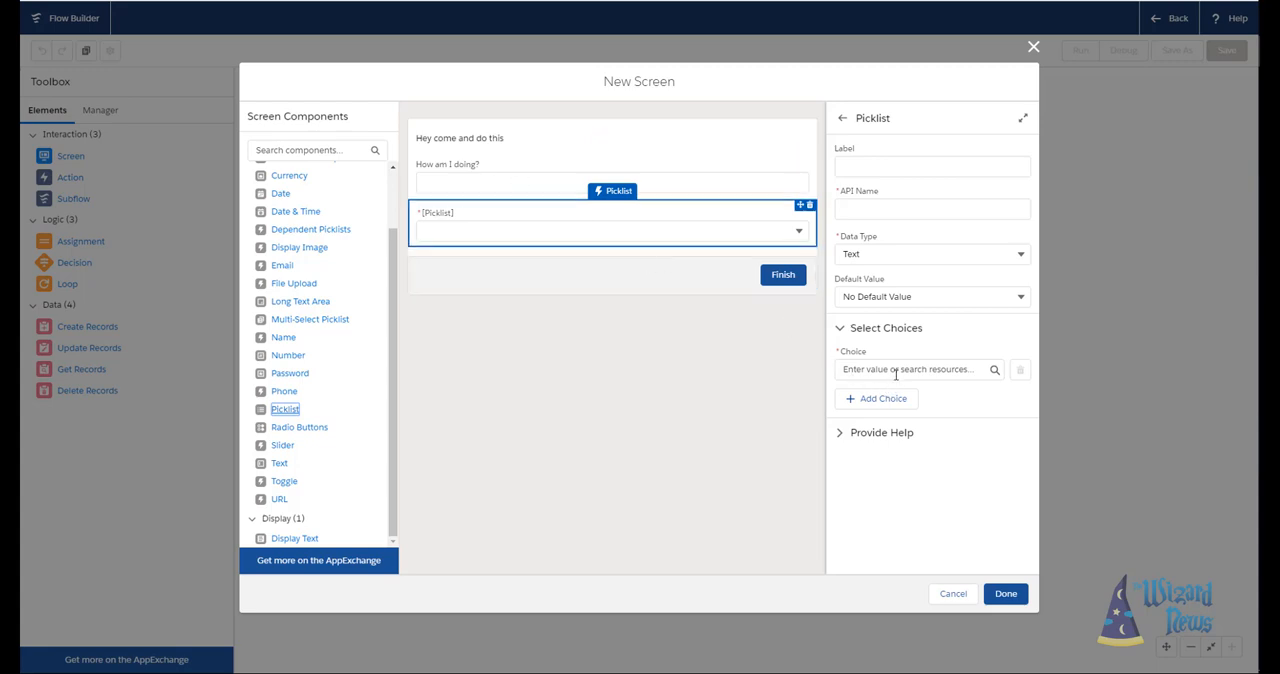
Start a New Resource from the Picklist's Choice box.
left_click(910, 368)
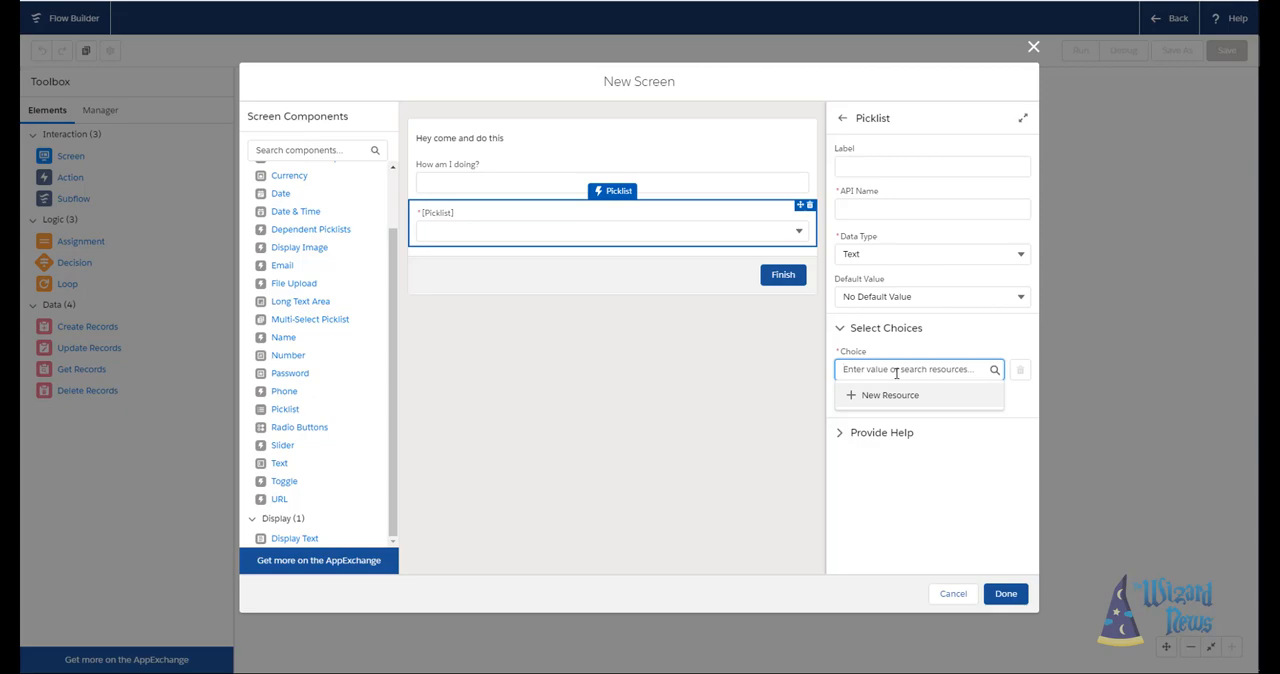
left_click(888, 396)
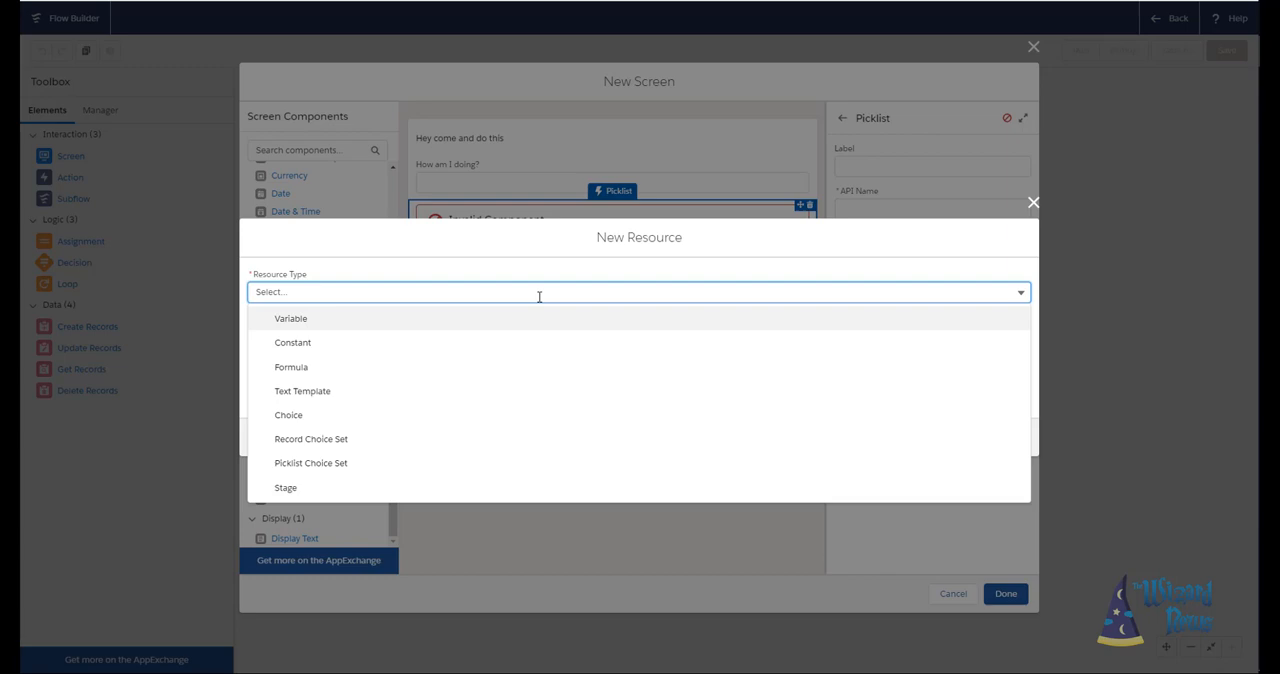
mouse_move(436, 420)
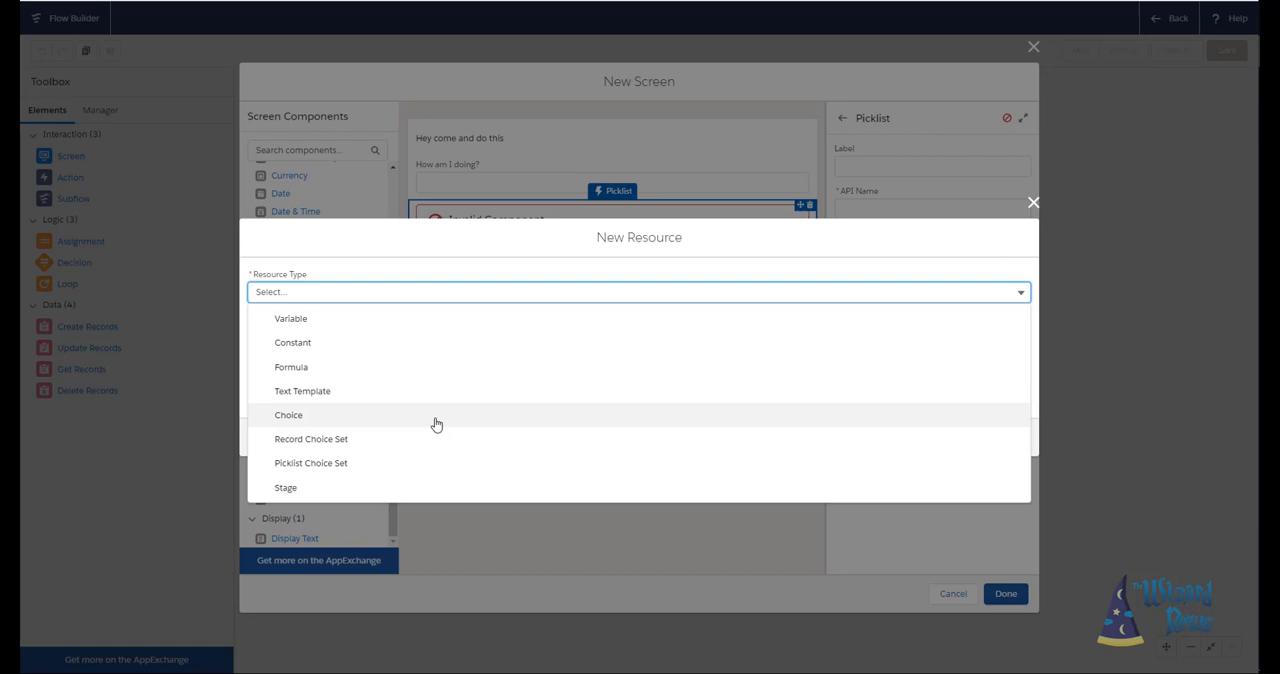
Create a Choice resource Yes with label Yes, Data Type Text and value Yes, then Done.
left_click(288, 416)
type("Y")
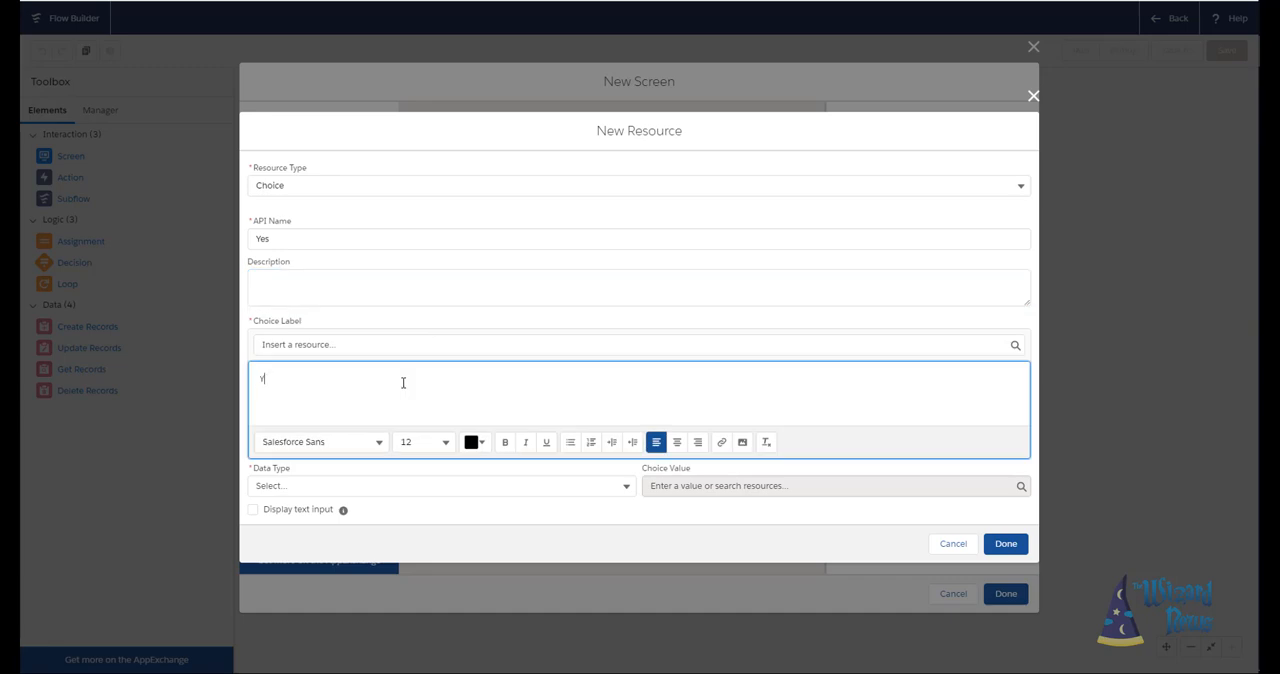
type("es")
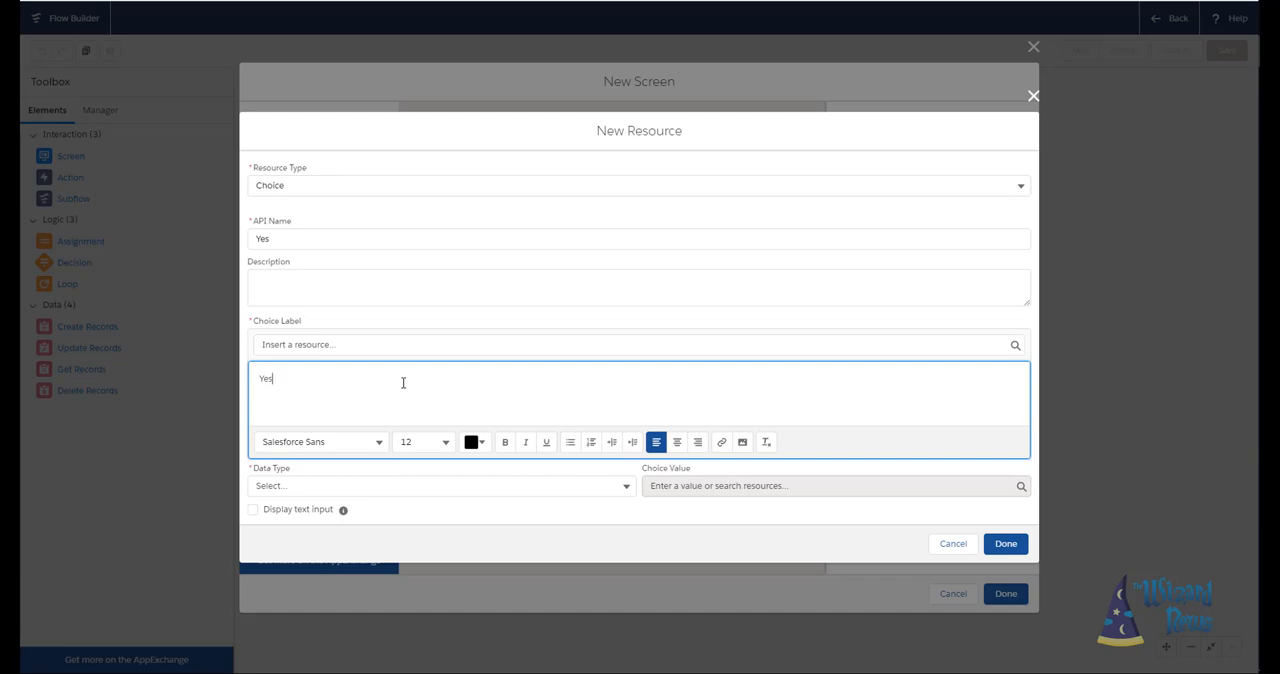
left_click(440, 486)
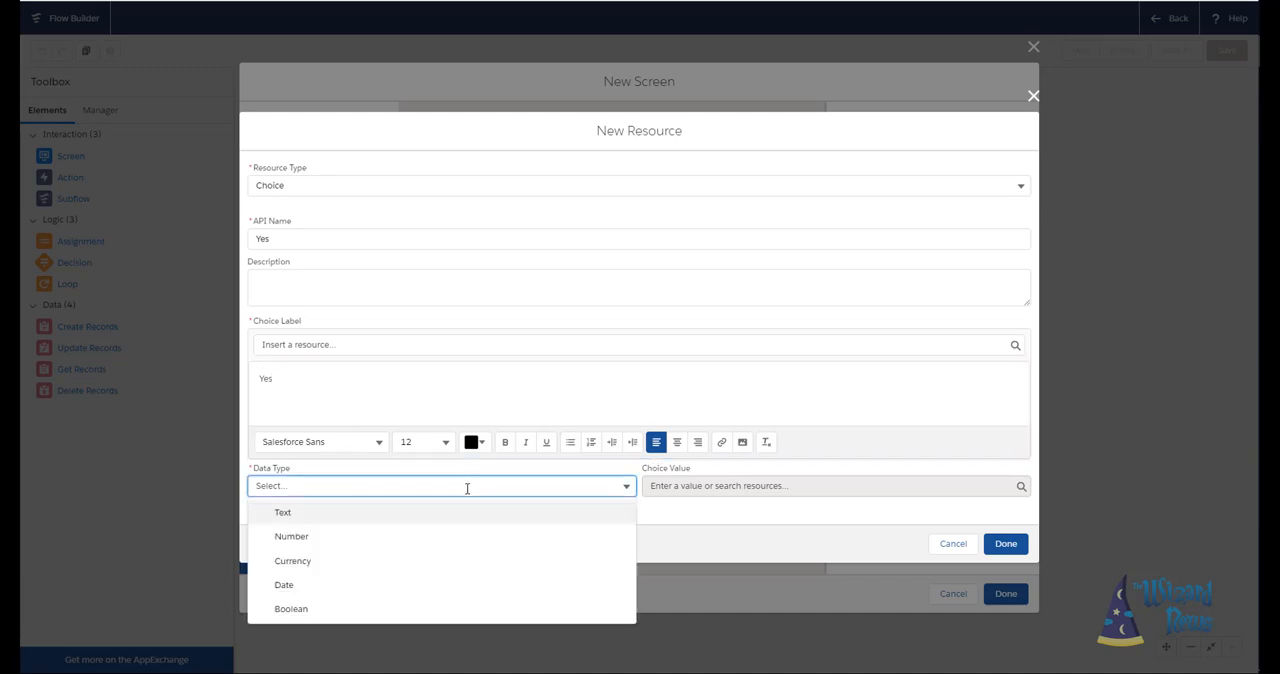
left_click(284, 512)
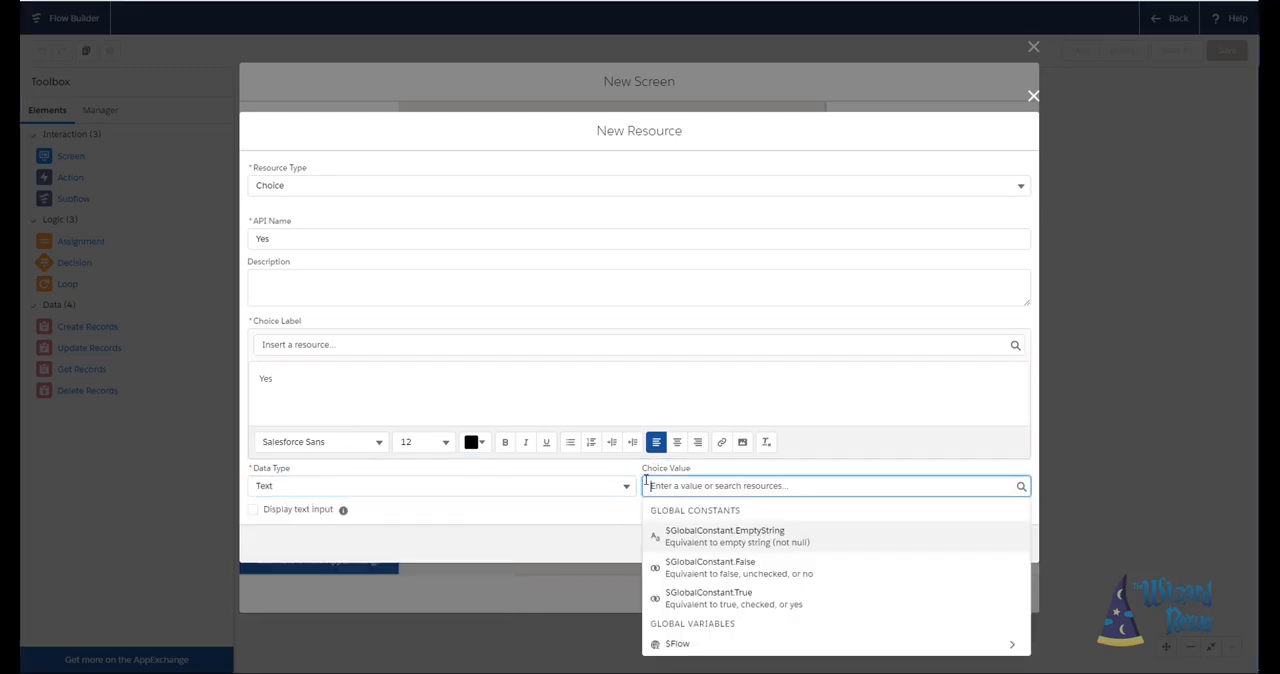
type("Yes")
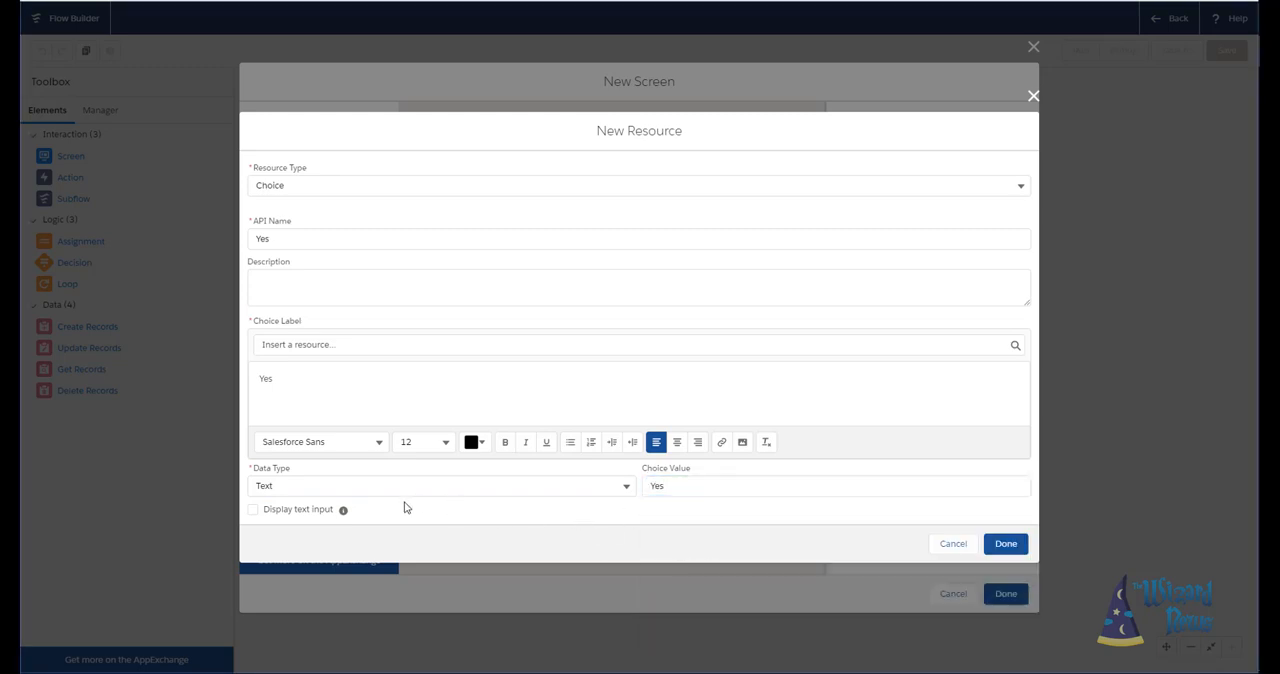
left_click(1004, 544)
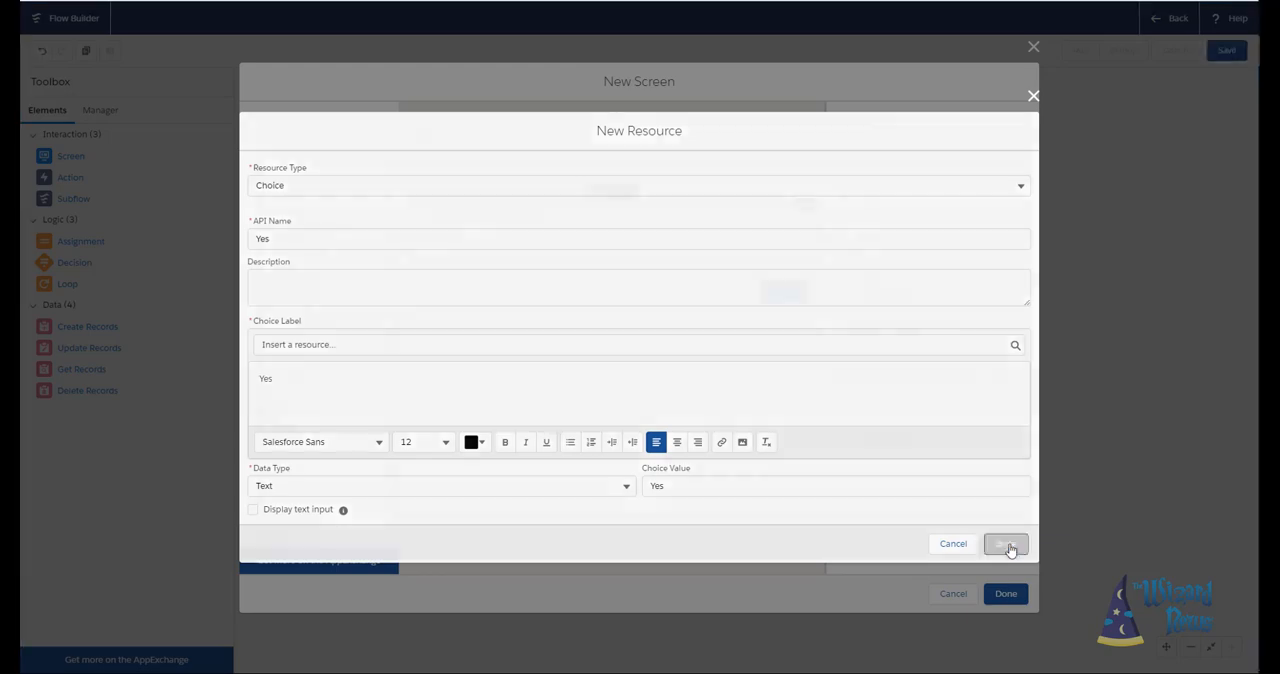
left_click(1004, 544)
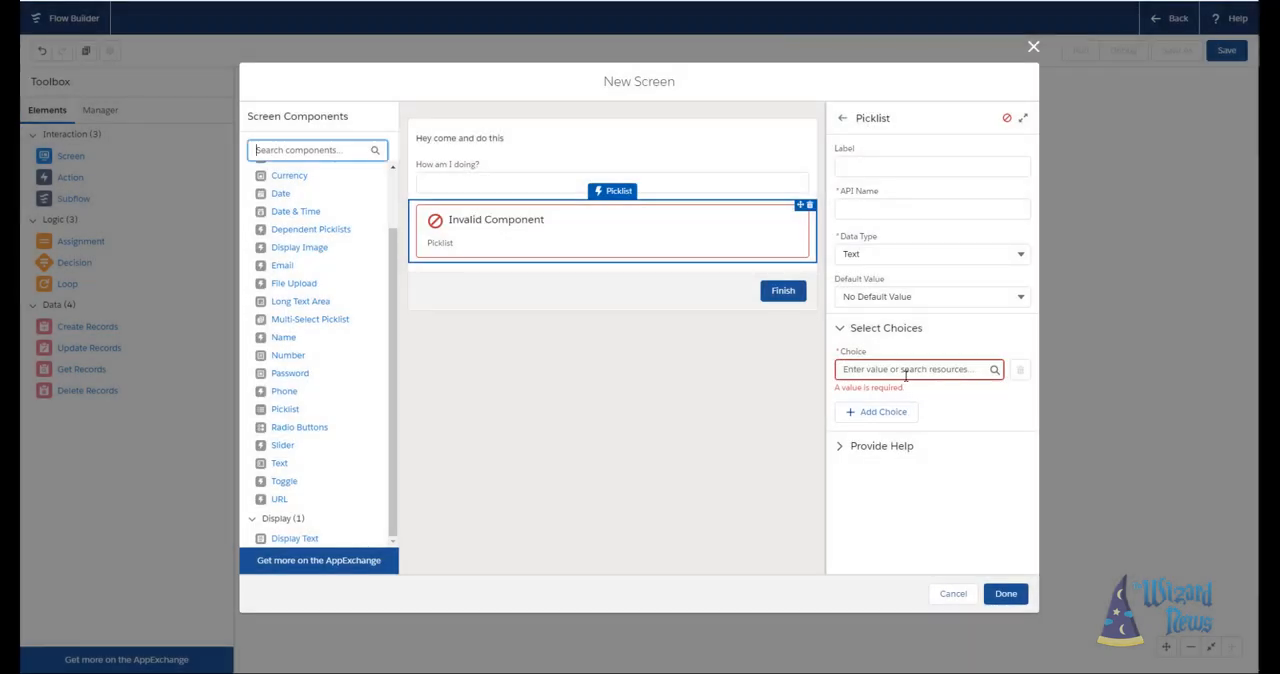
Select Yes as the picklist's first choice.
left_click(910, 368)
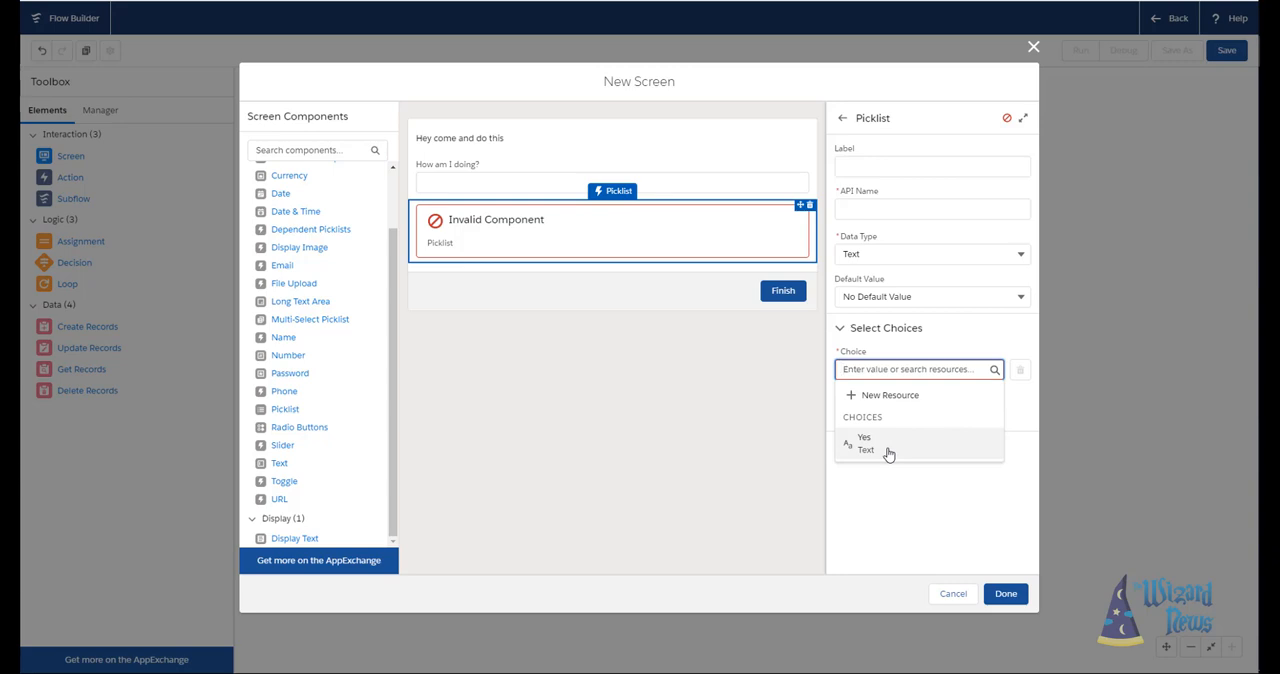
left_click(864, 444)
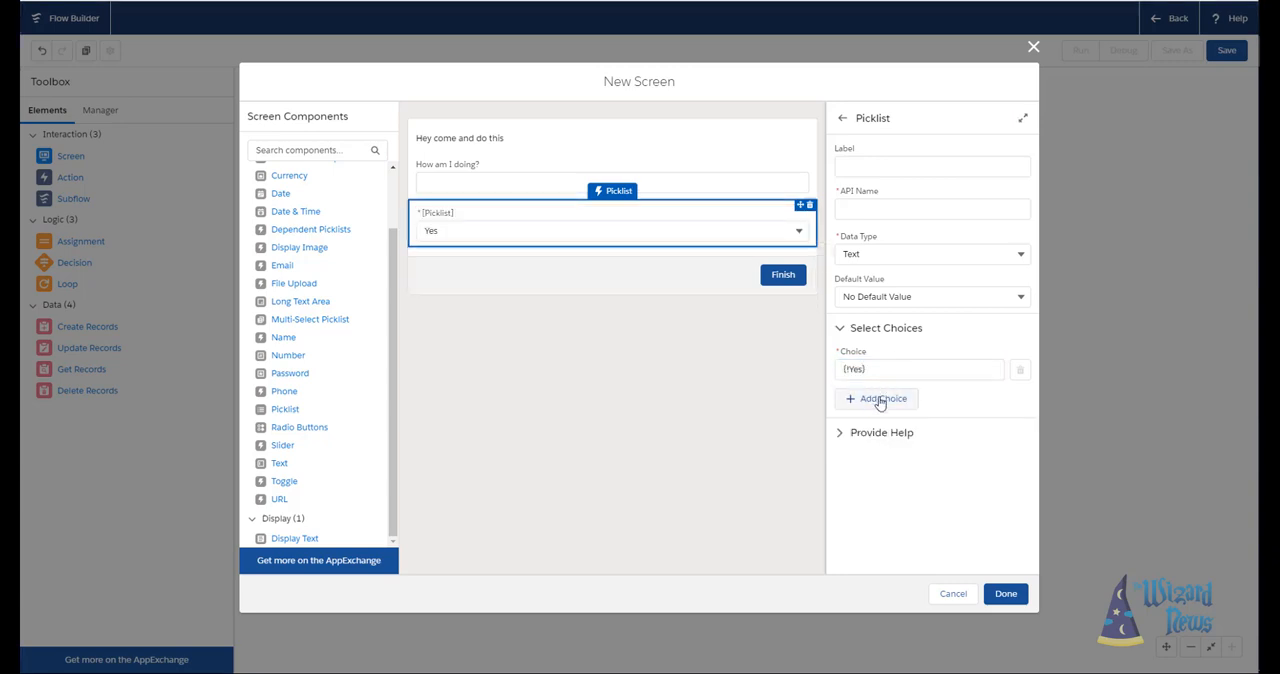
Create a Text choice resource No and select it as the picklist's second choice.
left_click(876, 398)
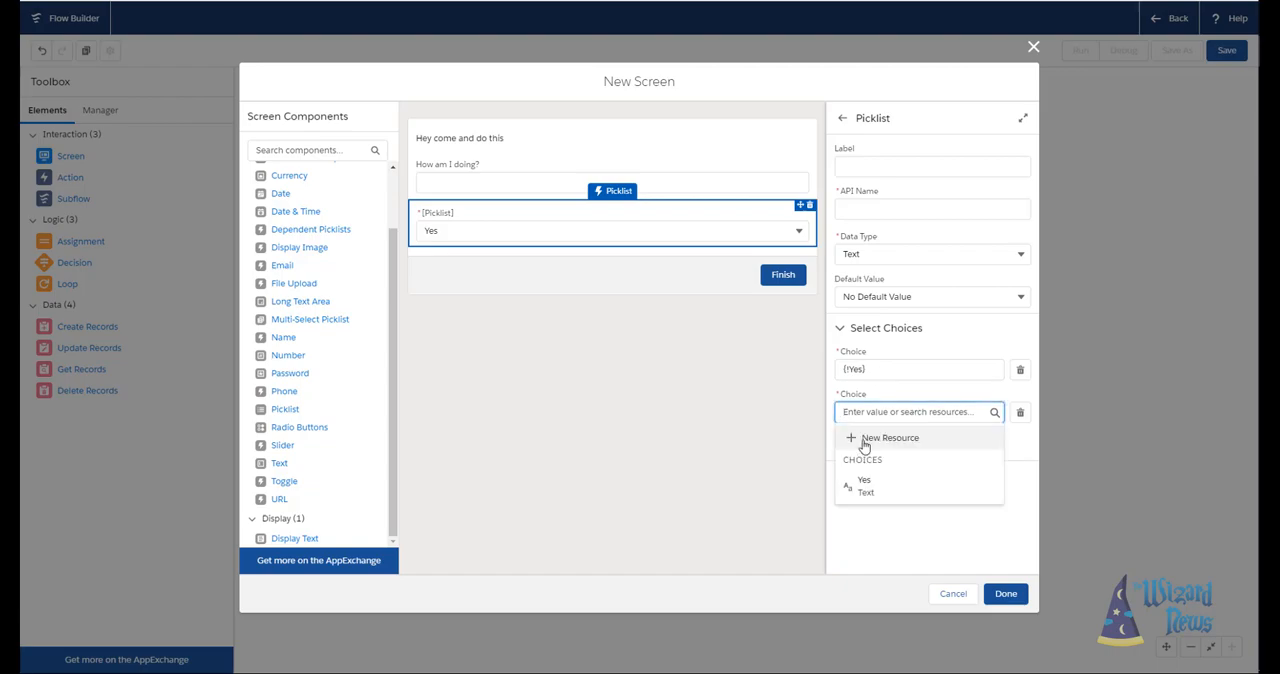
left_click(888, 438)
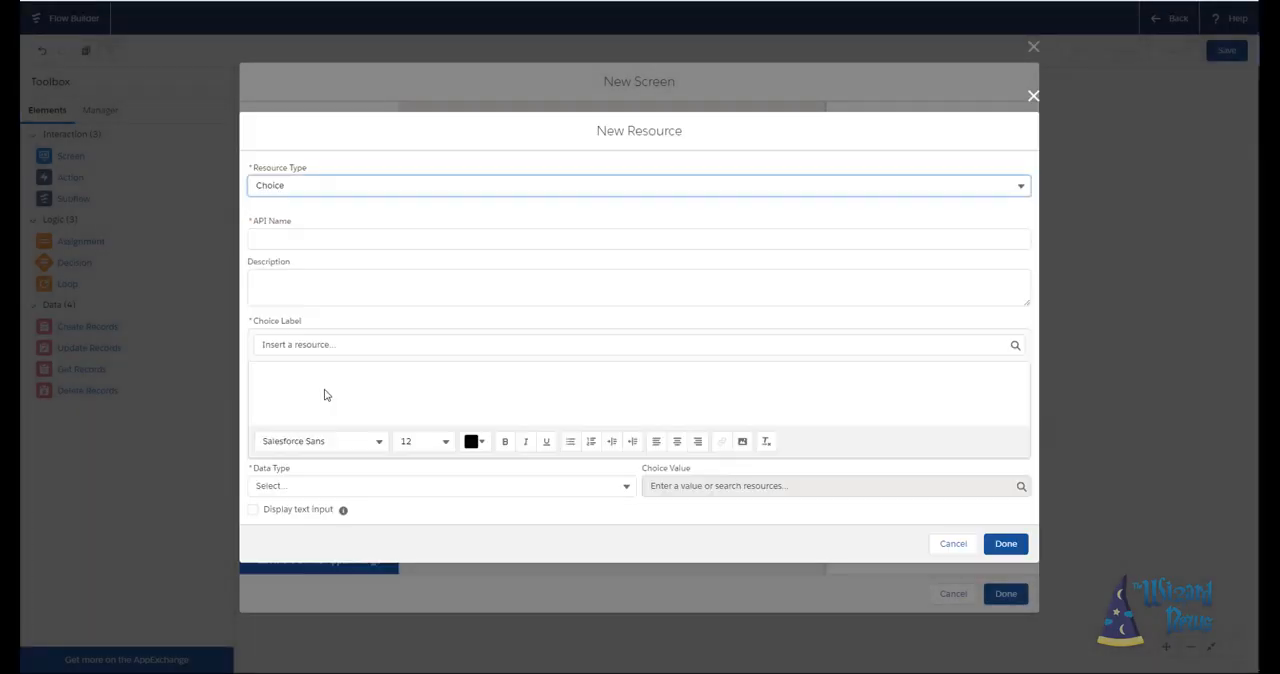
type("No")
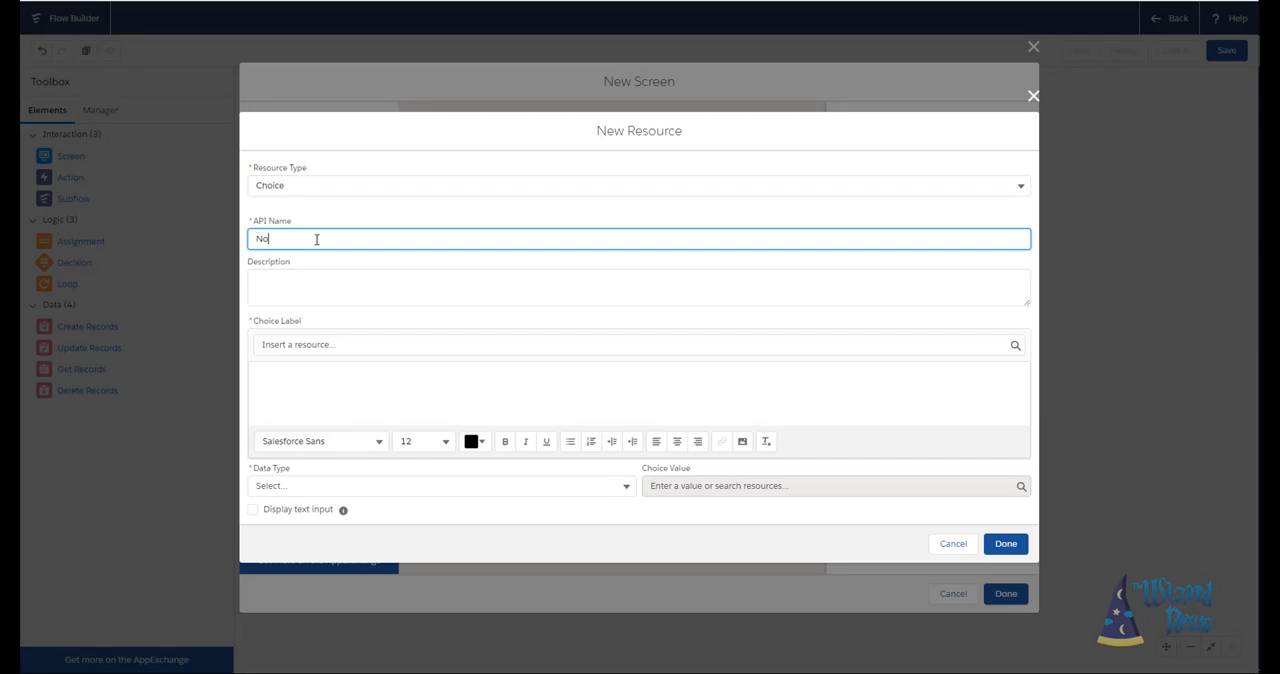
left_click(320, 440)
type("No")
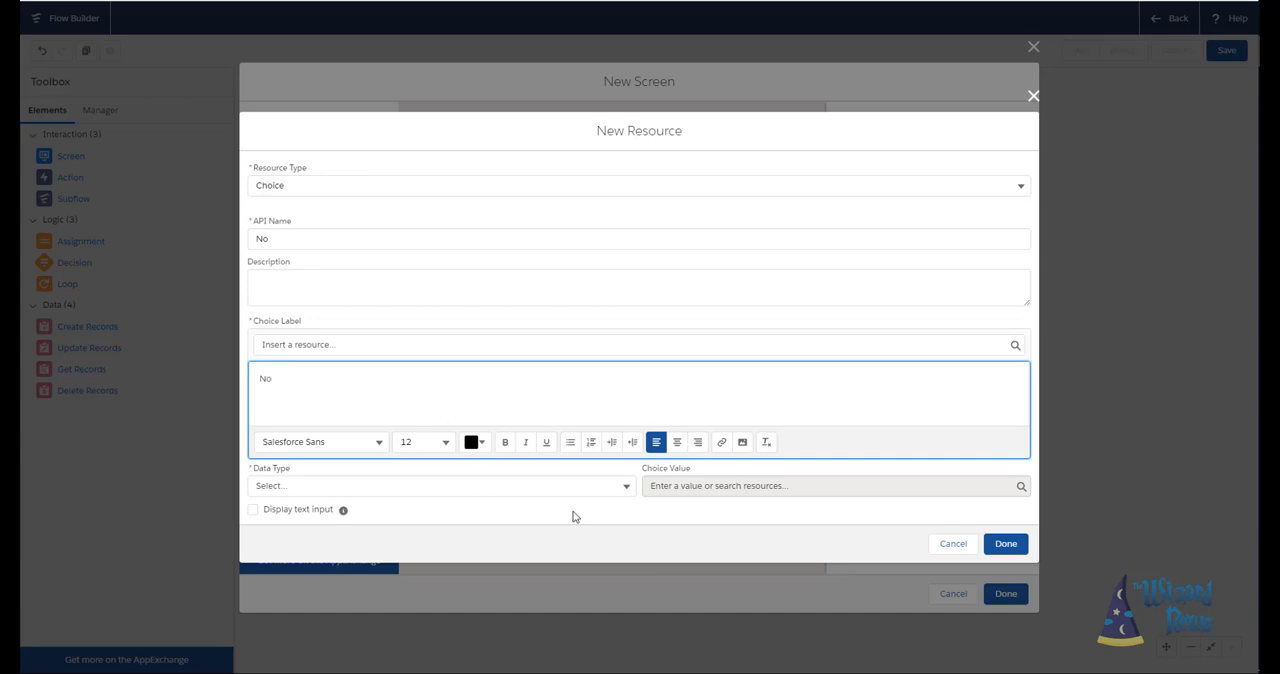
left_click(440, 486)
type("No")
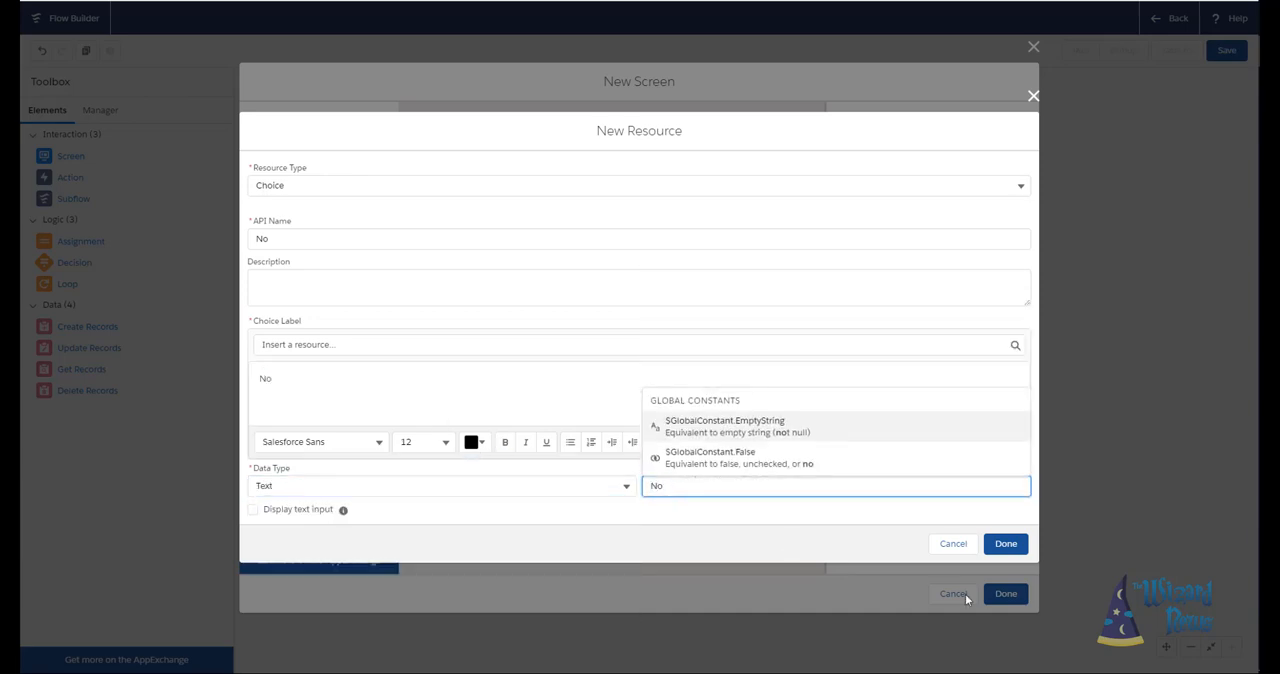
left_click(1004, 544)
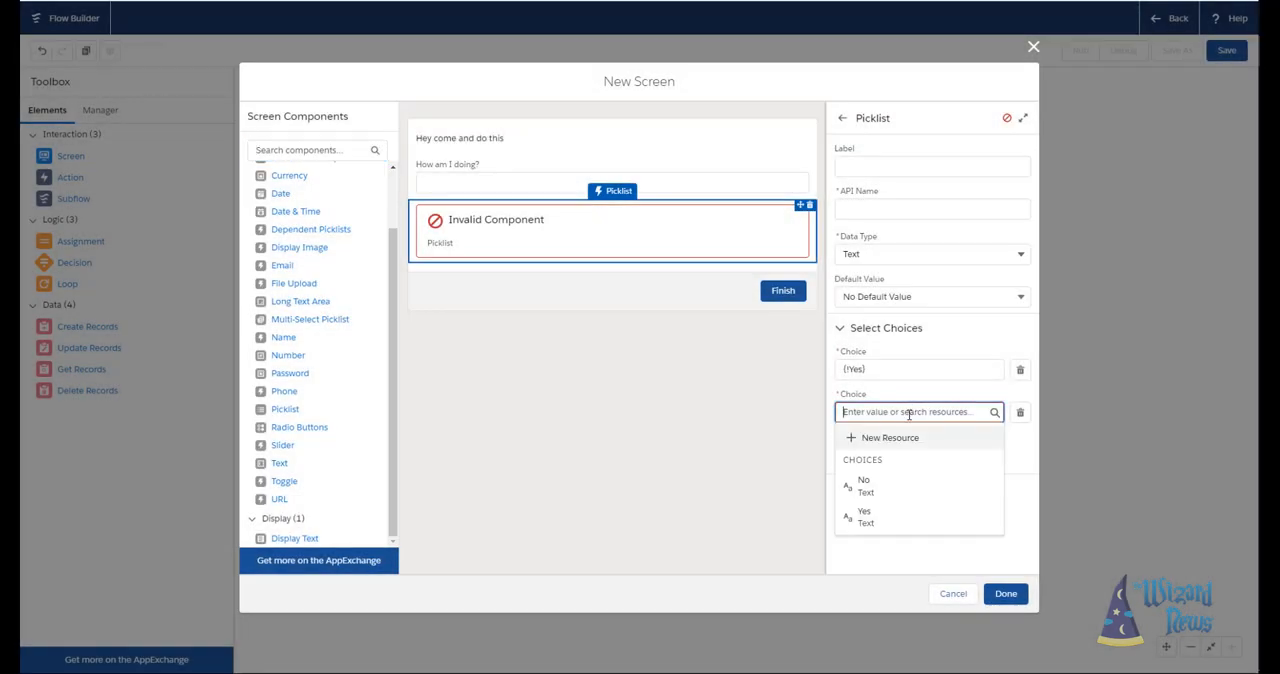
left_click(864, 484)
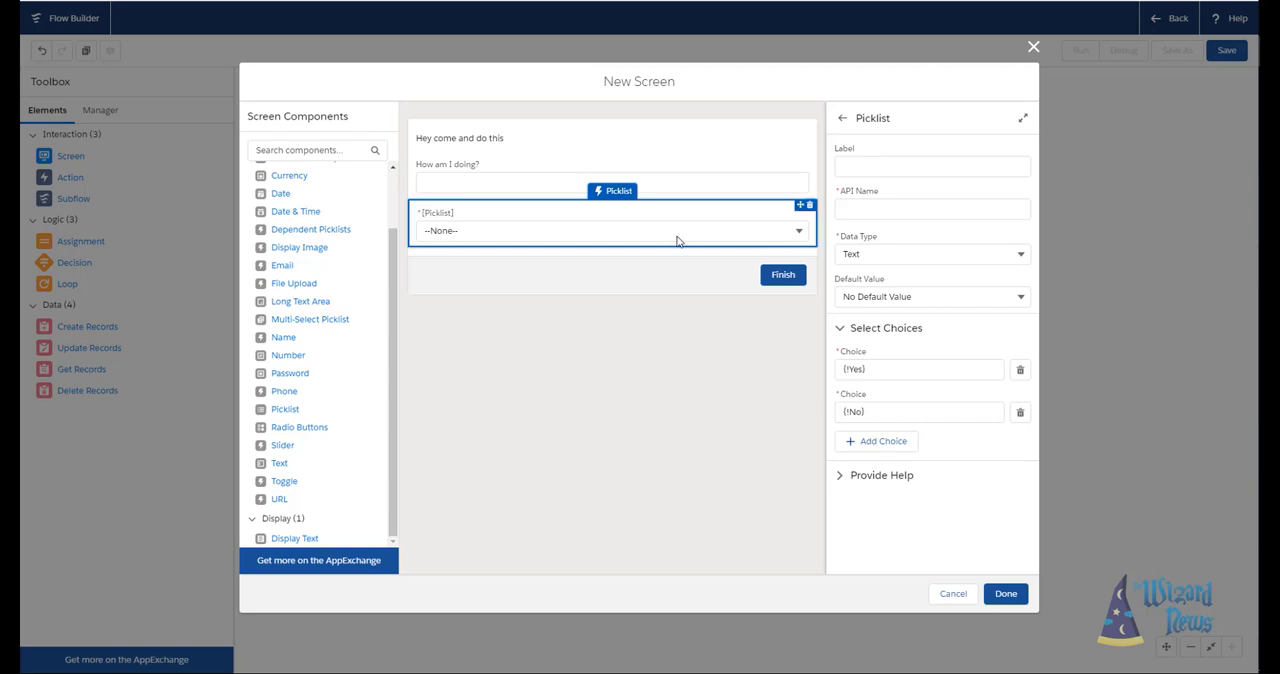
mouse_move(872, 320)
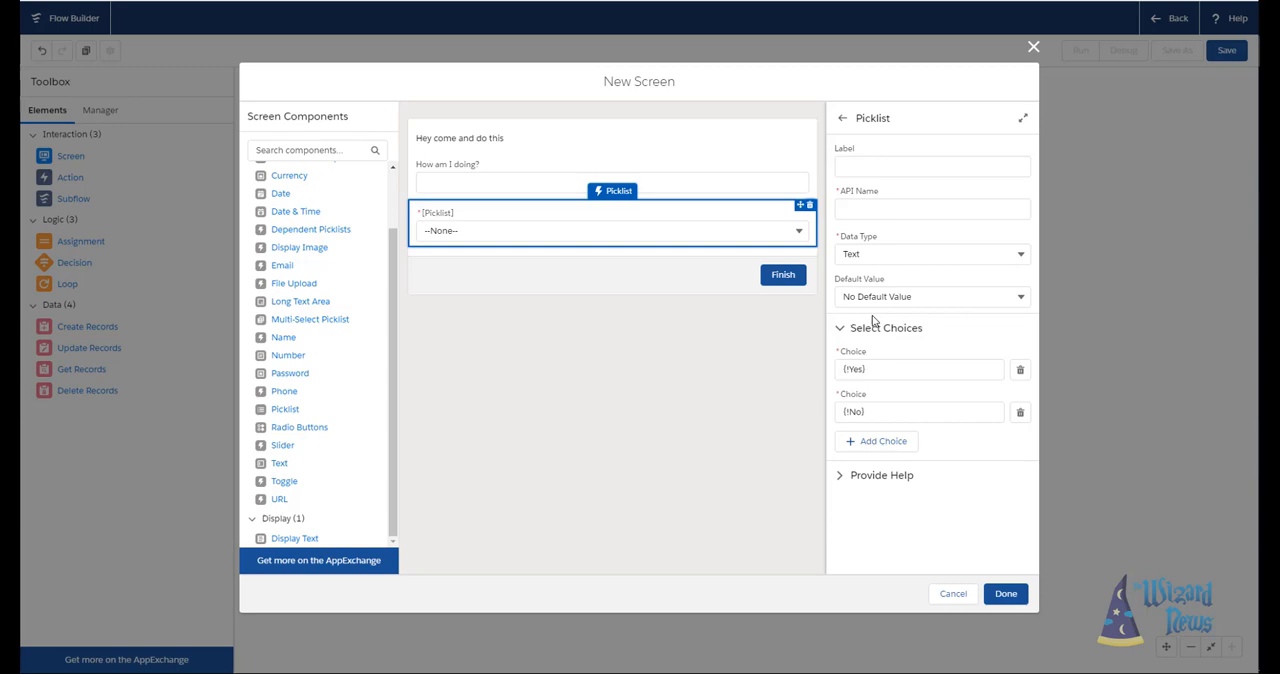
mouse_move(766, 232)
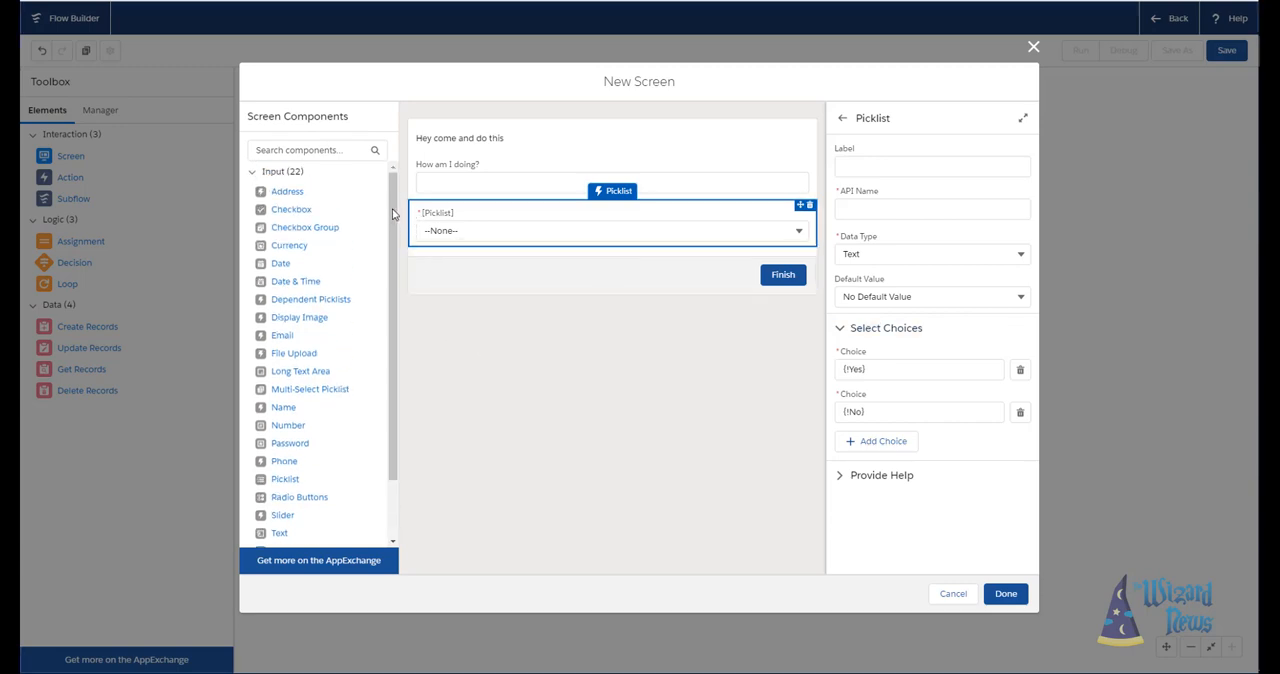
mouse_move(288, 192)
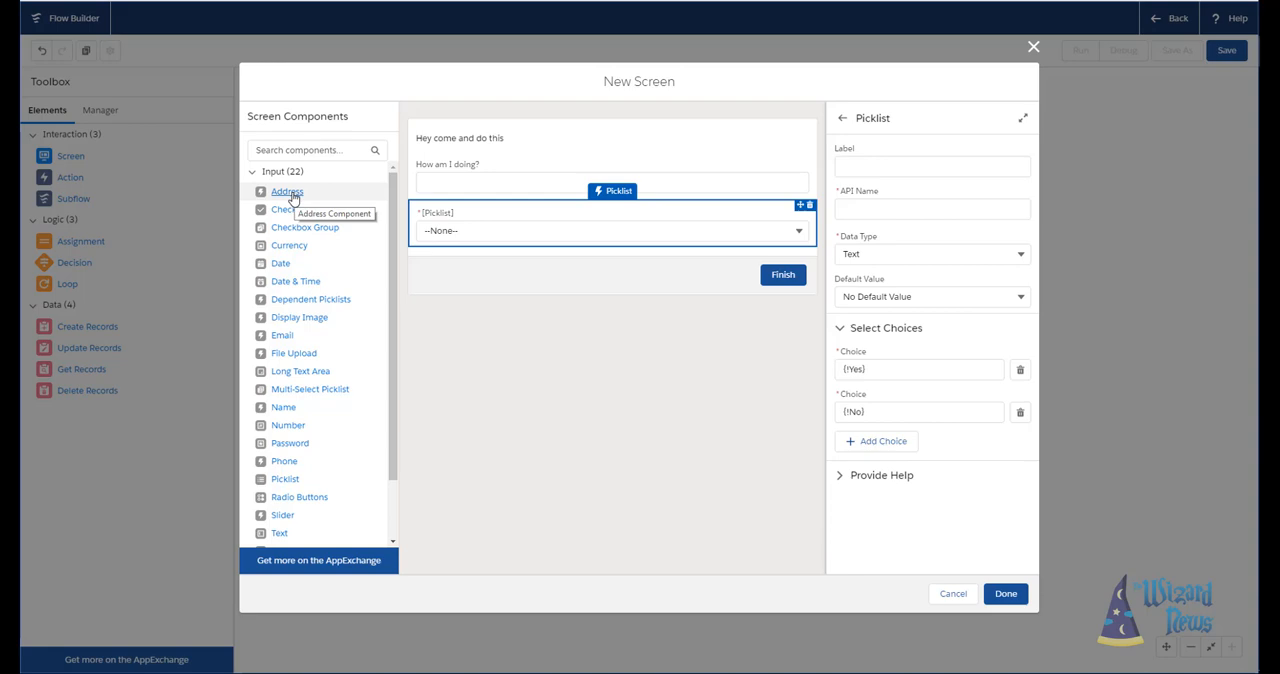
mouse_move(462, 252)
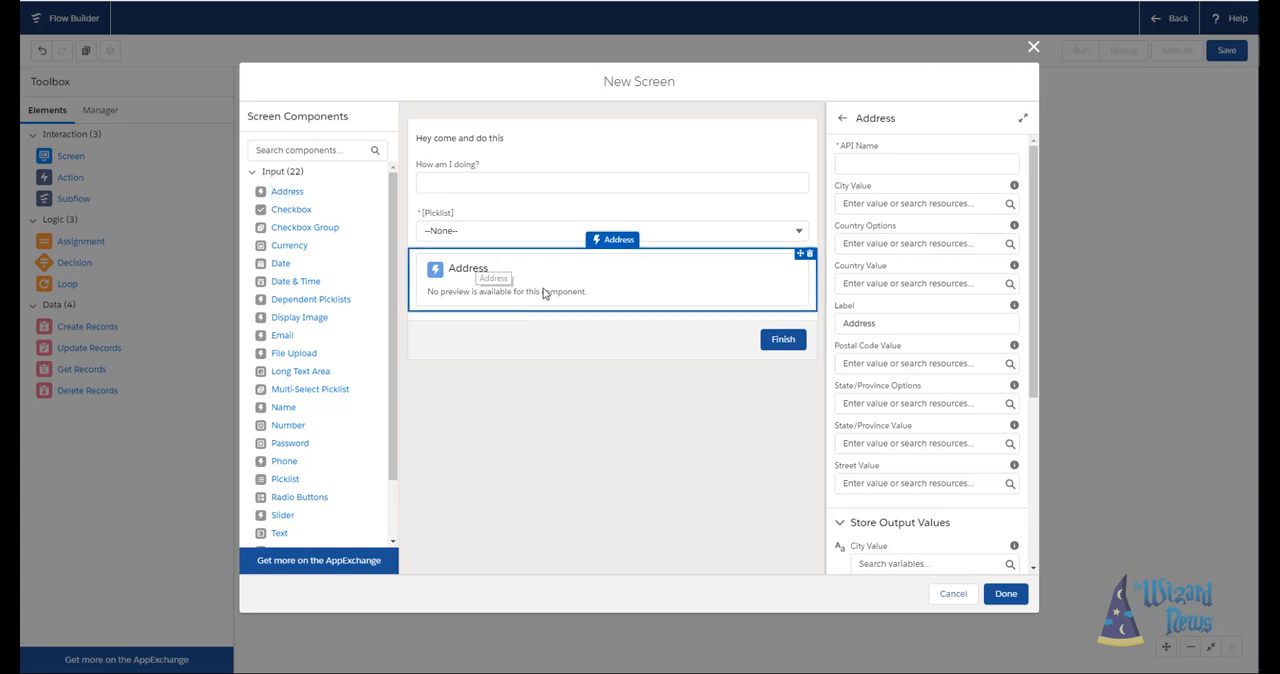
mouse_move(912, 182)
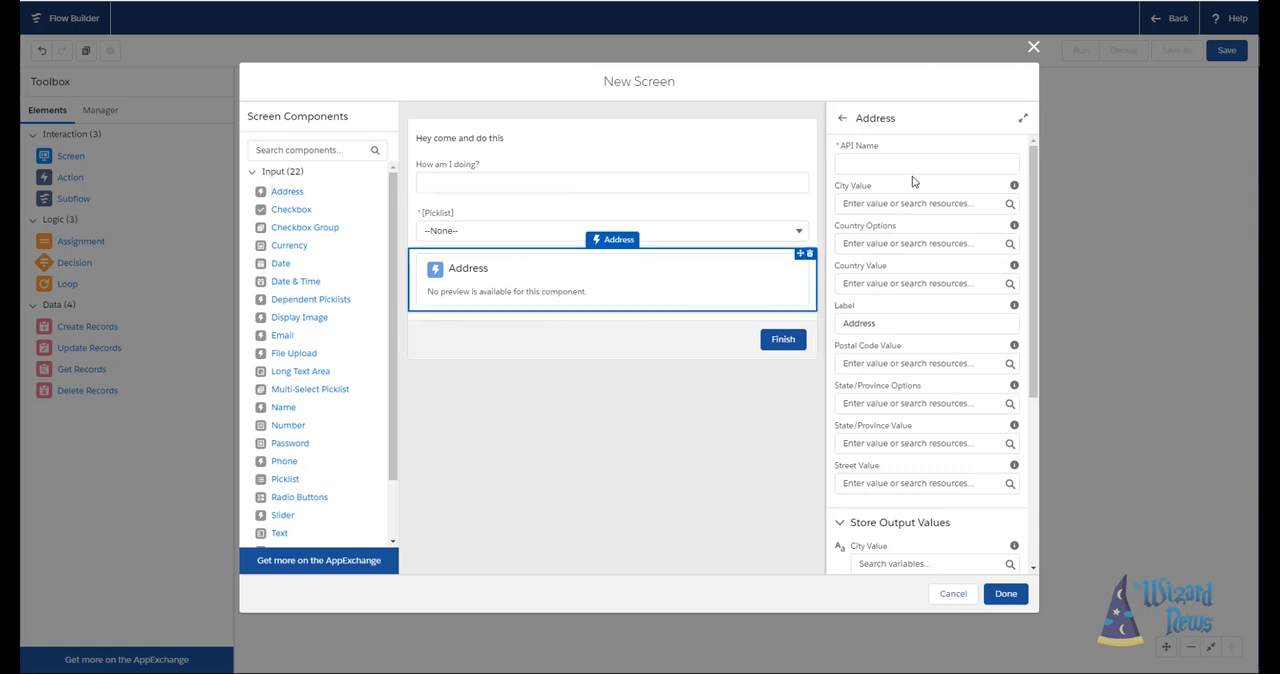
mouse_move(924, 314)
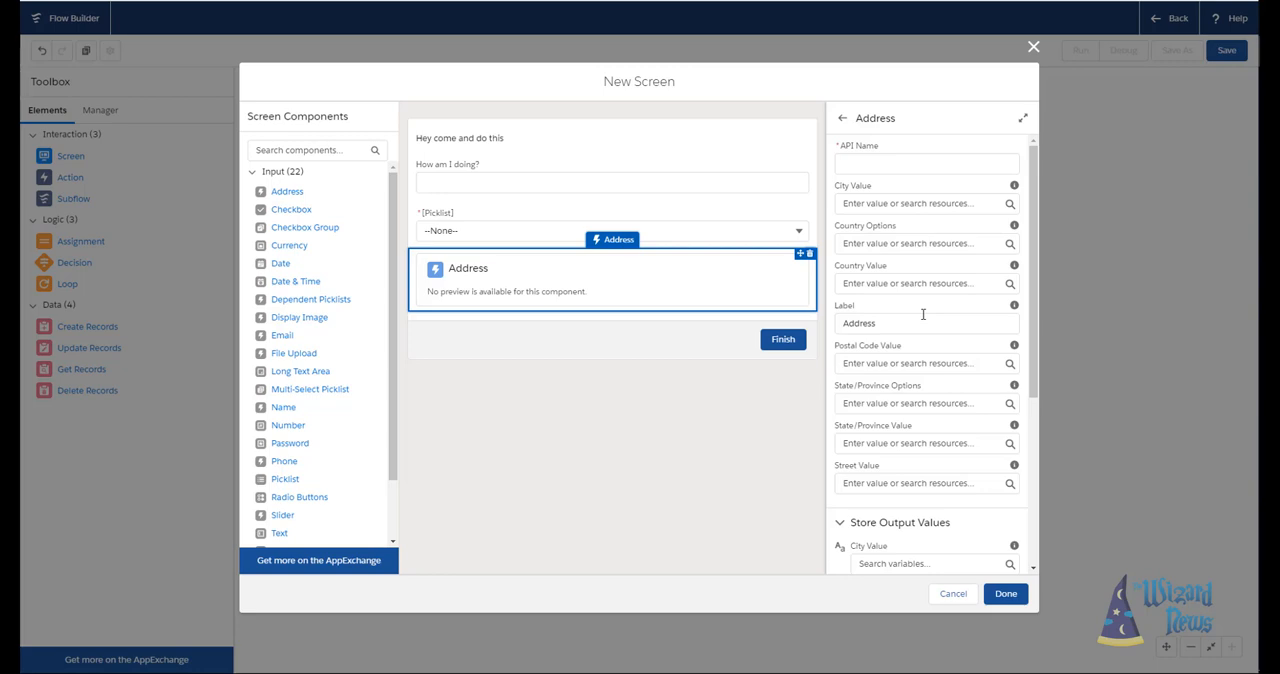
Review the Address component's properties and return to Screen Properties.
scroll("down", 3)
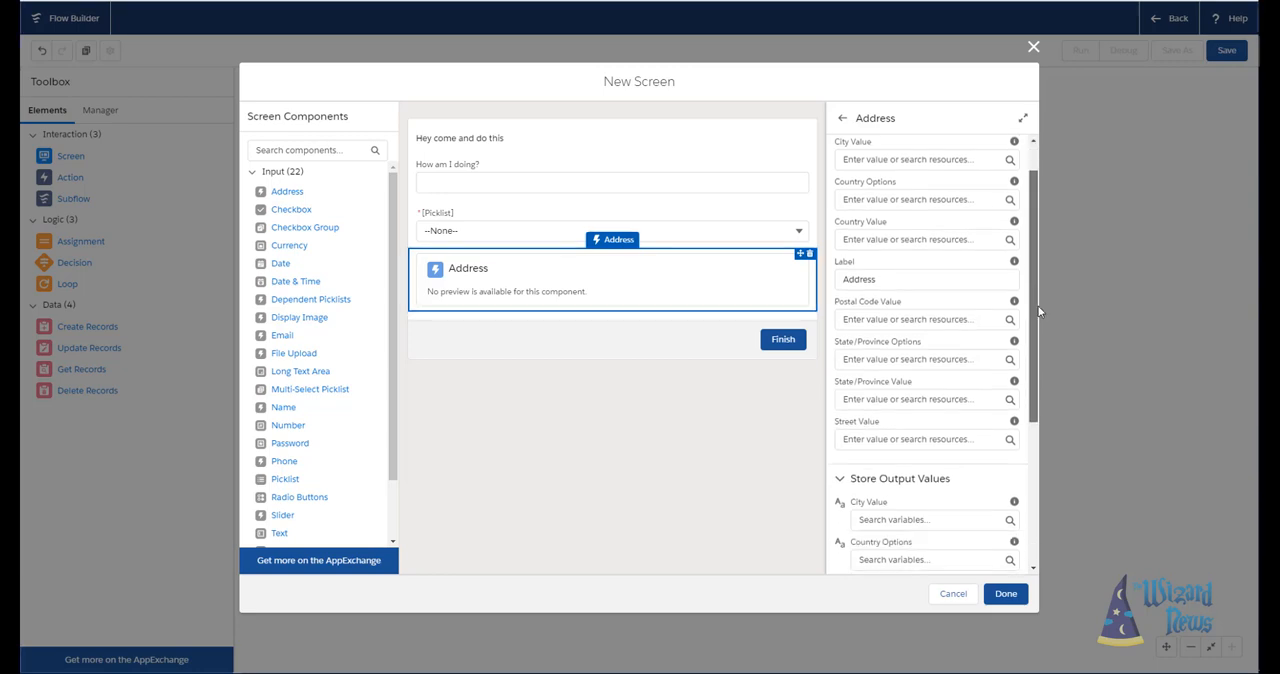
scroll("down", 3)
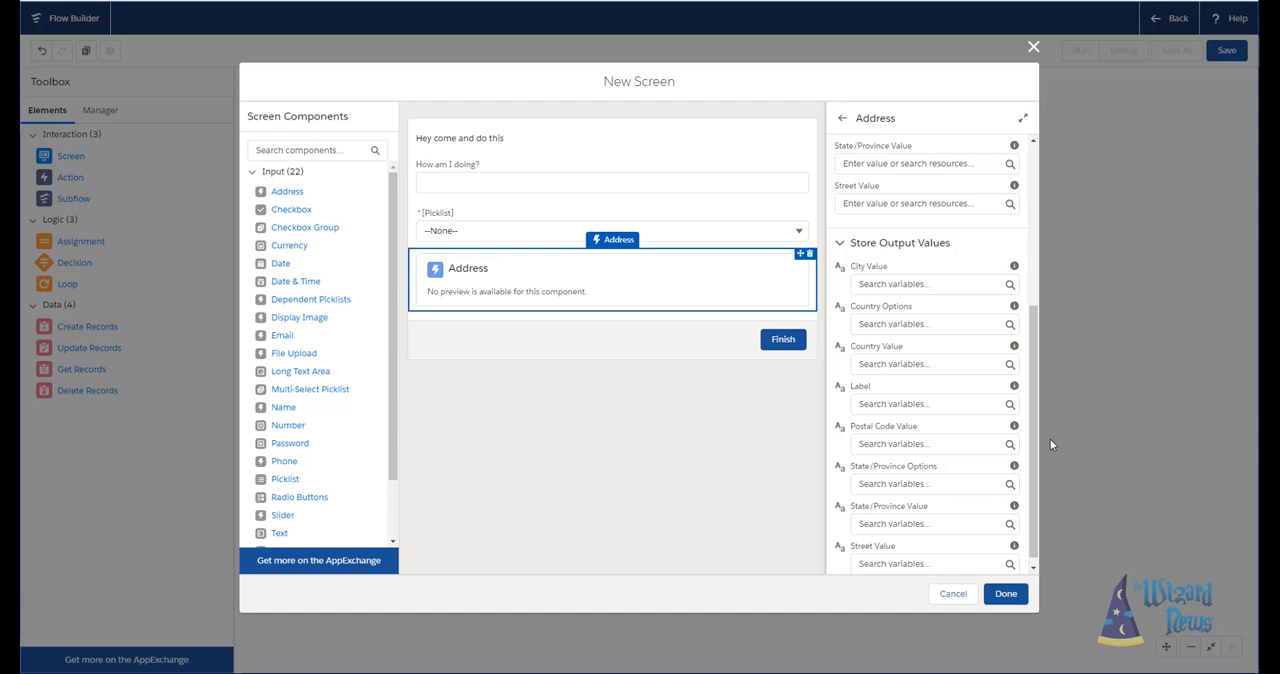
mouse_move(858, 272)
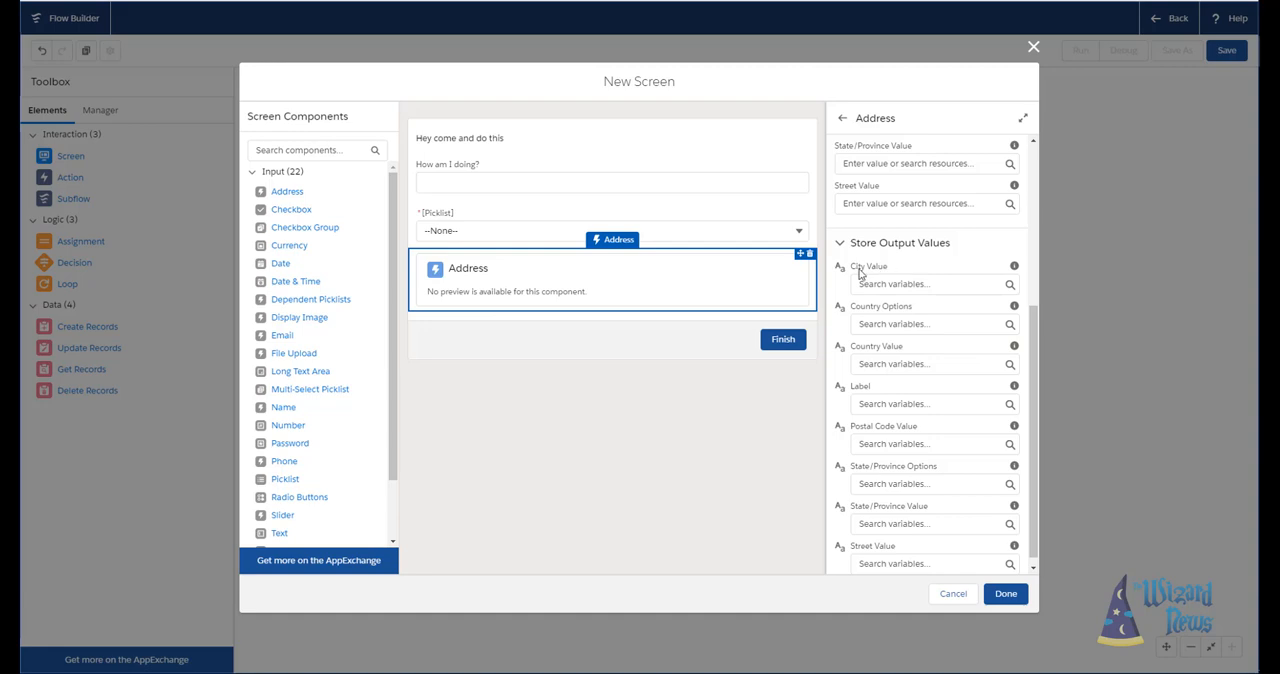
left_click(610, 182)
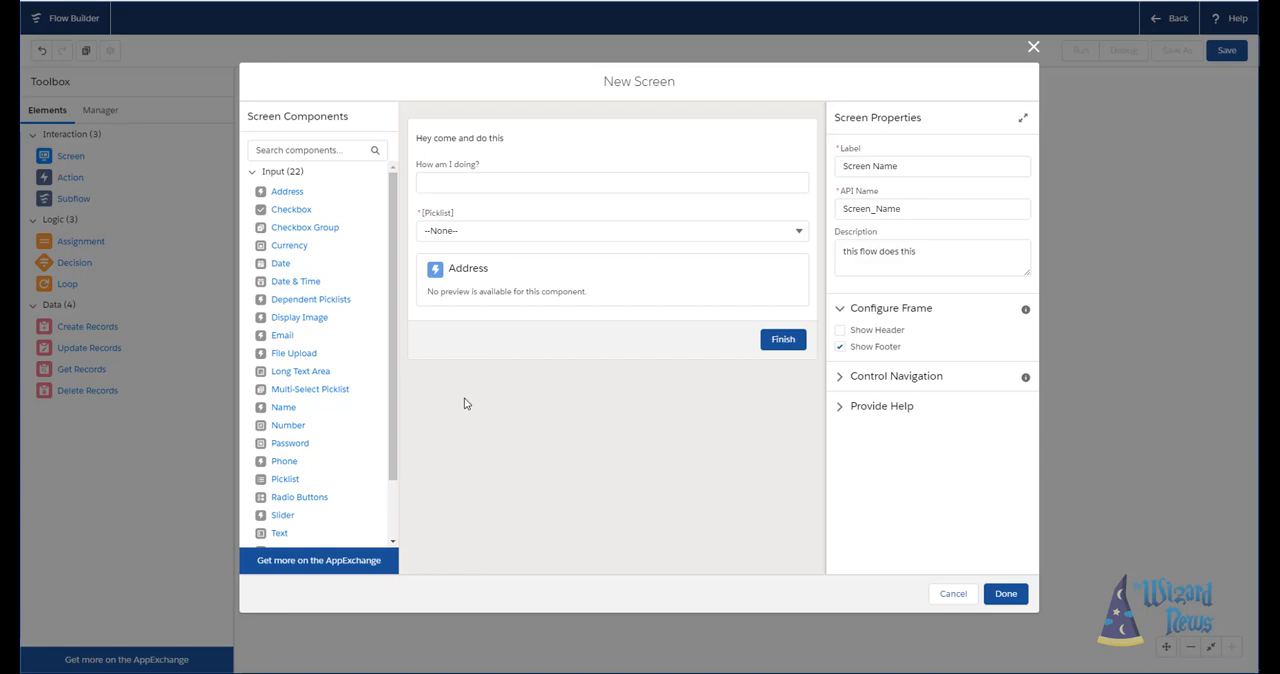
mouse_move(832, 616)
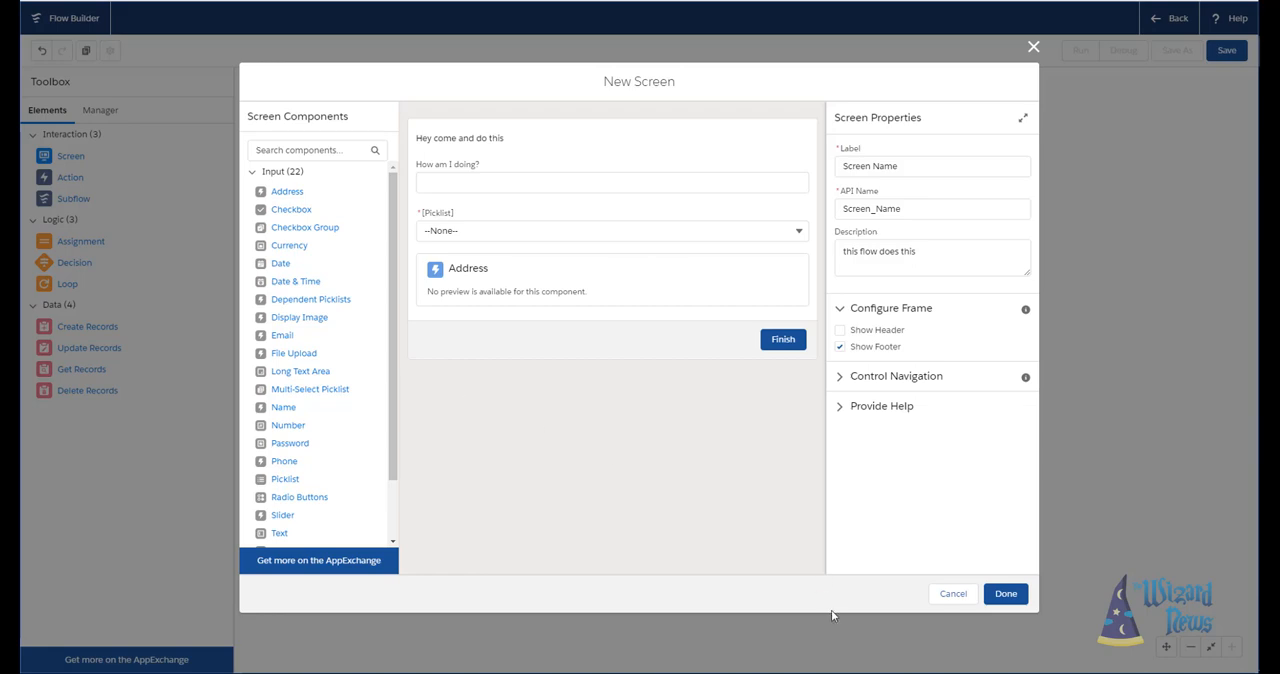
mouse_move(1020, 602)
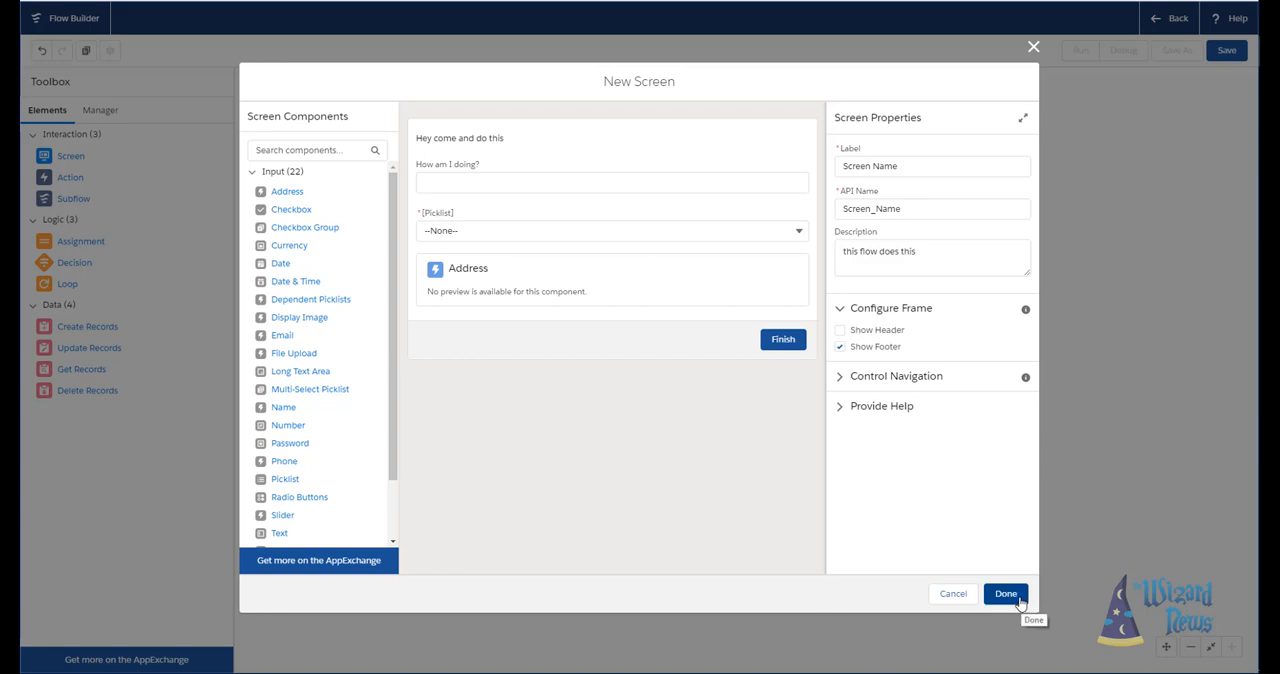
Delete the flagged Address component and give the picklist the API Name 'pickli'.
left_click(1004, 592)
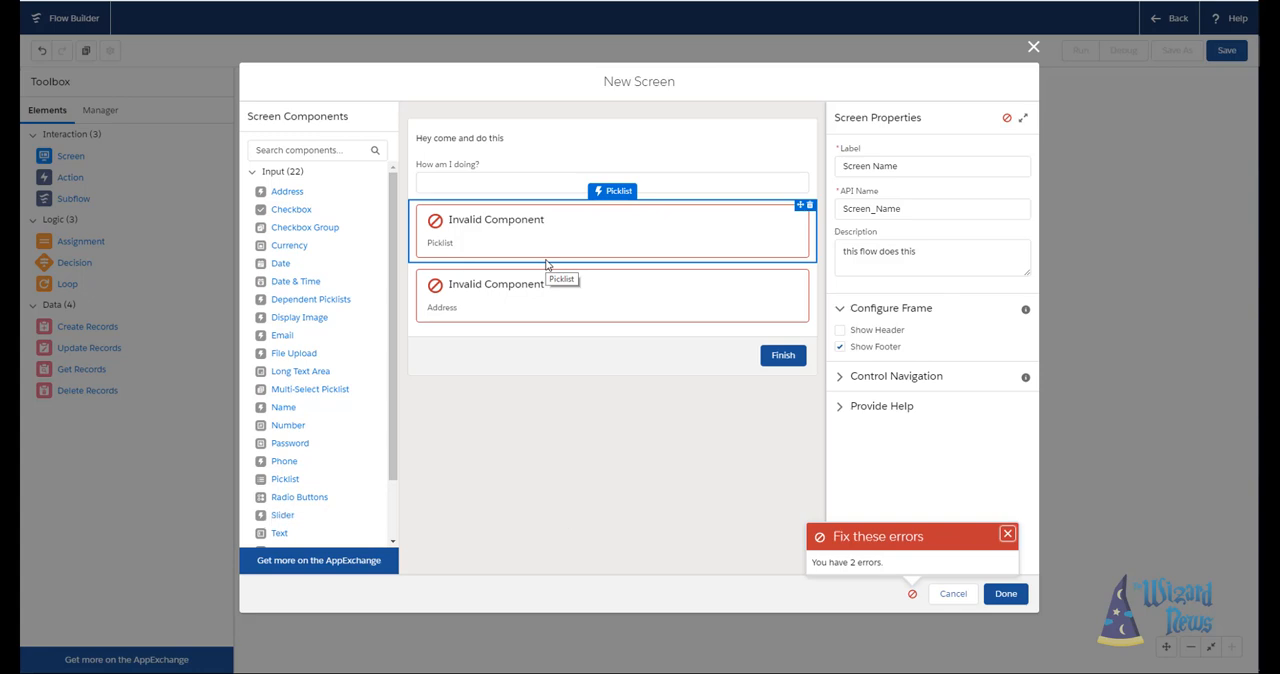
left_click(610, 296)
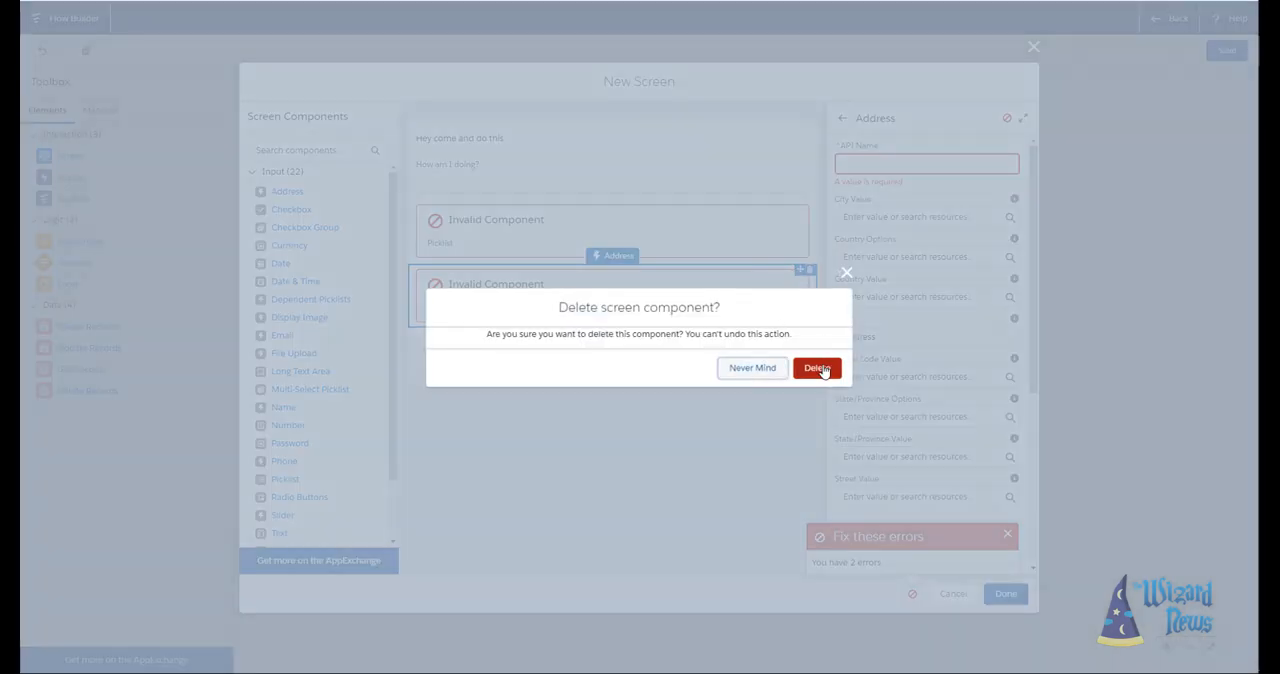
left_click(816, 368)
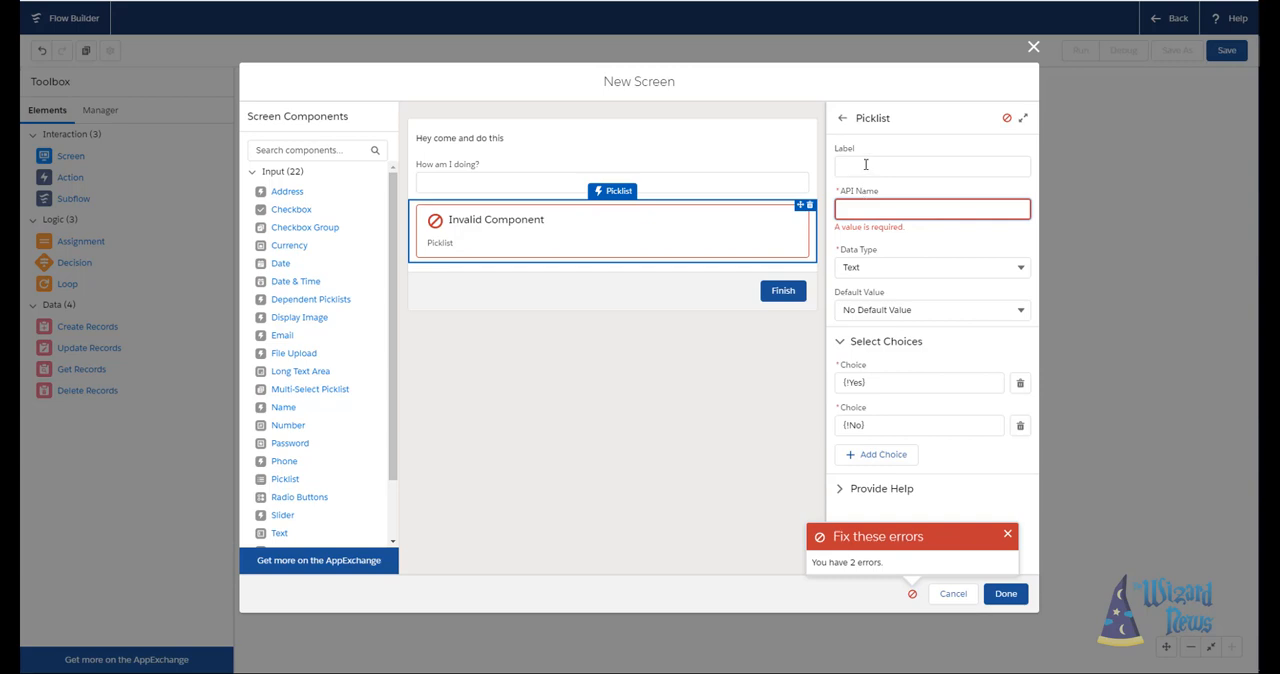
type("pickli")
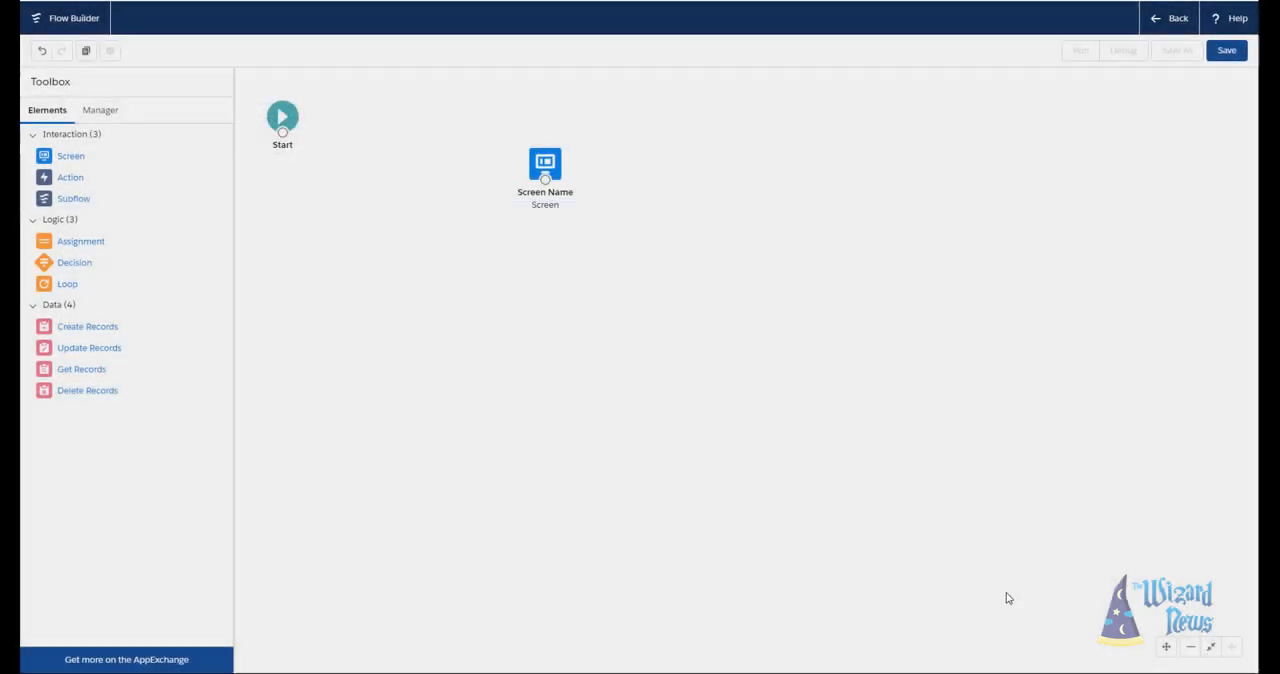
Move Screen Name beside Start and draw the connector from Start to it.
left_click_drag(544, 176, 458, 120)
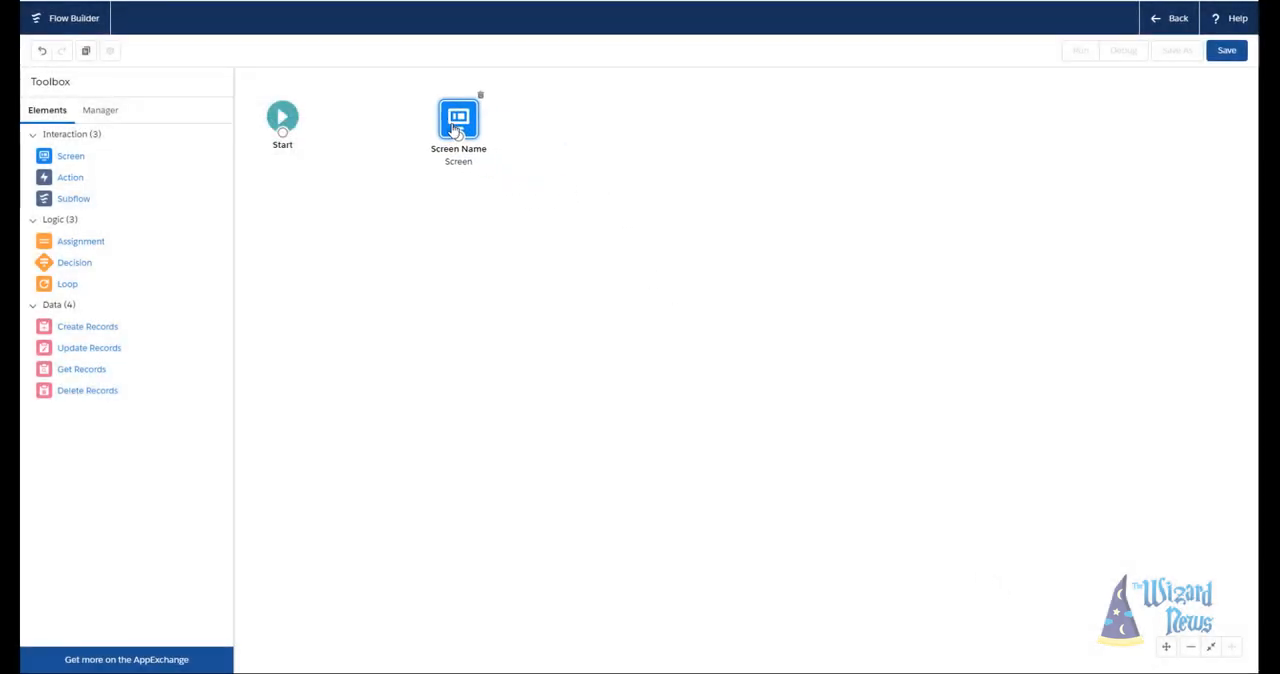
left_click_drag(458, 118, 392, 108)
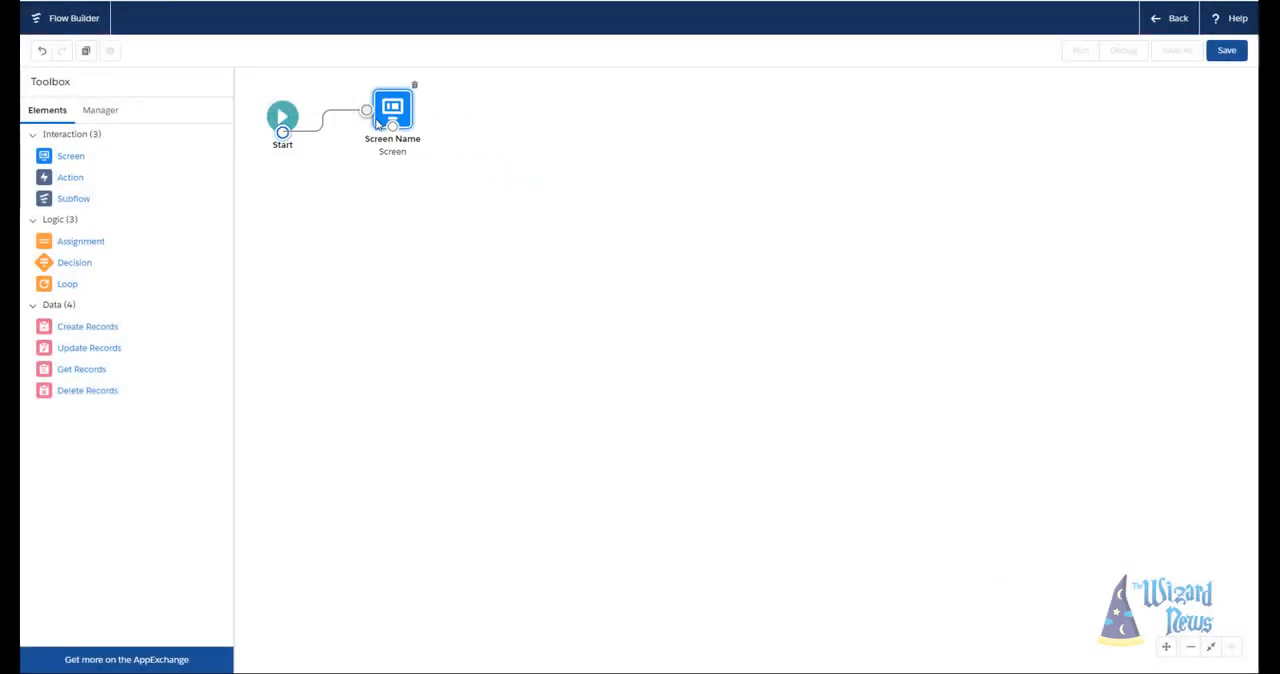